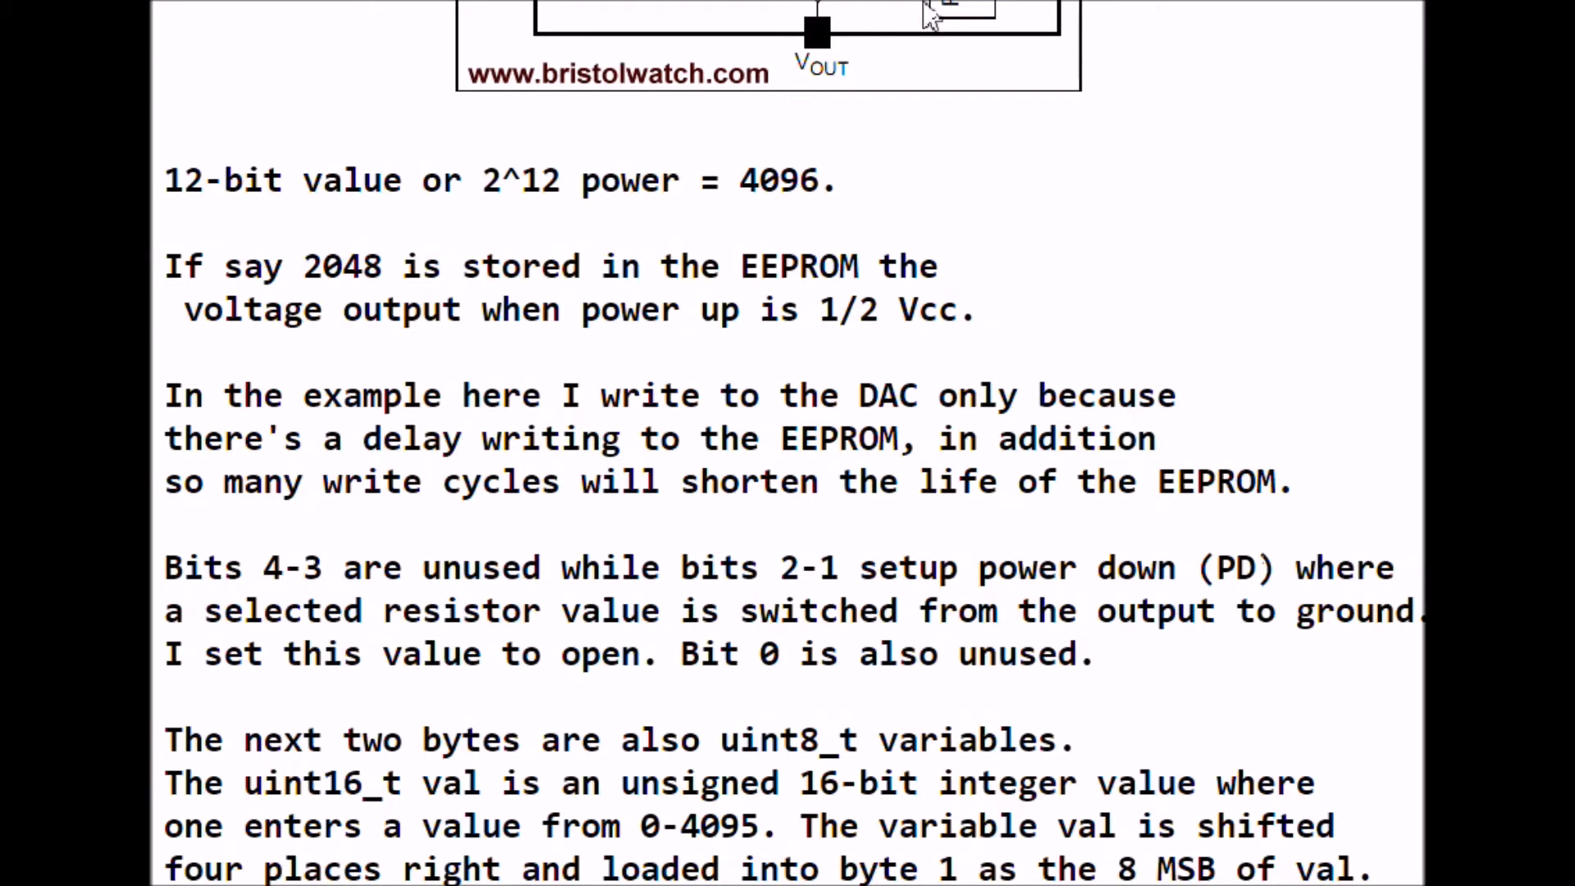
pyautogui.moveTo(180, 226)
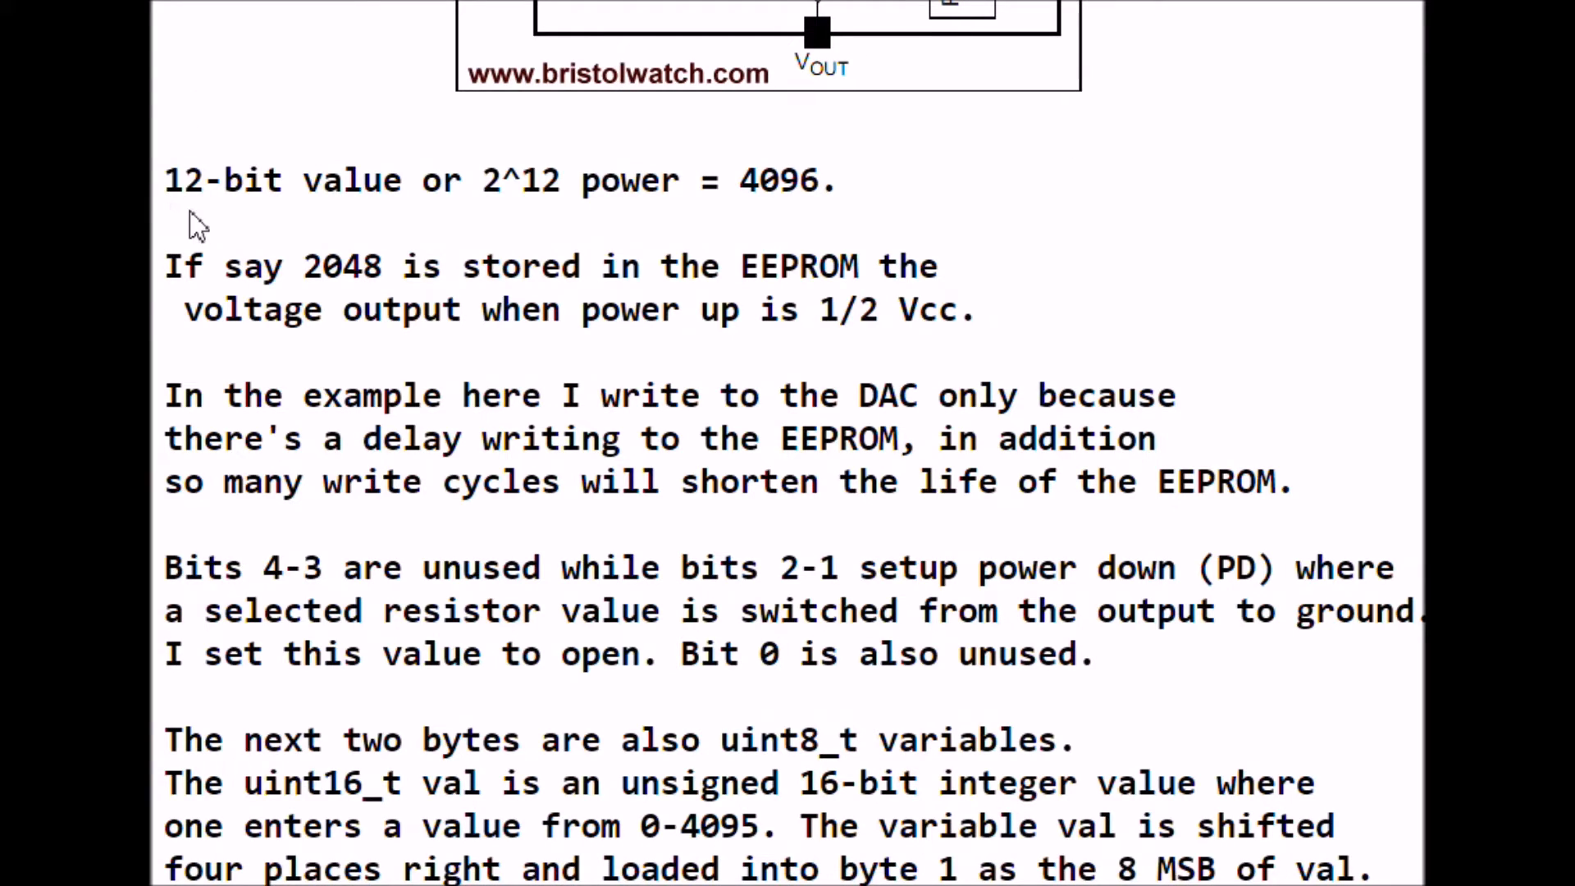
pyautogui.moveTo(190, 219)
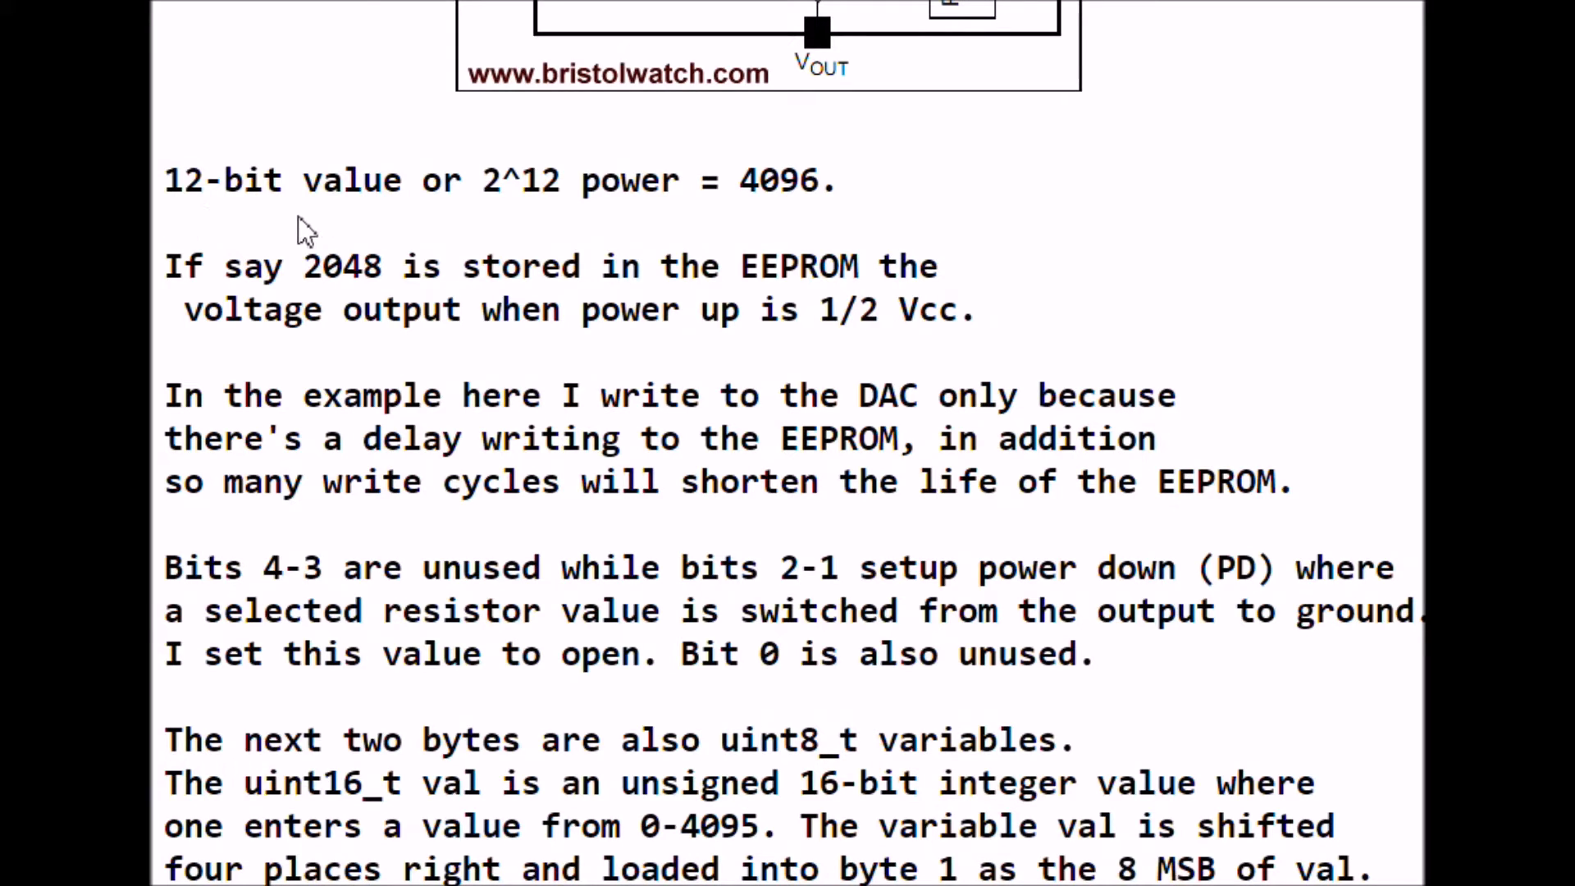
pyautogui.moveTo(527, 226)
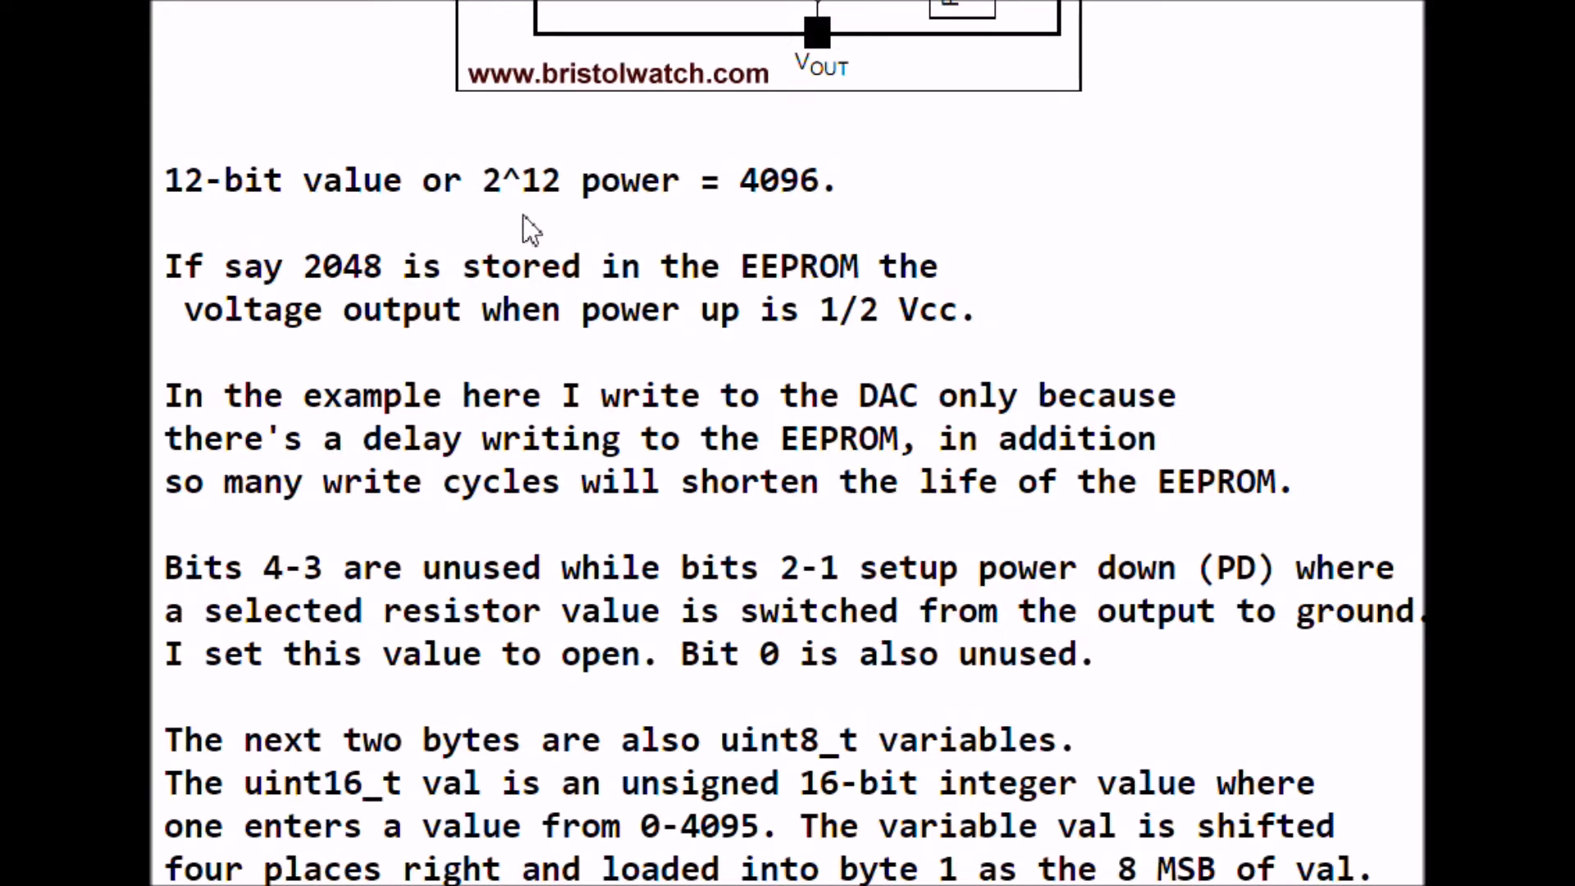
pyautogui.moveTo(833, 227)
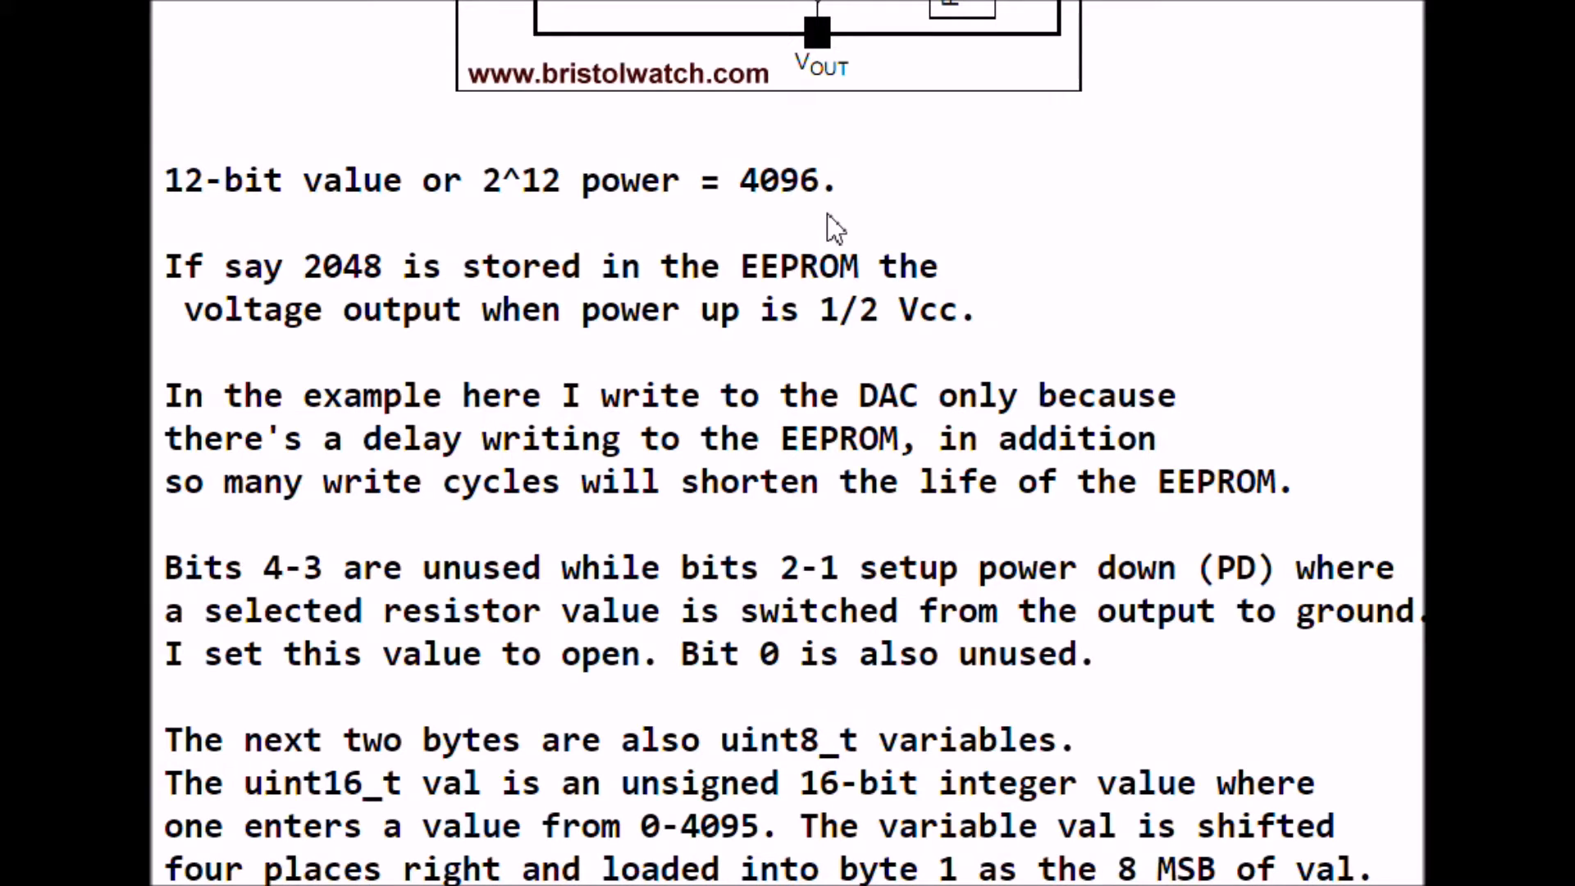
pyautogui.moveTo(909, 224)
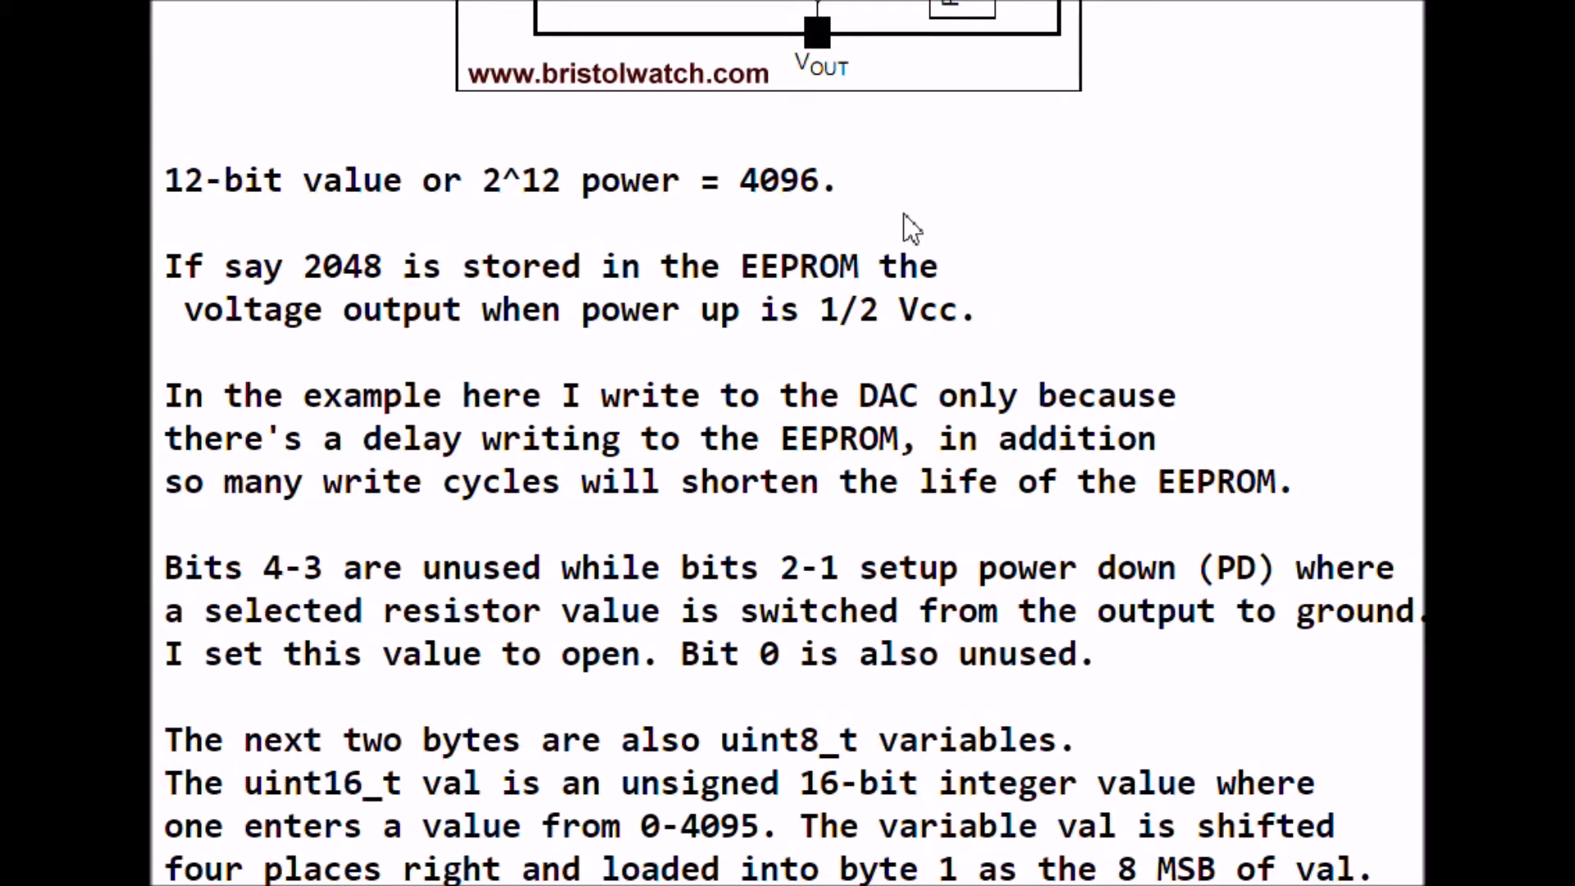
pyautogui.moveTo(922, 219)
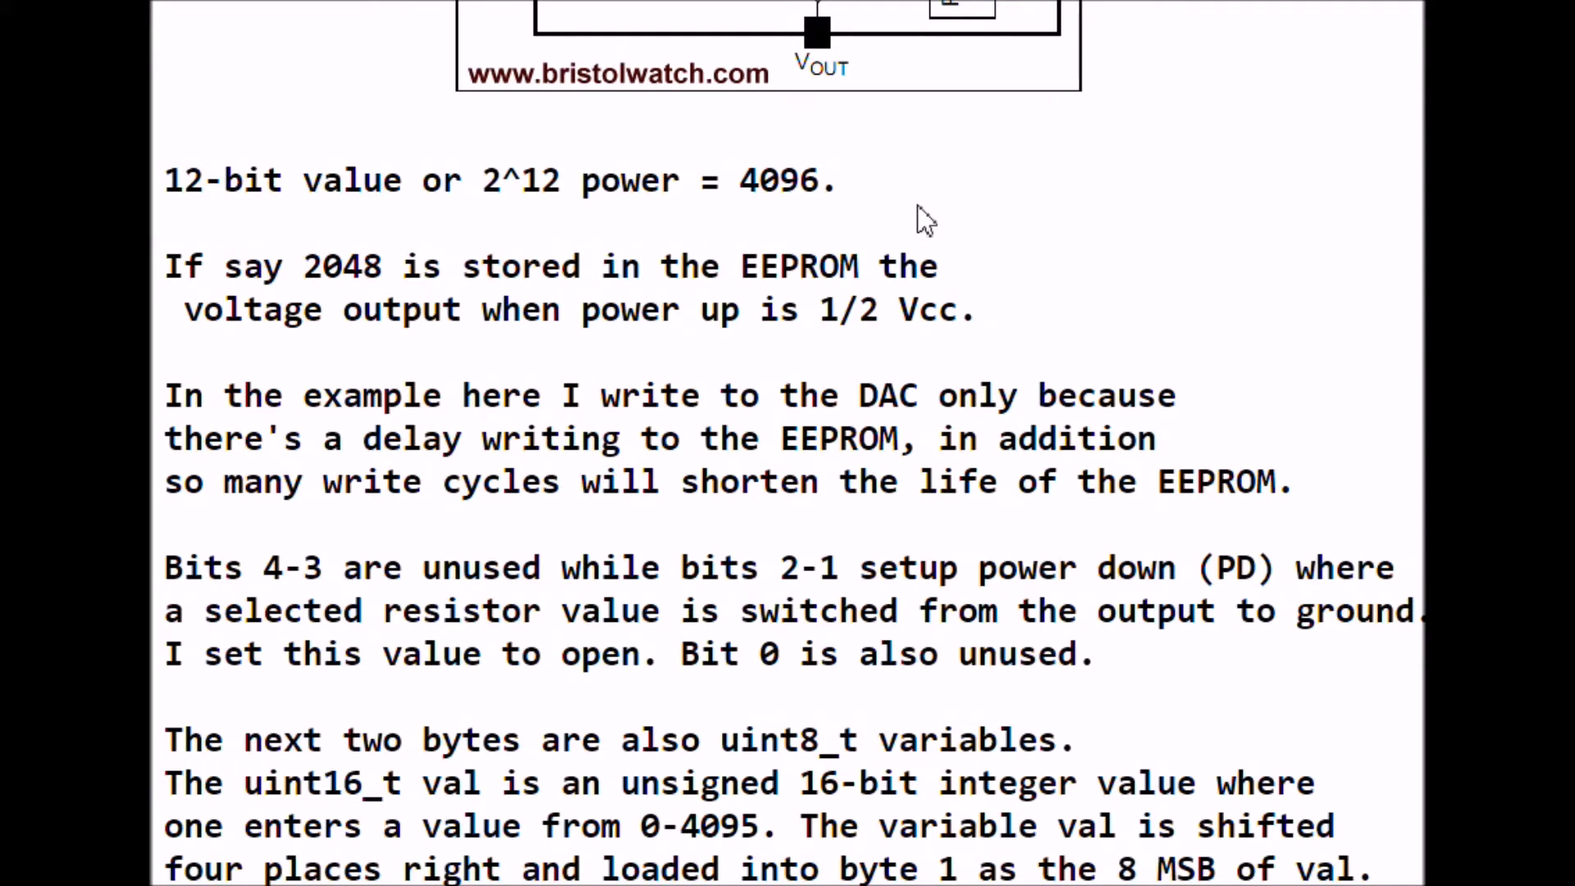
pyautogui.moveTo(265, 353)
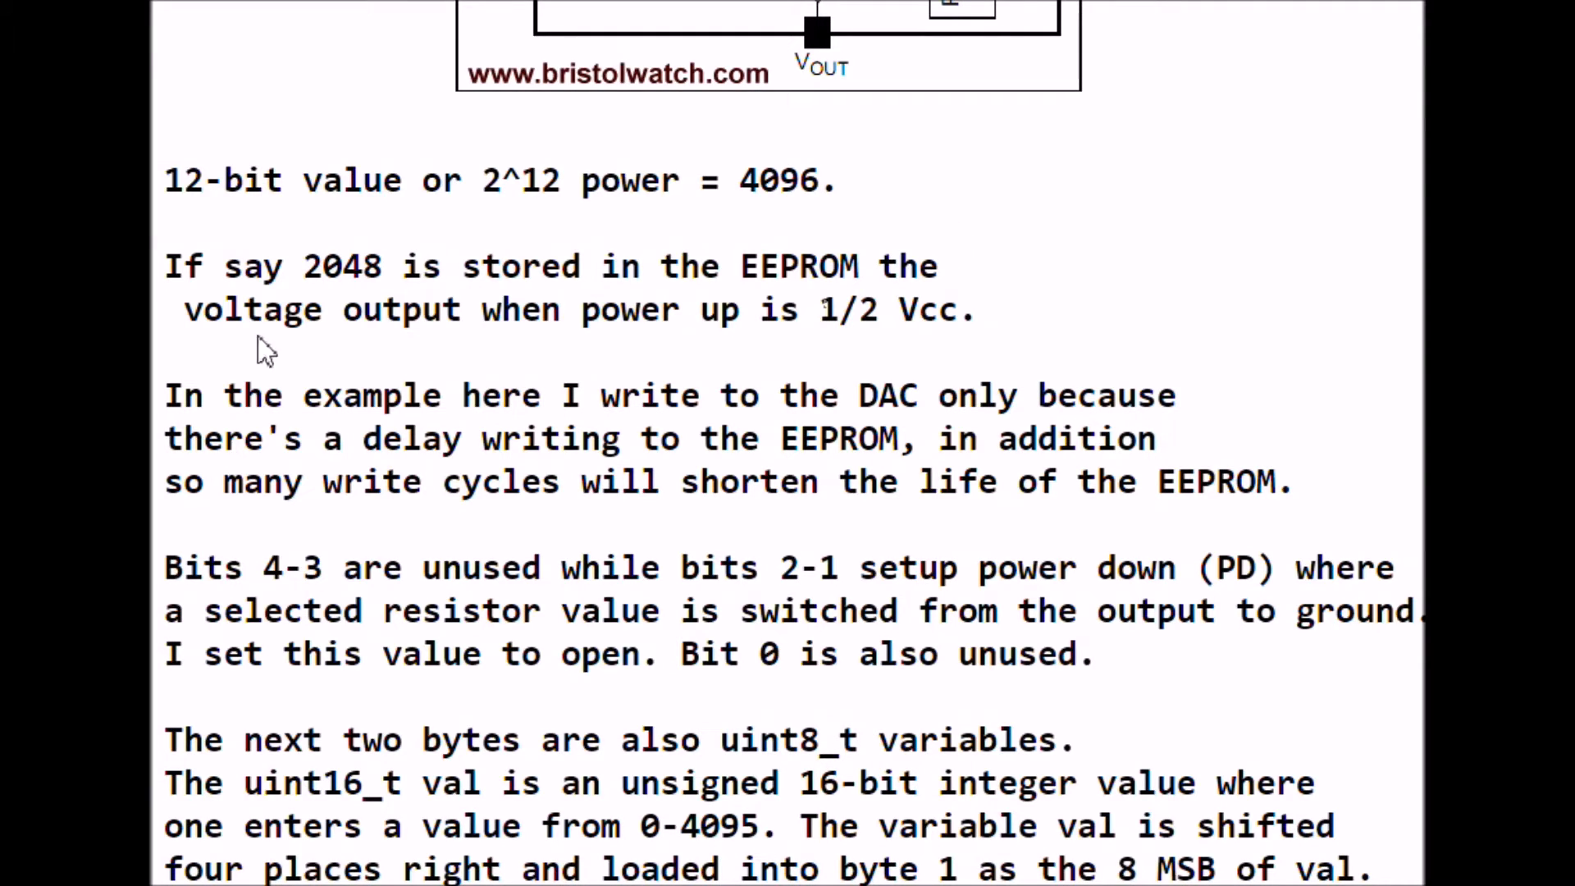
pyautogui.moveTo(312, 366)
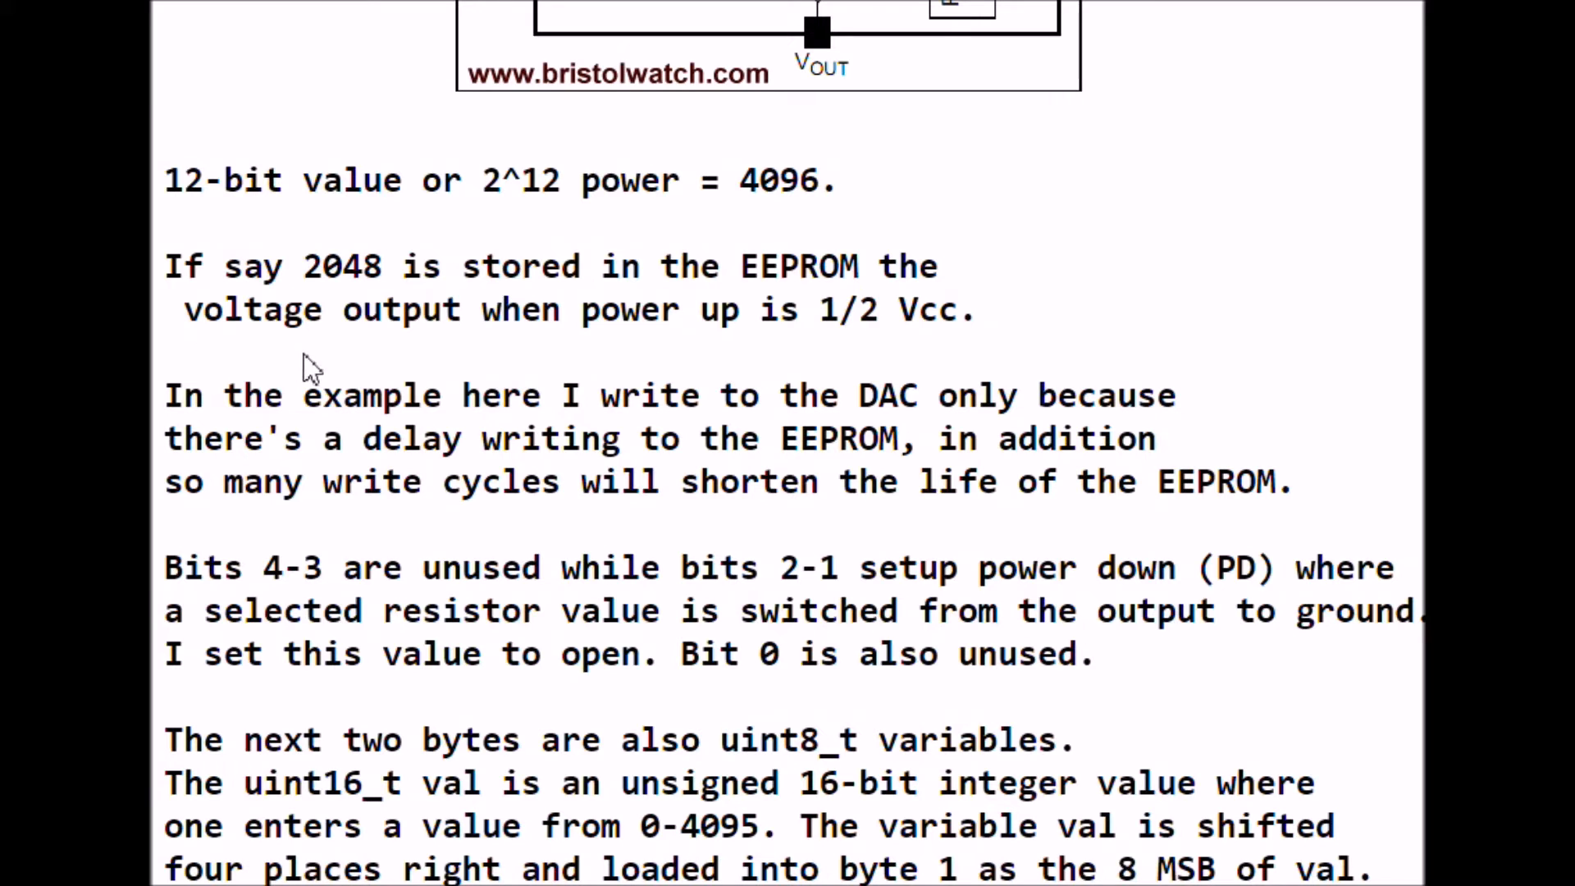
pyautogui.moveTo(1174, 351)
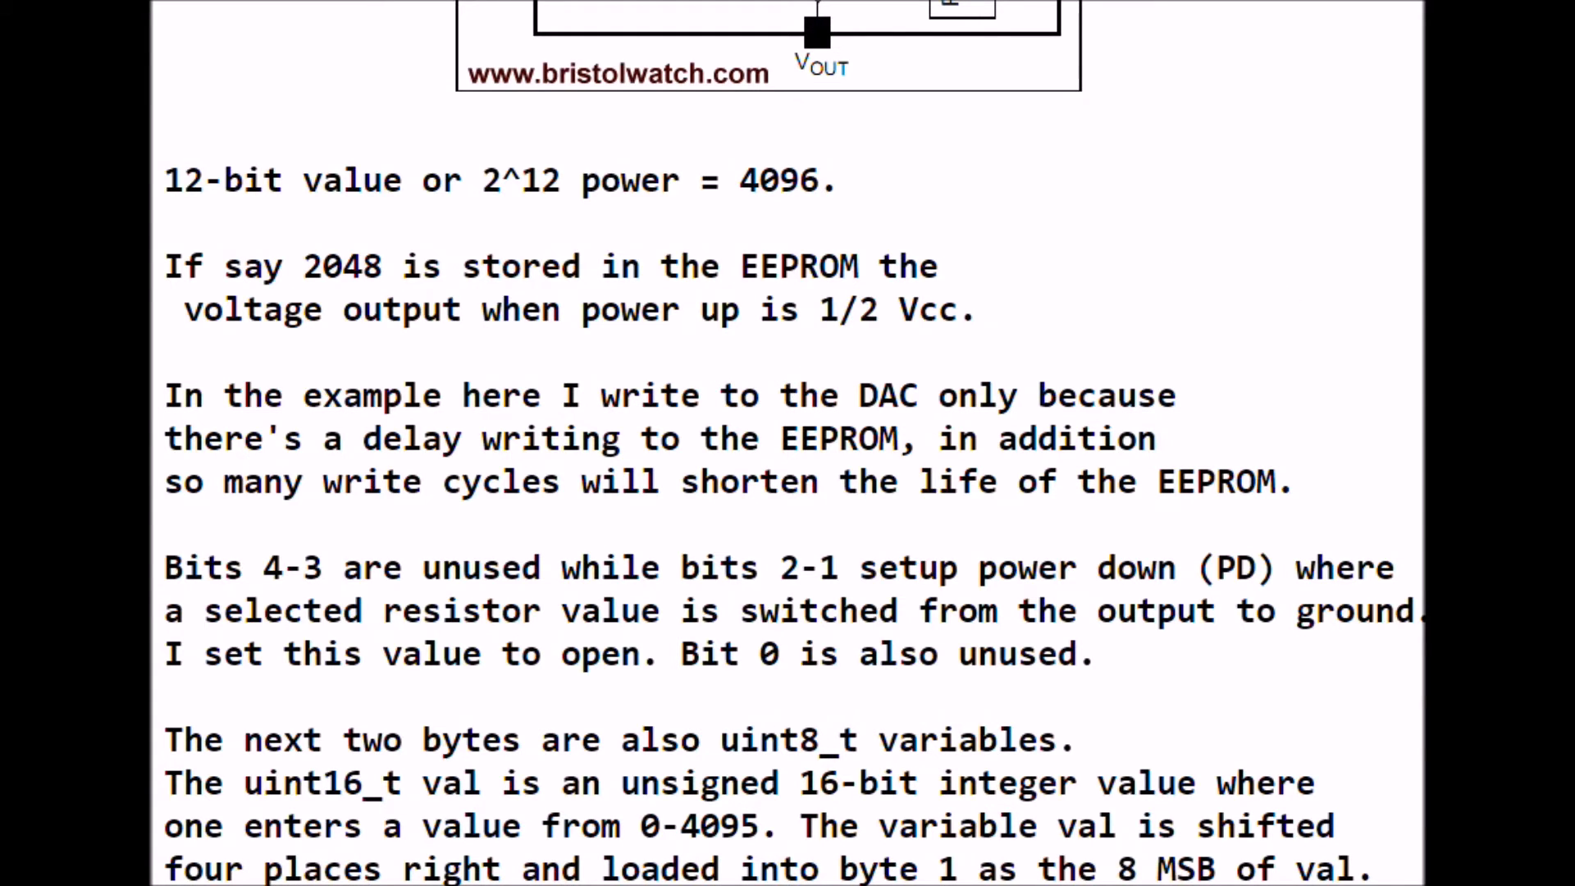
# Scroll to the MCP4725.c listing's includes and variable declarations
pyautogui.scroll(-3)
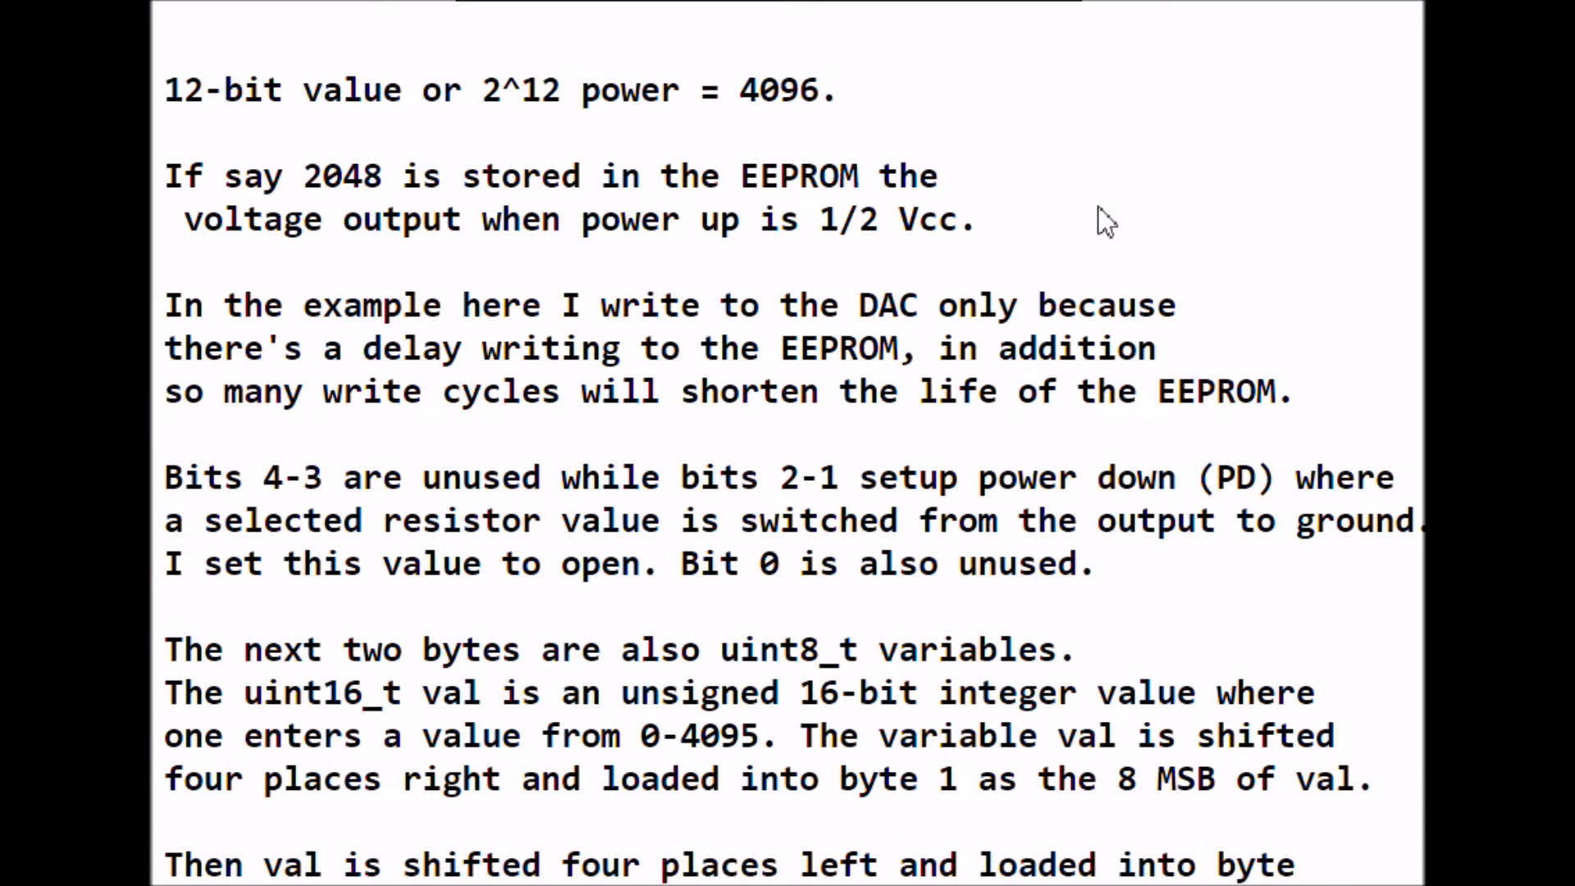
pyautogui.moveTo(272, 269)
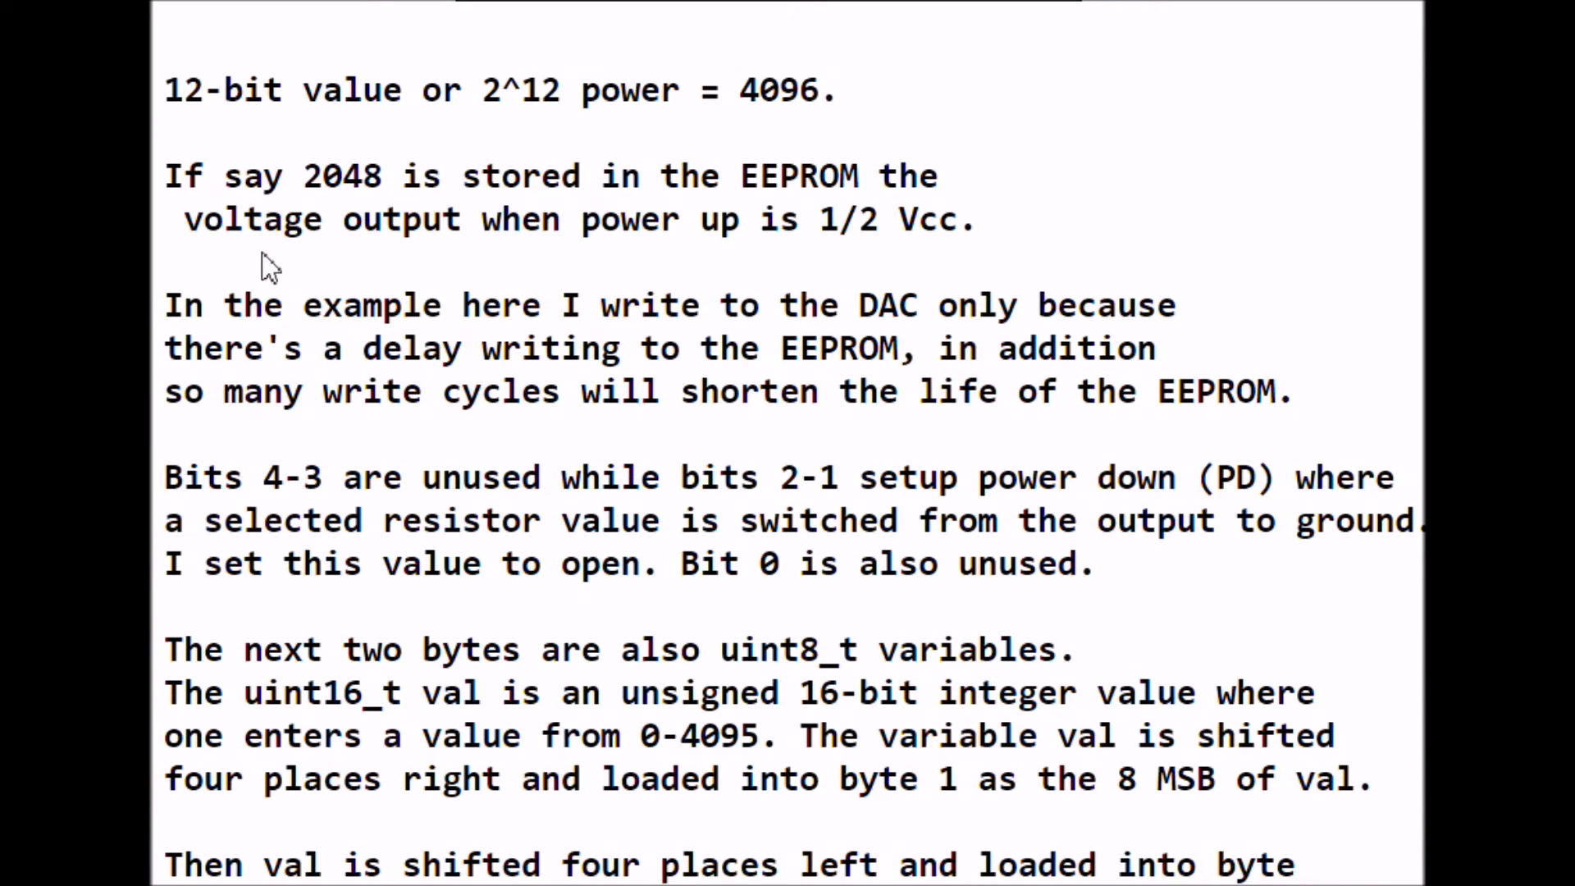
pyautogui.moveTo(175, 261)
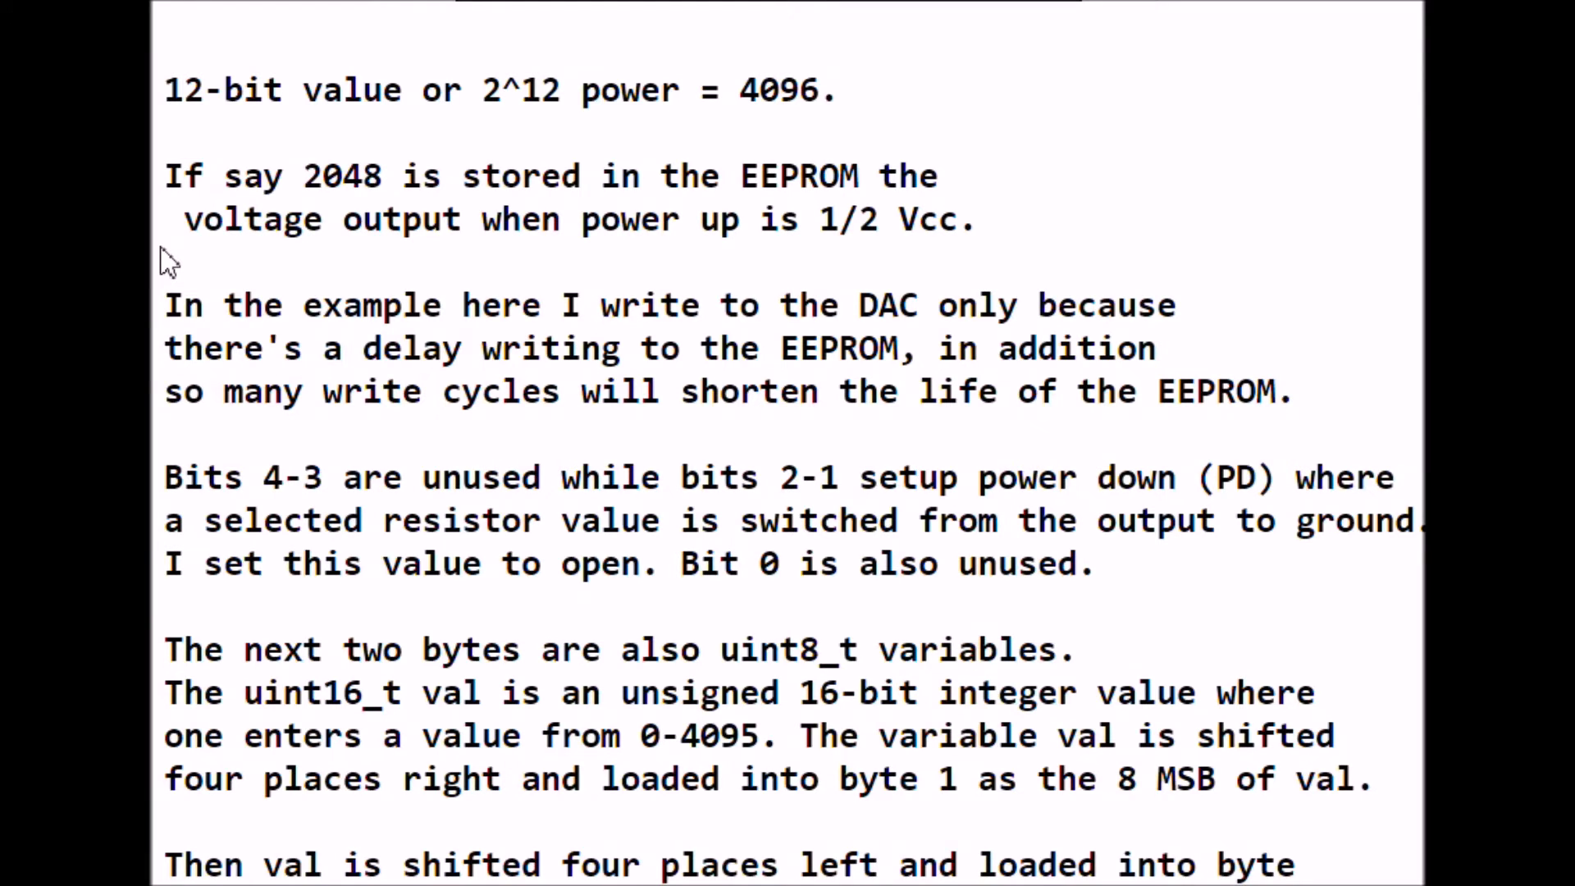
pyautogui.moveTo(156, 219)
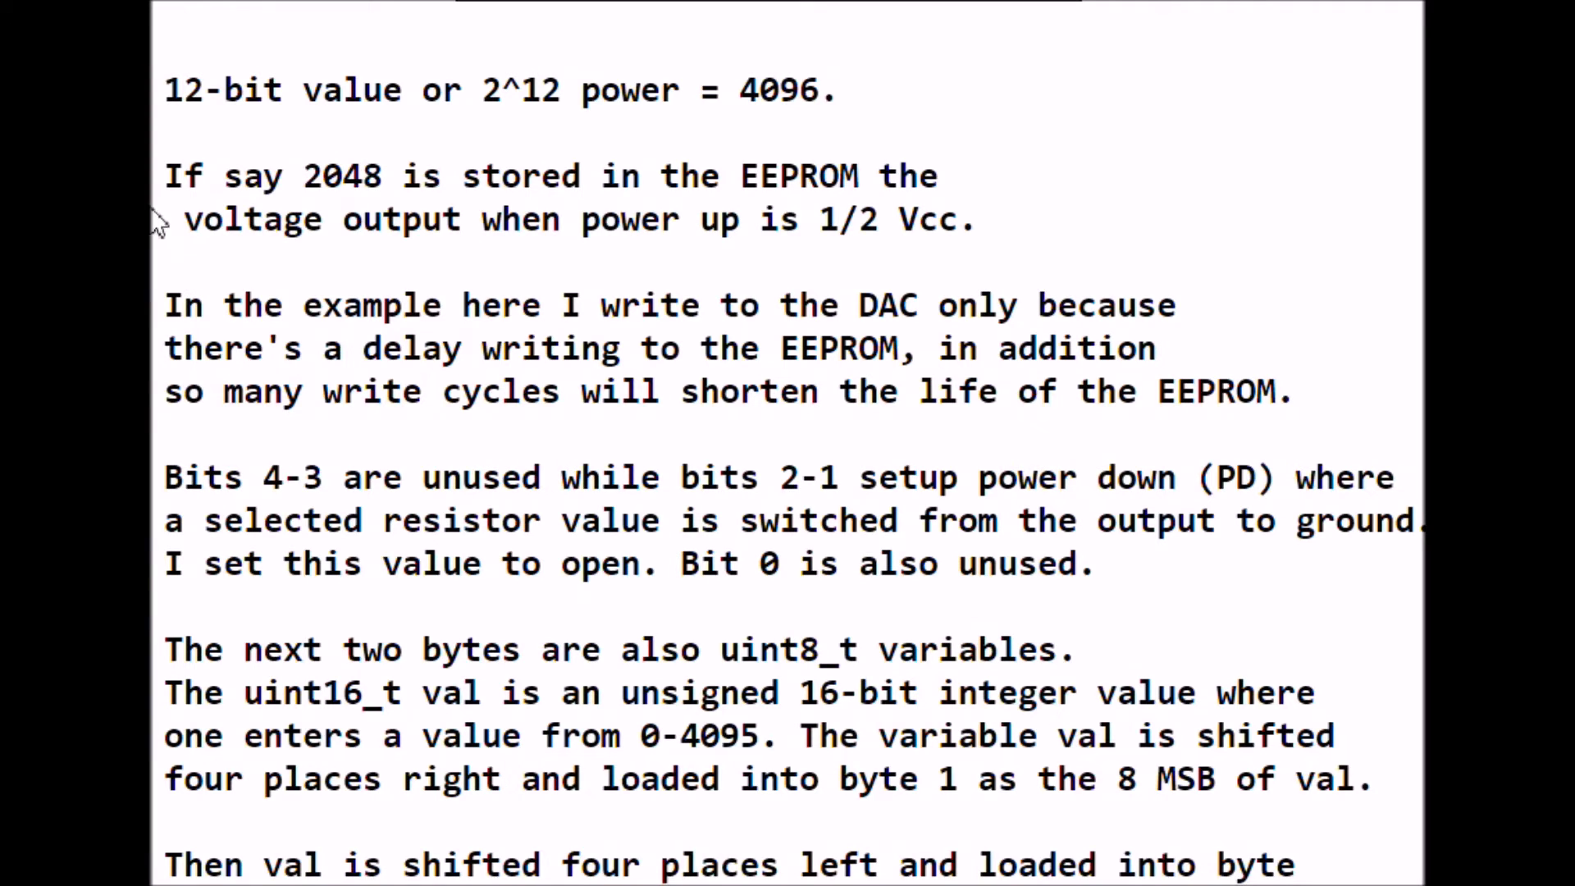
pyautogui.moveTo(576, 176)
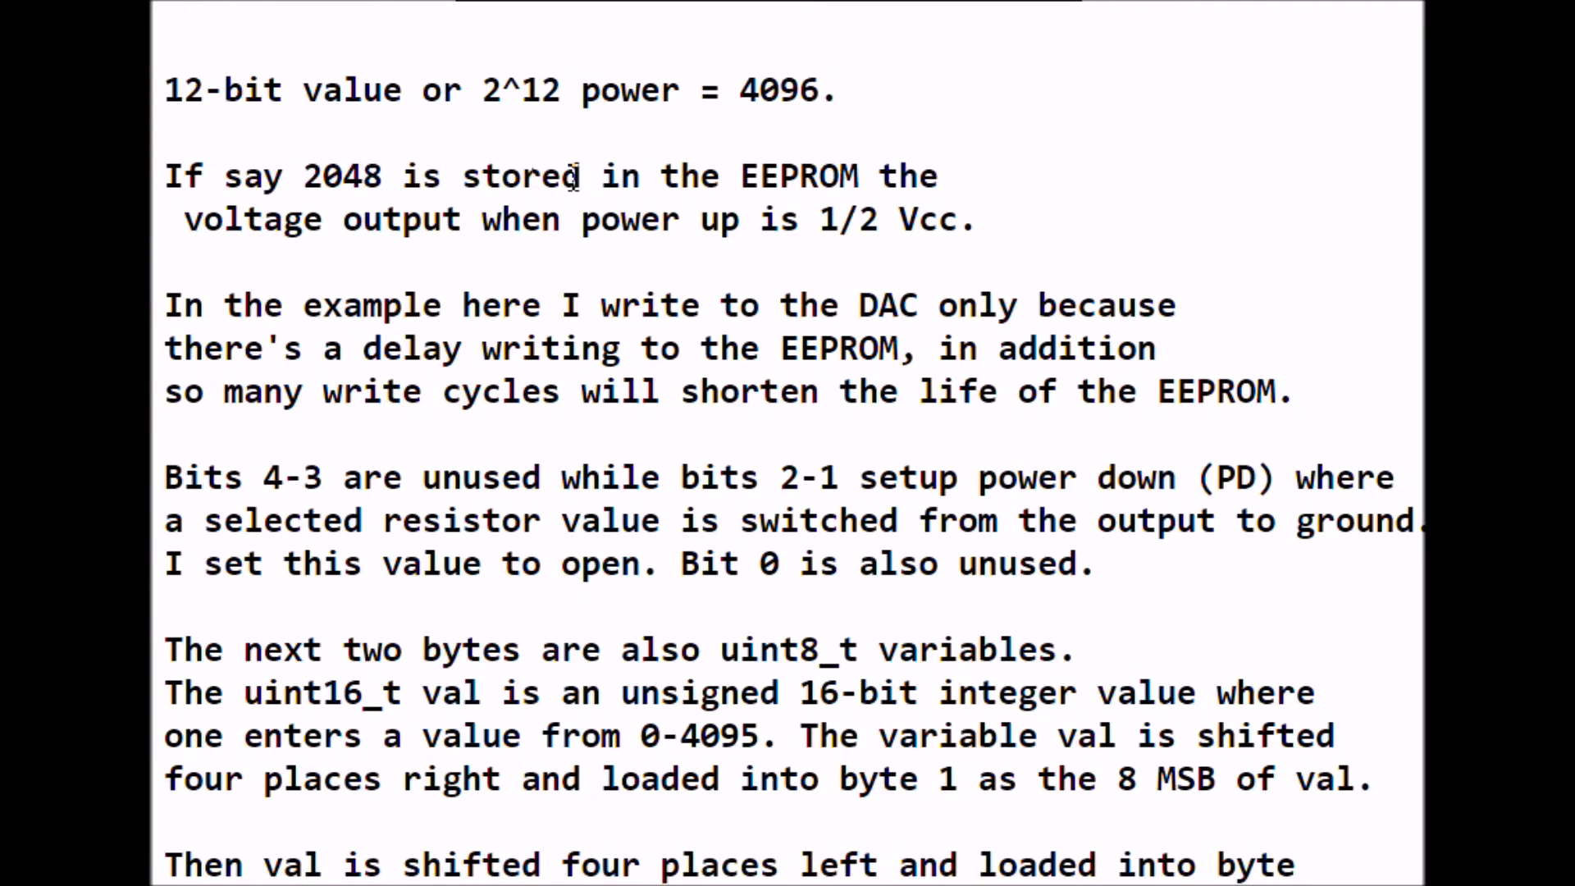
pyautogui.moveTo(788, 140)
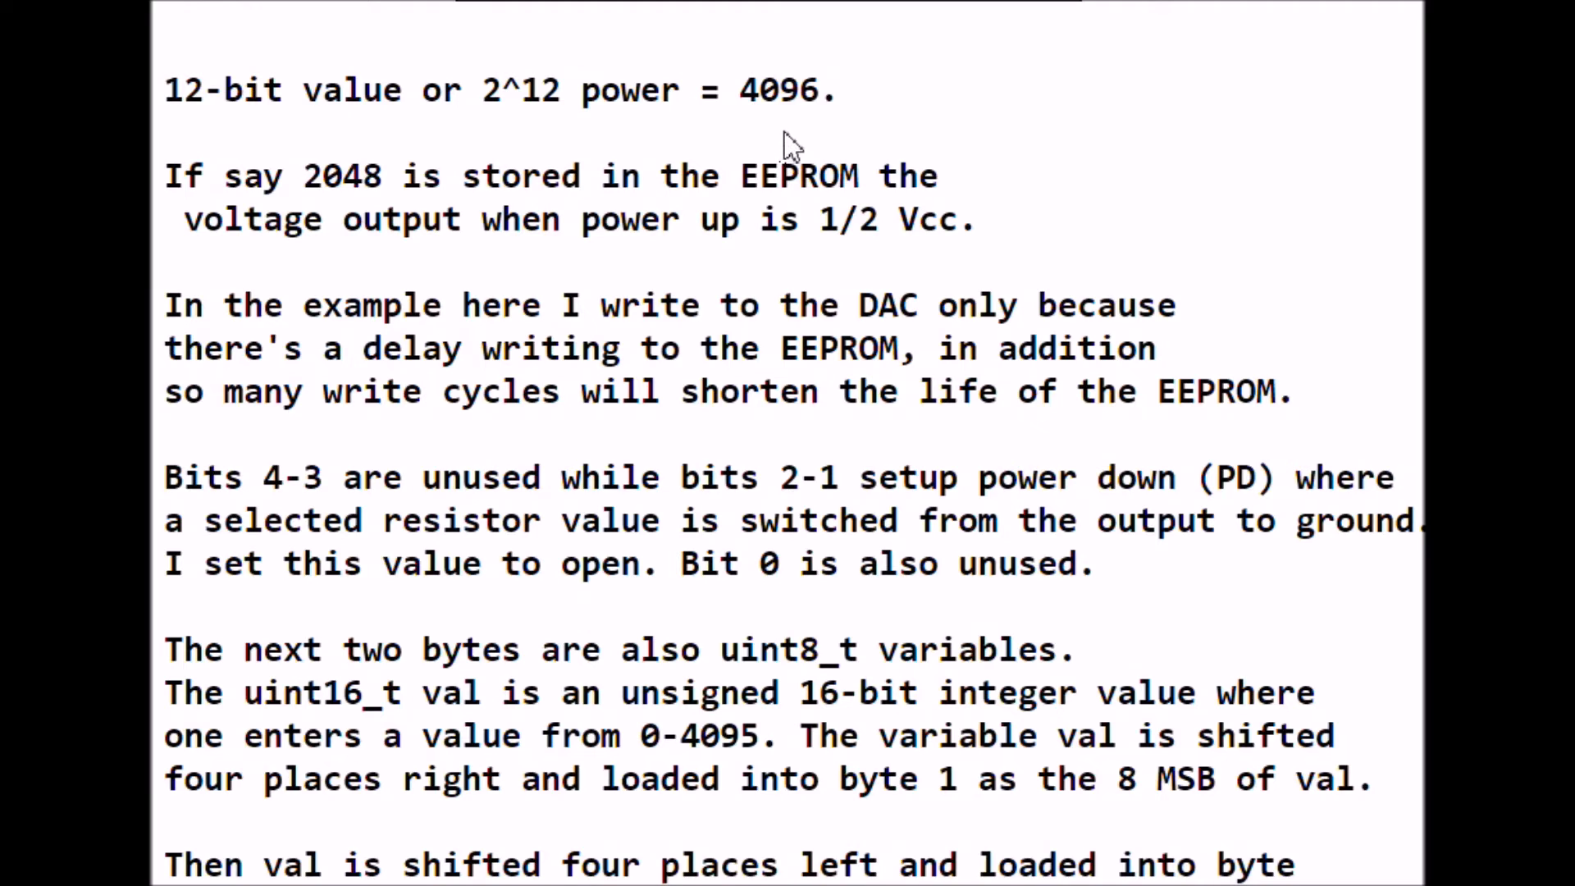
pyautogui.moveTo(587, 151)
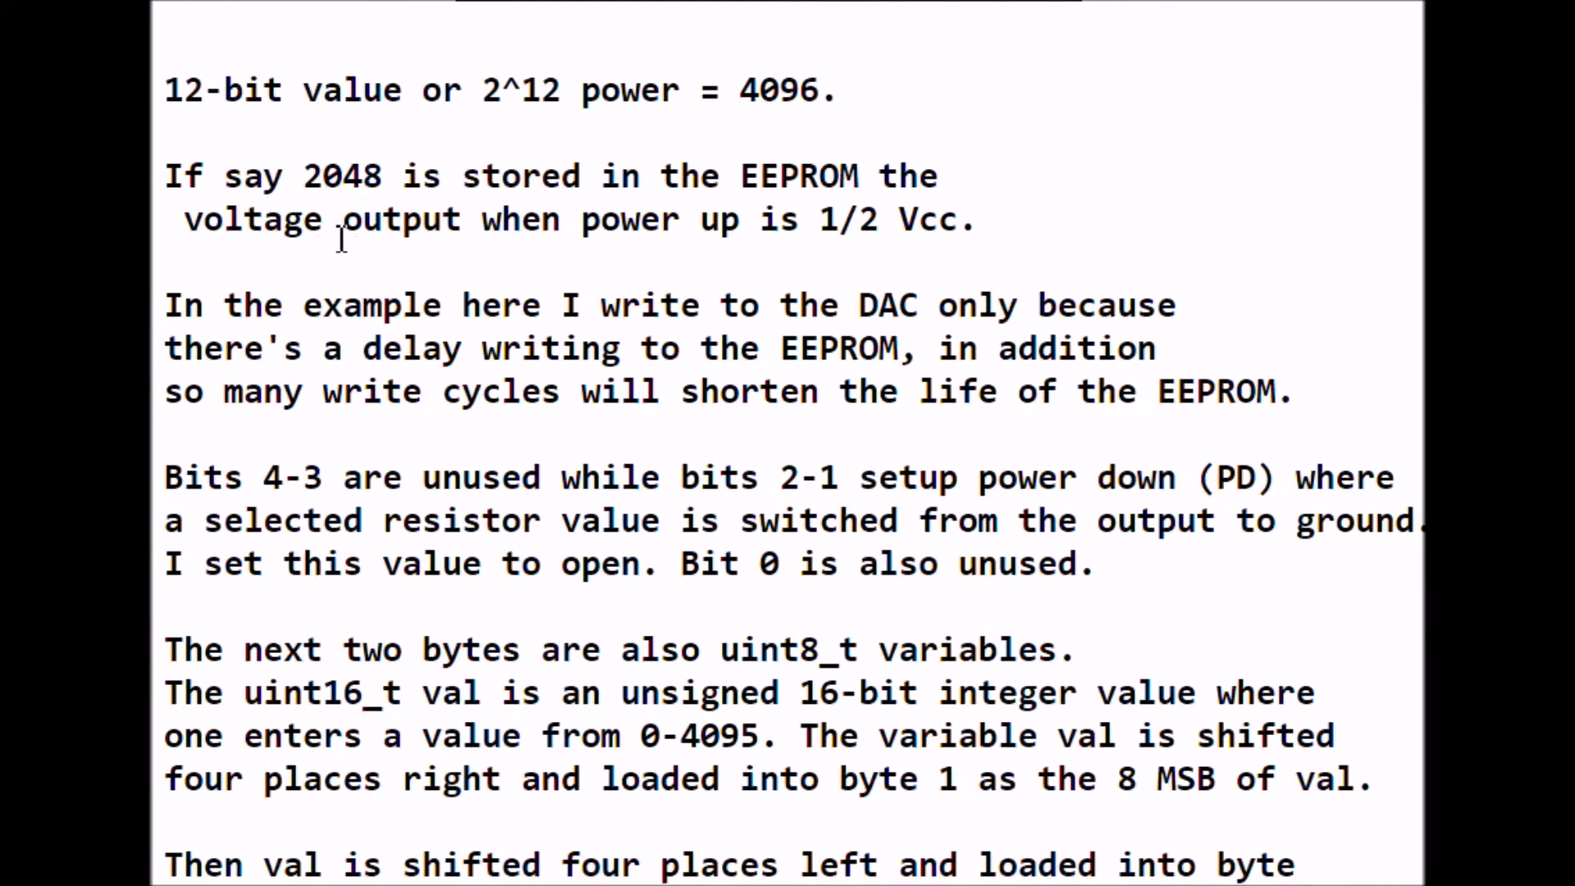
pyautogui.moveTo(387, 242)
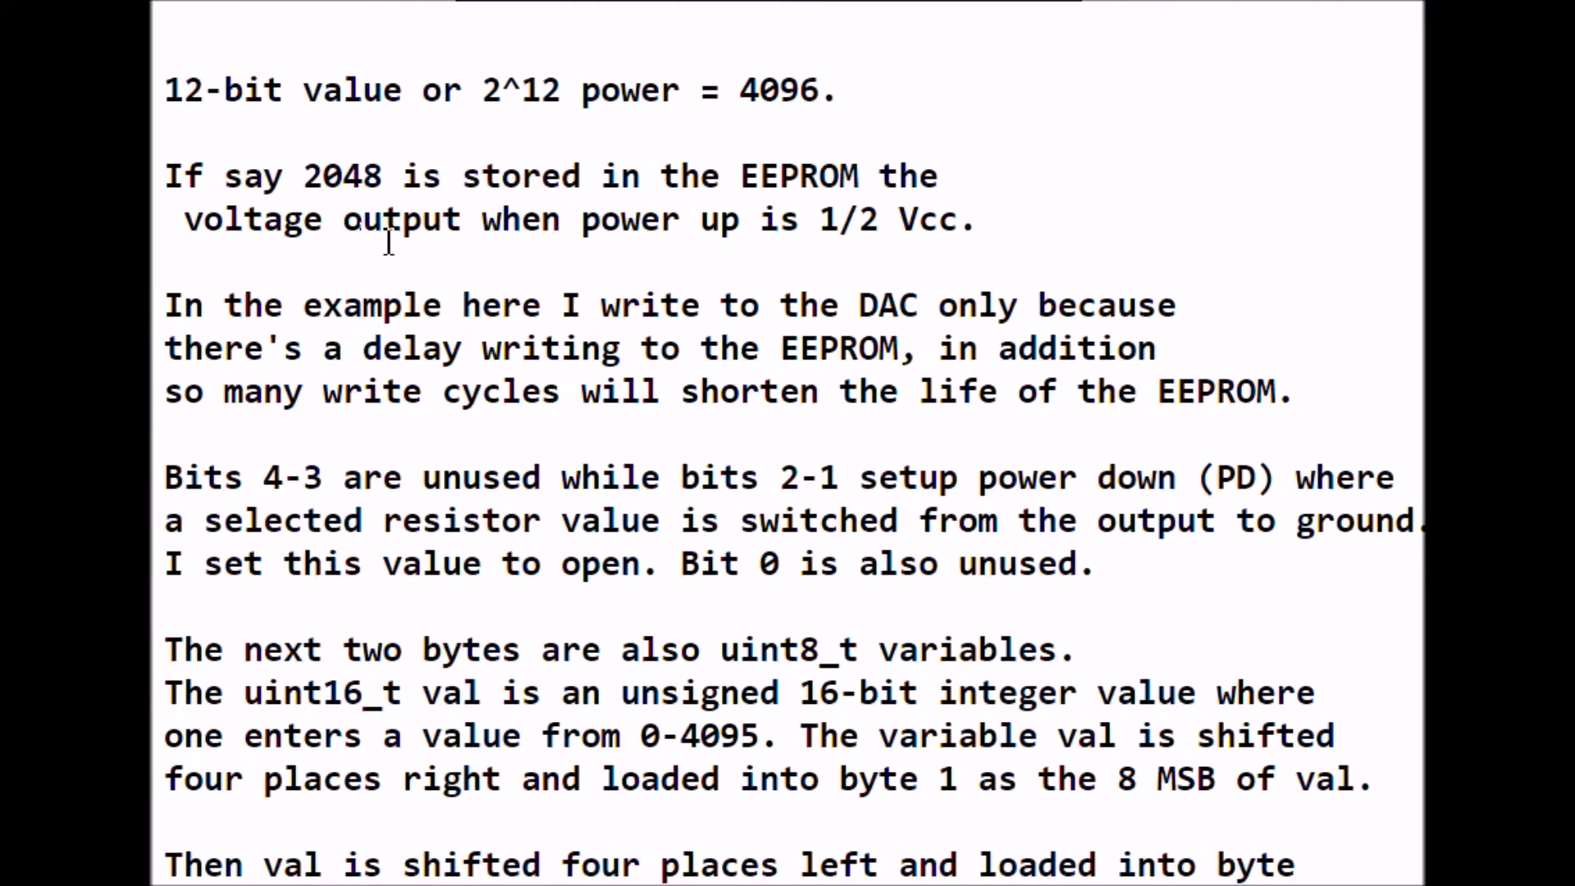
pyautogui.moveTo(531, 449)
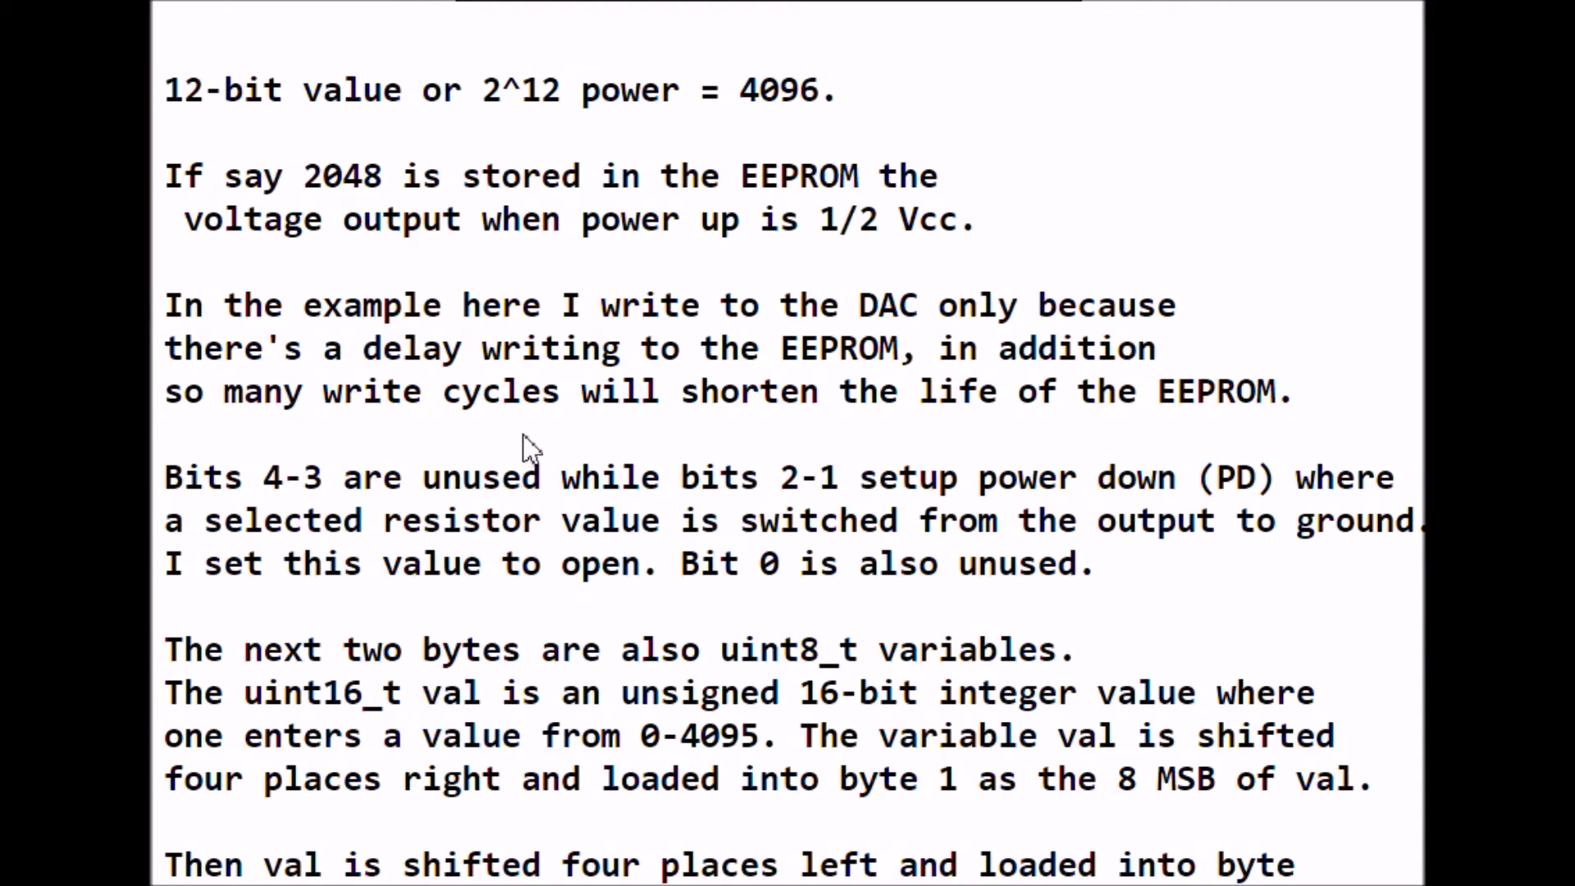
pyautogui.moveTo(422, 457)
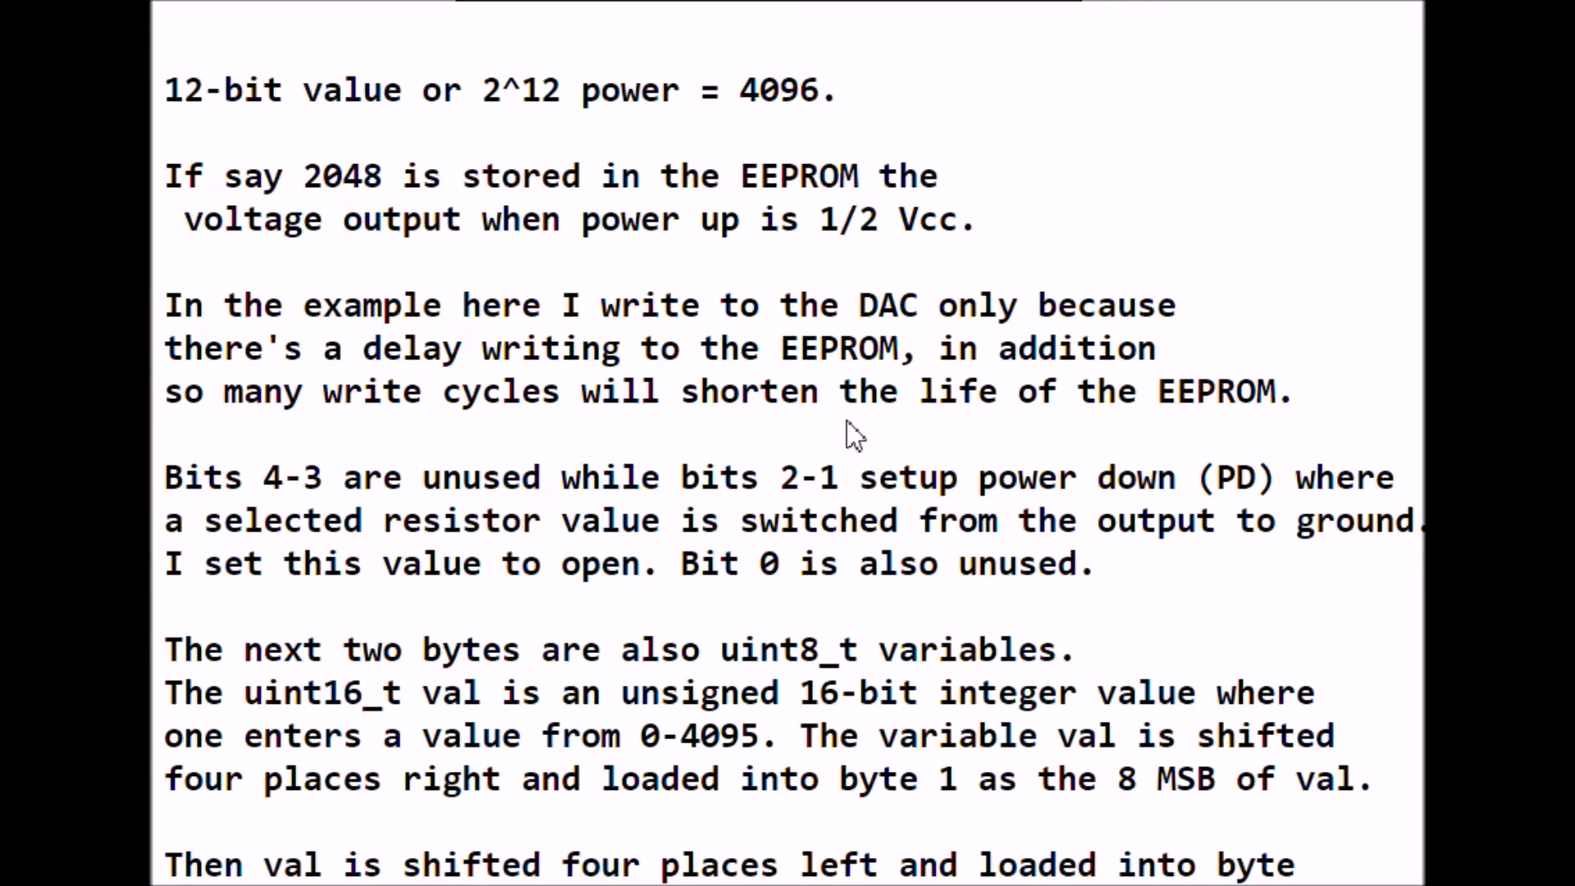
pyautogui.moveTo(839, 430)
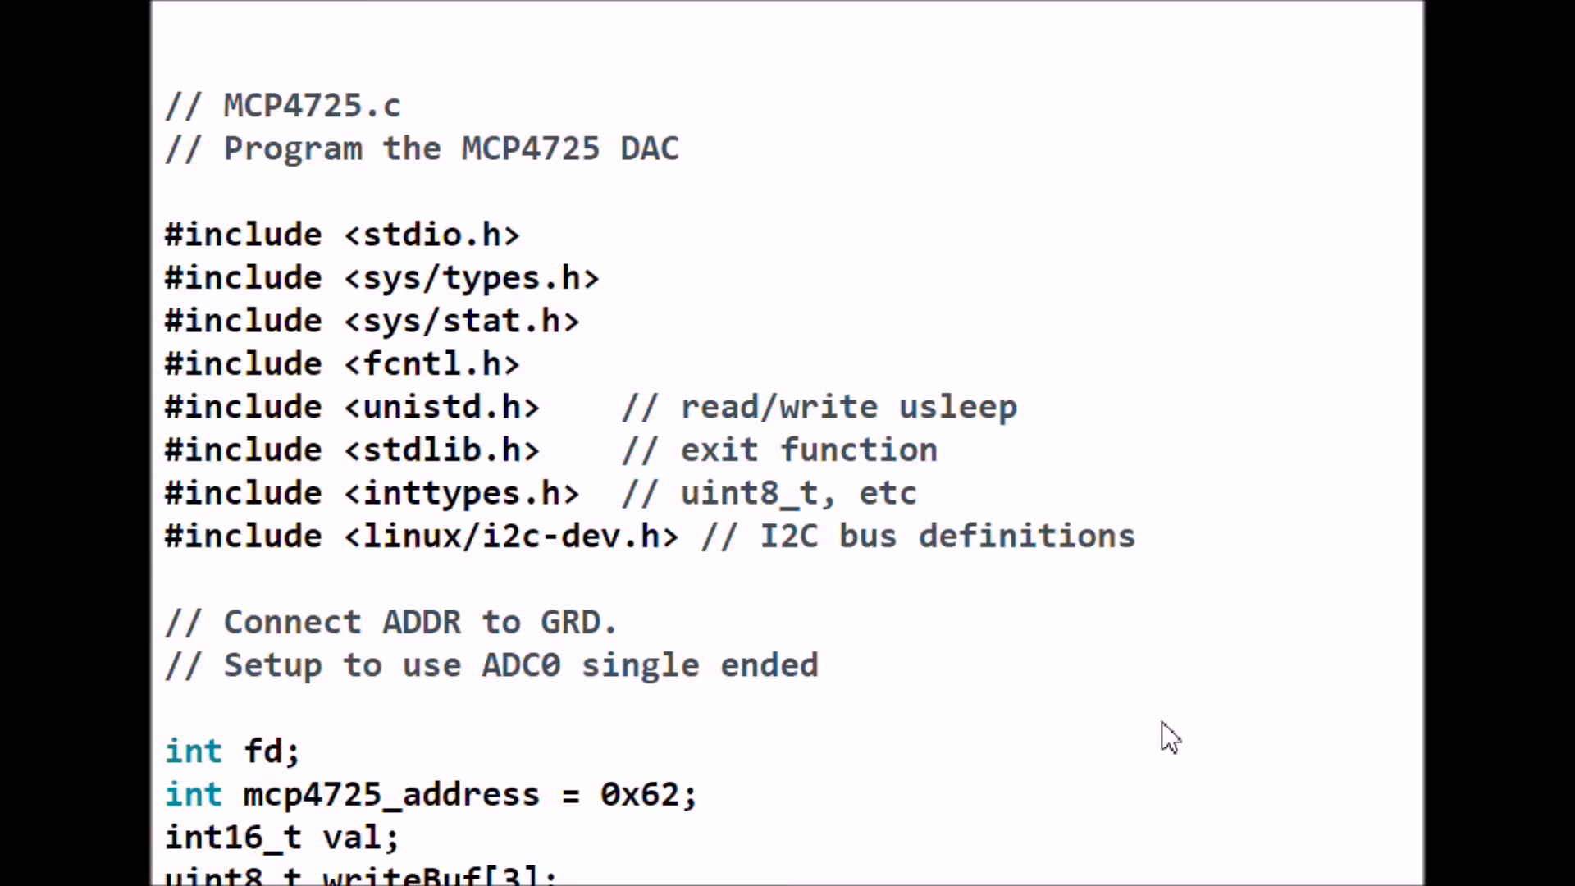
pyautogui.moveTo(339, 279)
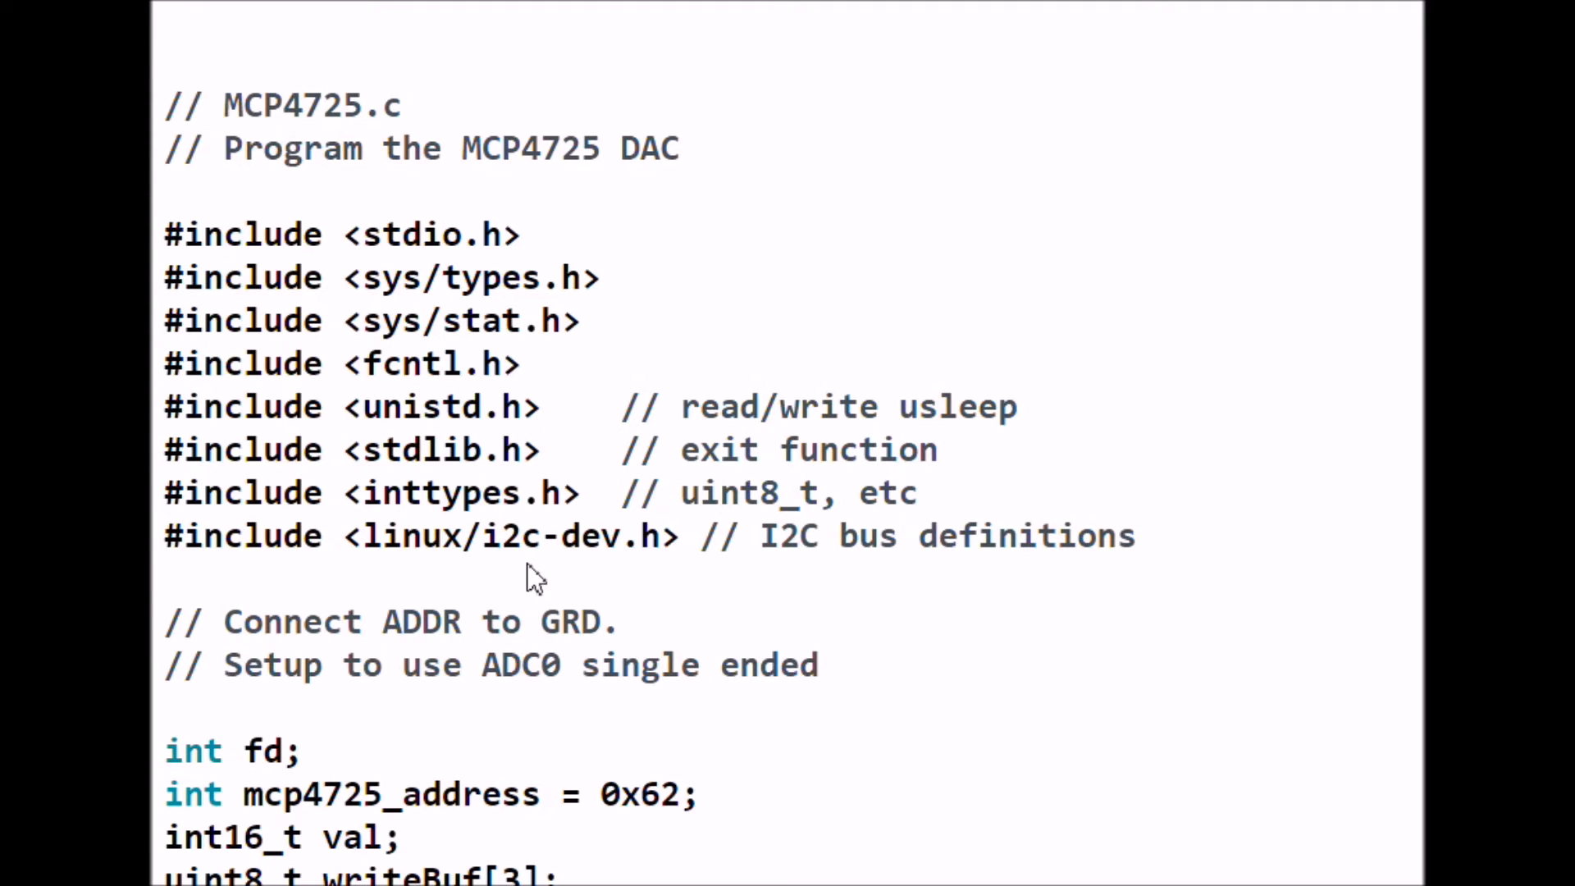
pyautogui.moveTo(793, 623)
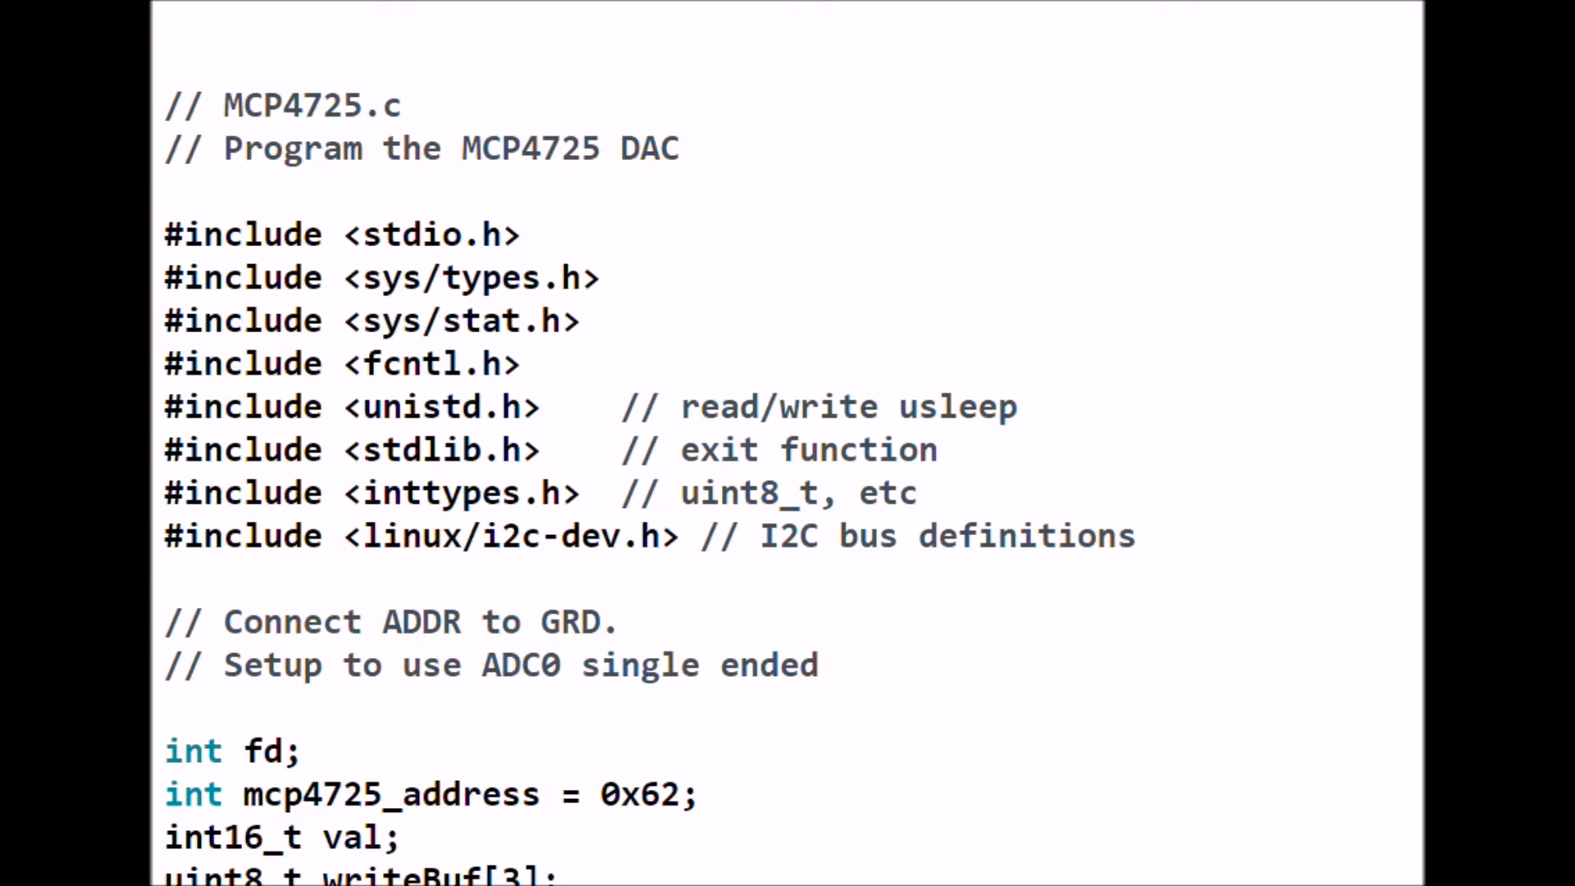
# Scroll through the open('/dev/i2c-1') and ioctl checks to the writeBuf[0] control byte
pyautogui.scroll(-3)
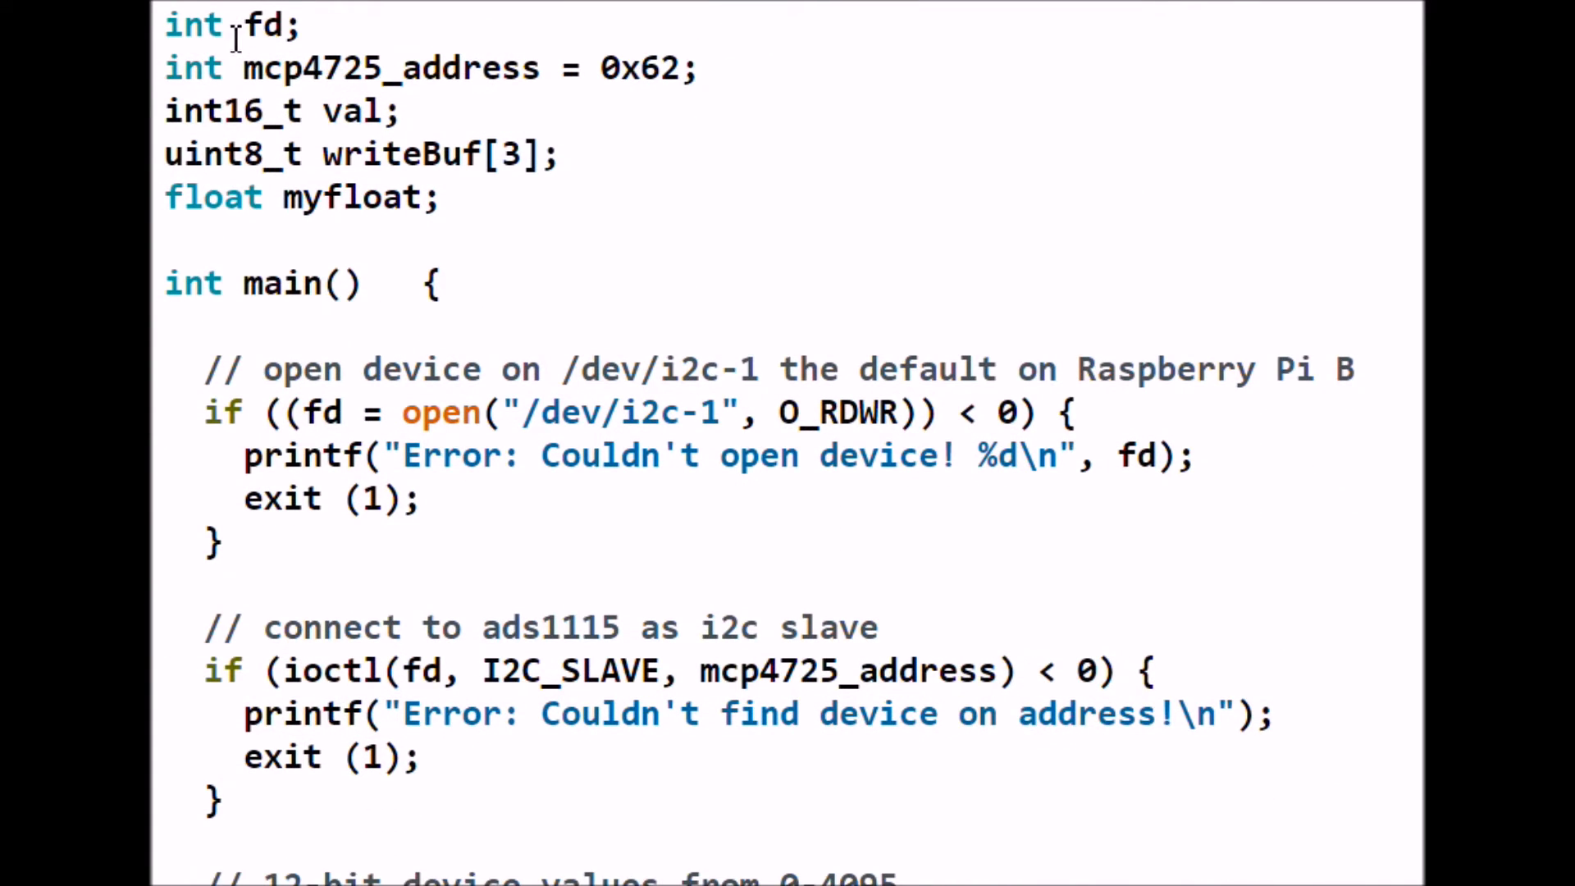
pyautogui.scroll(-3)
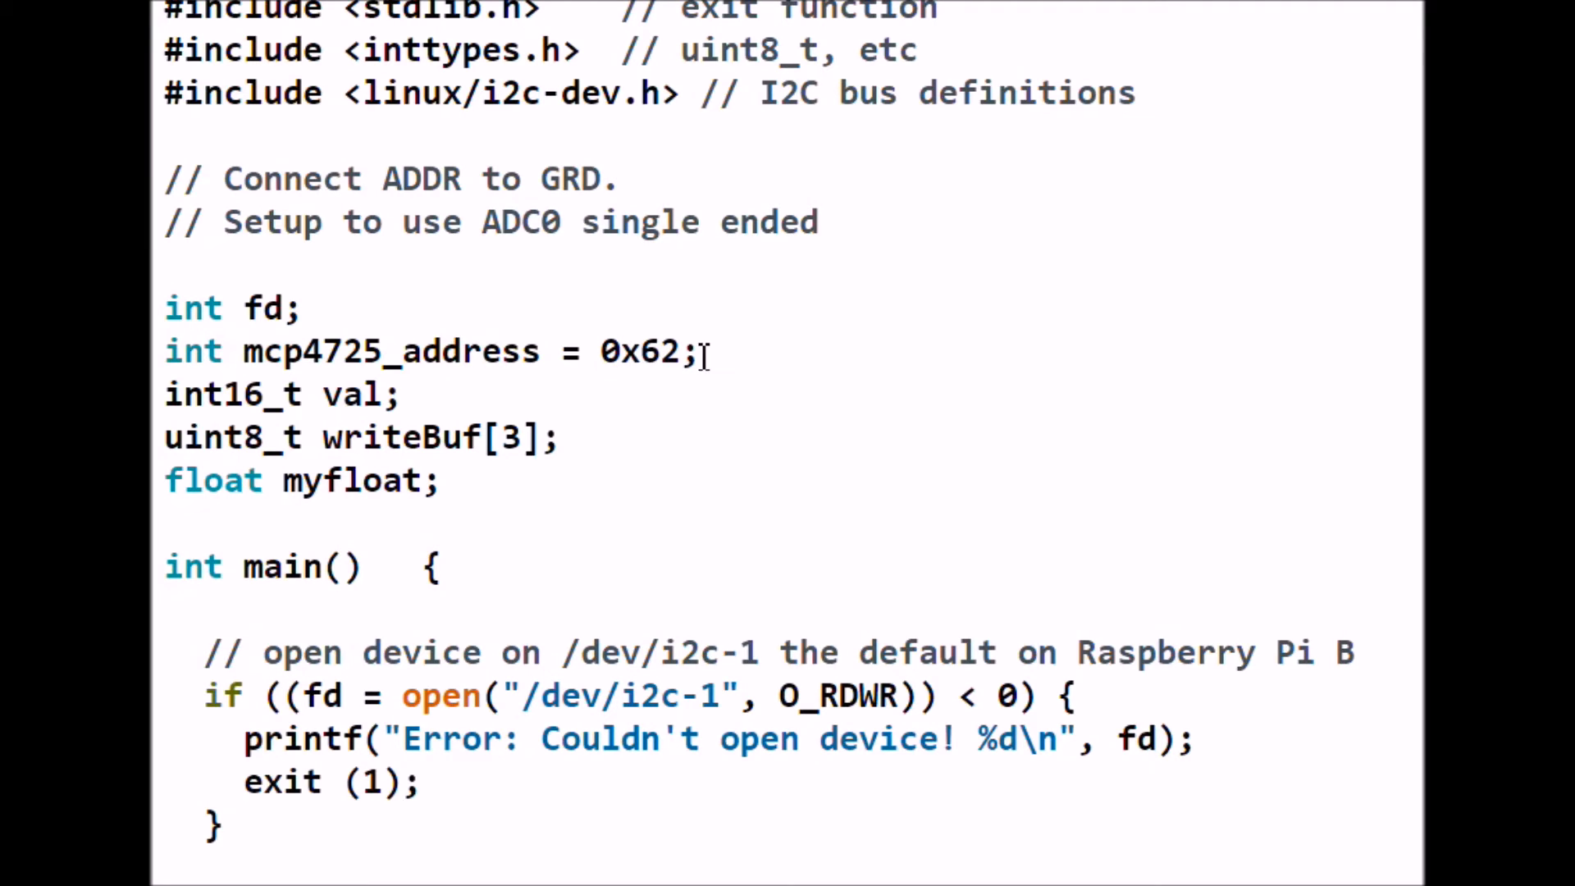
pyautogui.moveTo(713, 359)
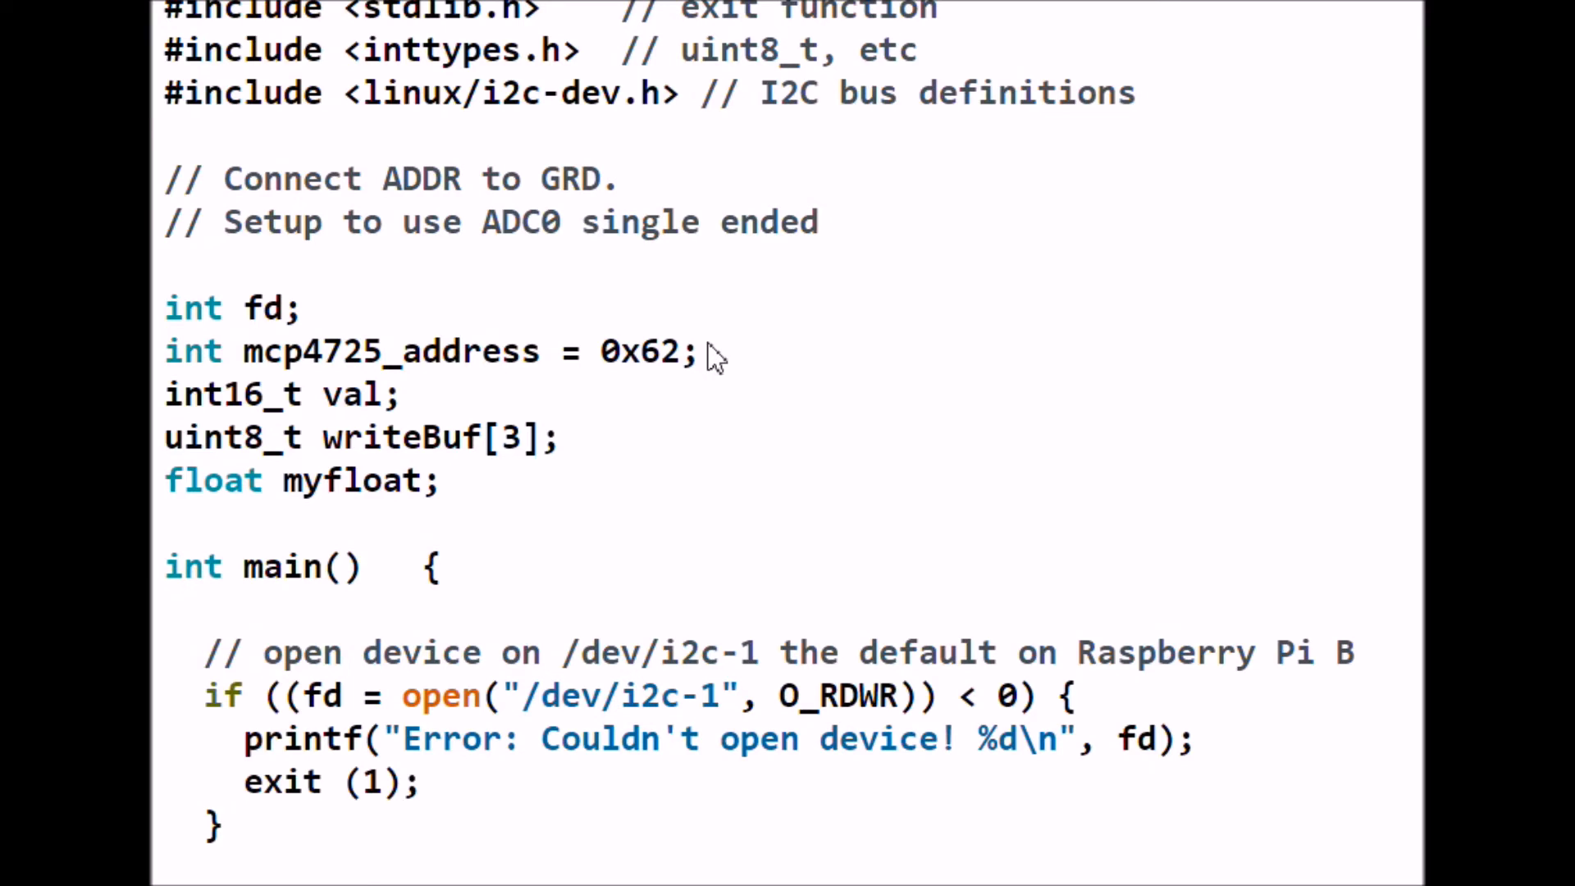
pyautogui.moveTo(447, 427)
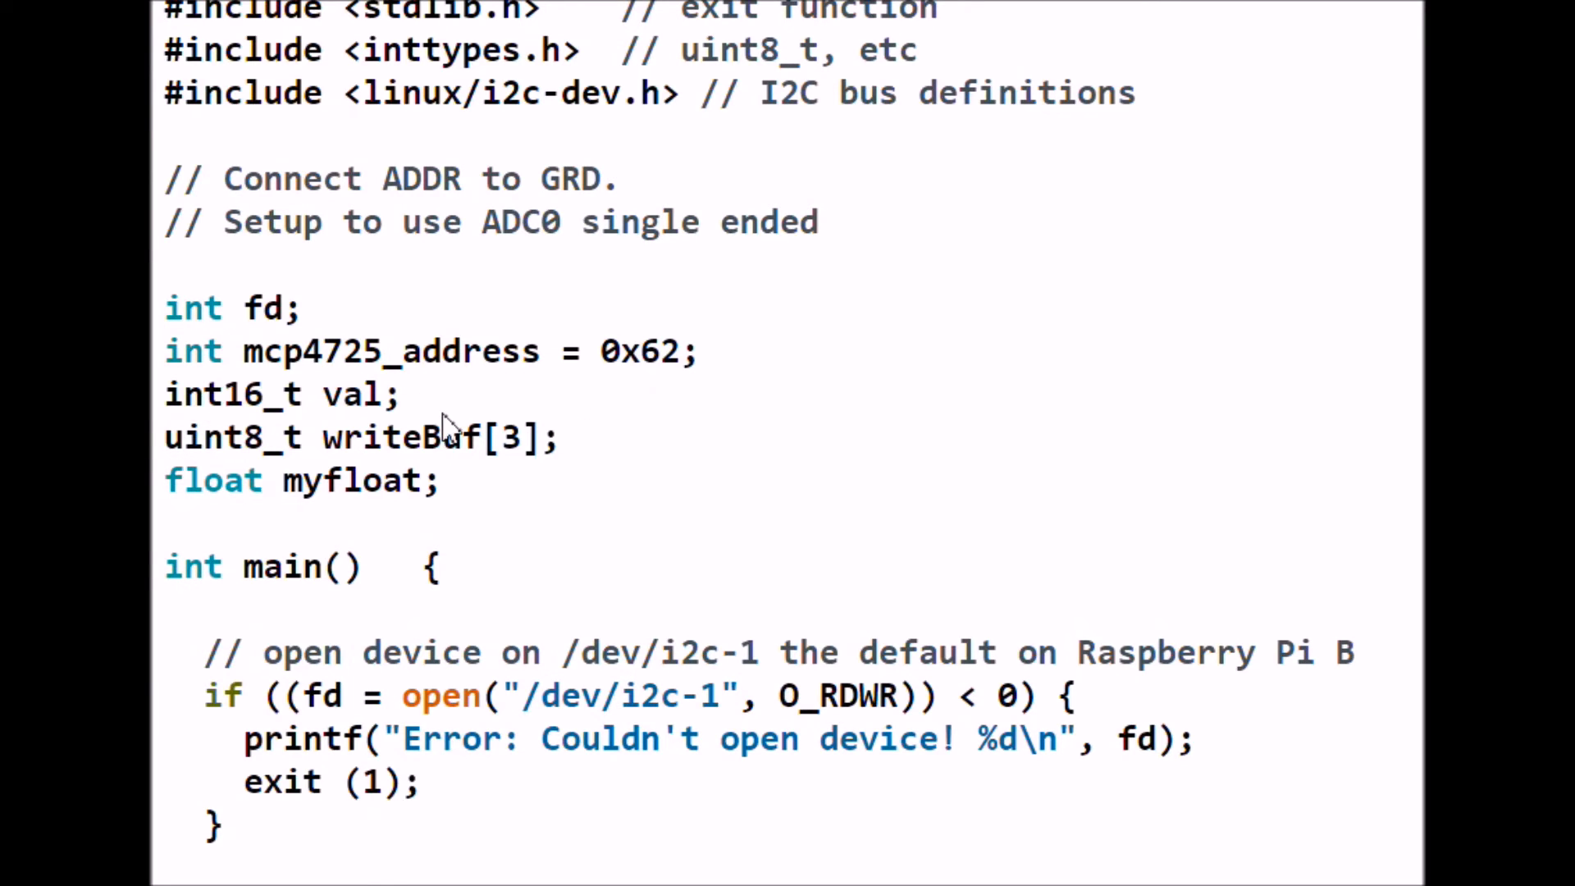
pyautogui.moveTo(603, 445)
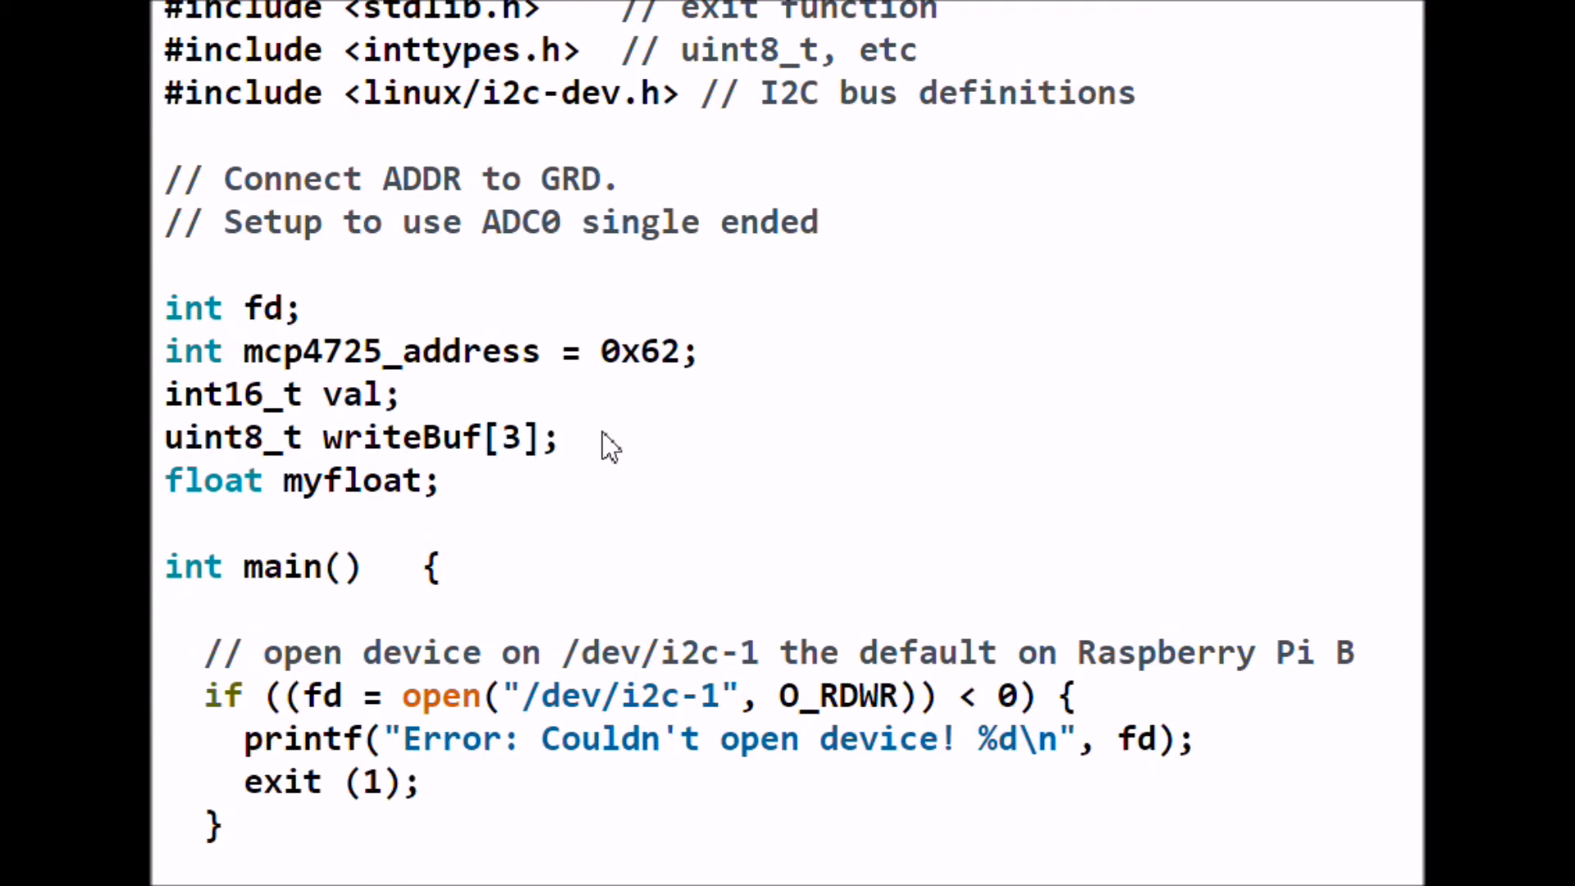
pyautogui.moveTo(341, 518)
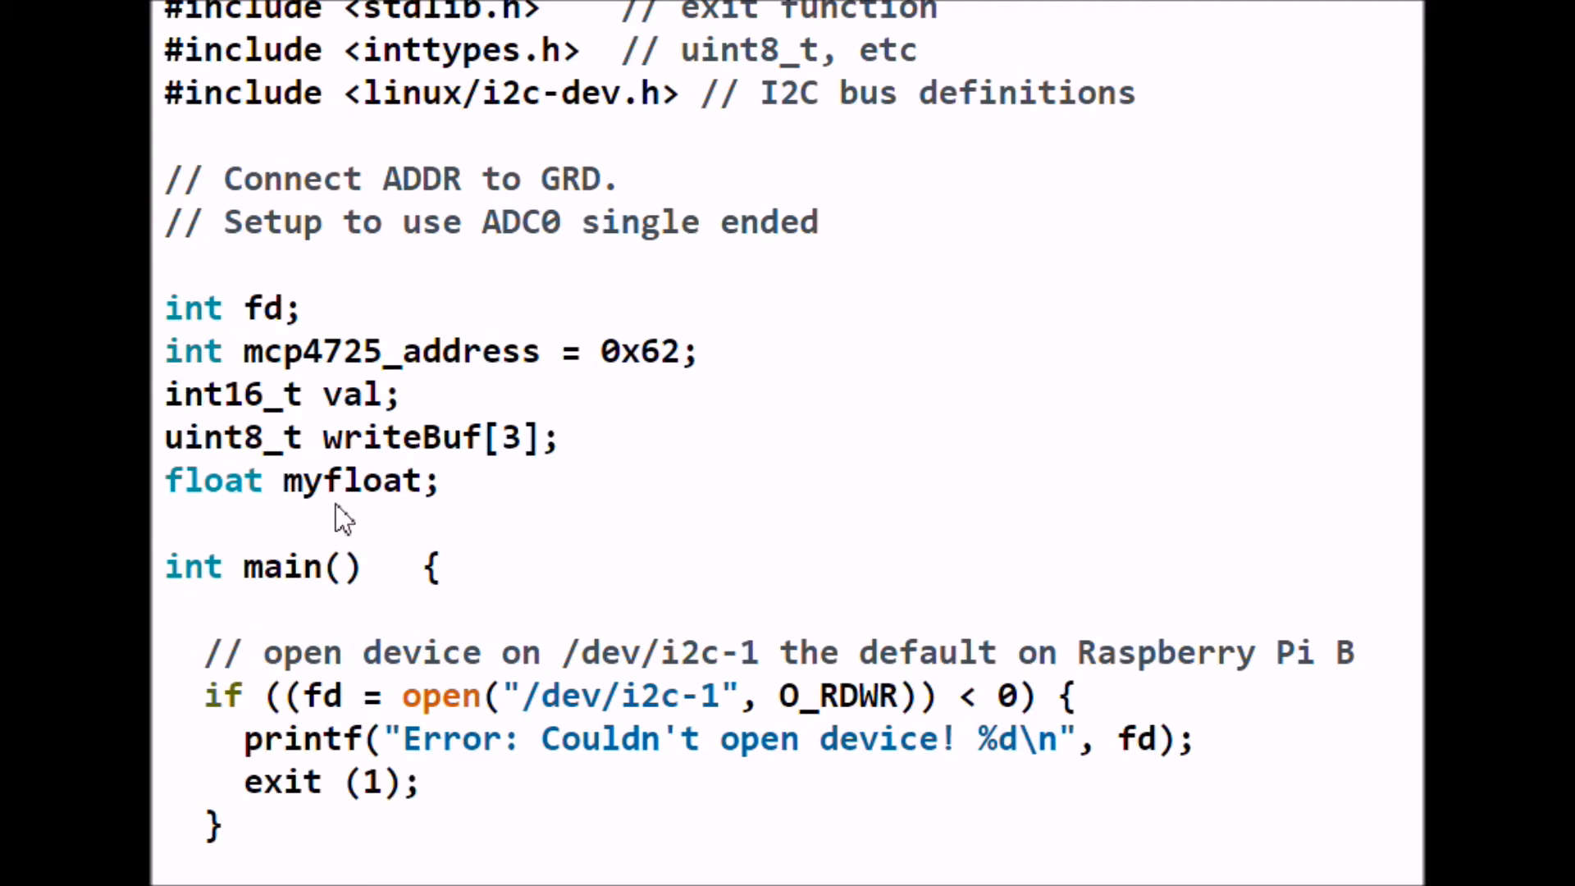
pyautogui.scroll(-3)
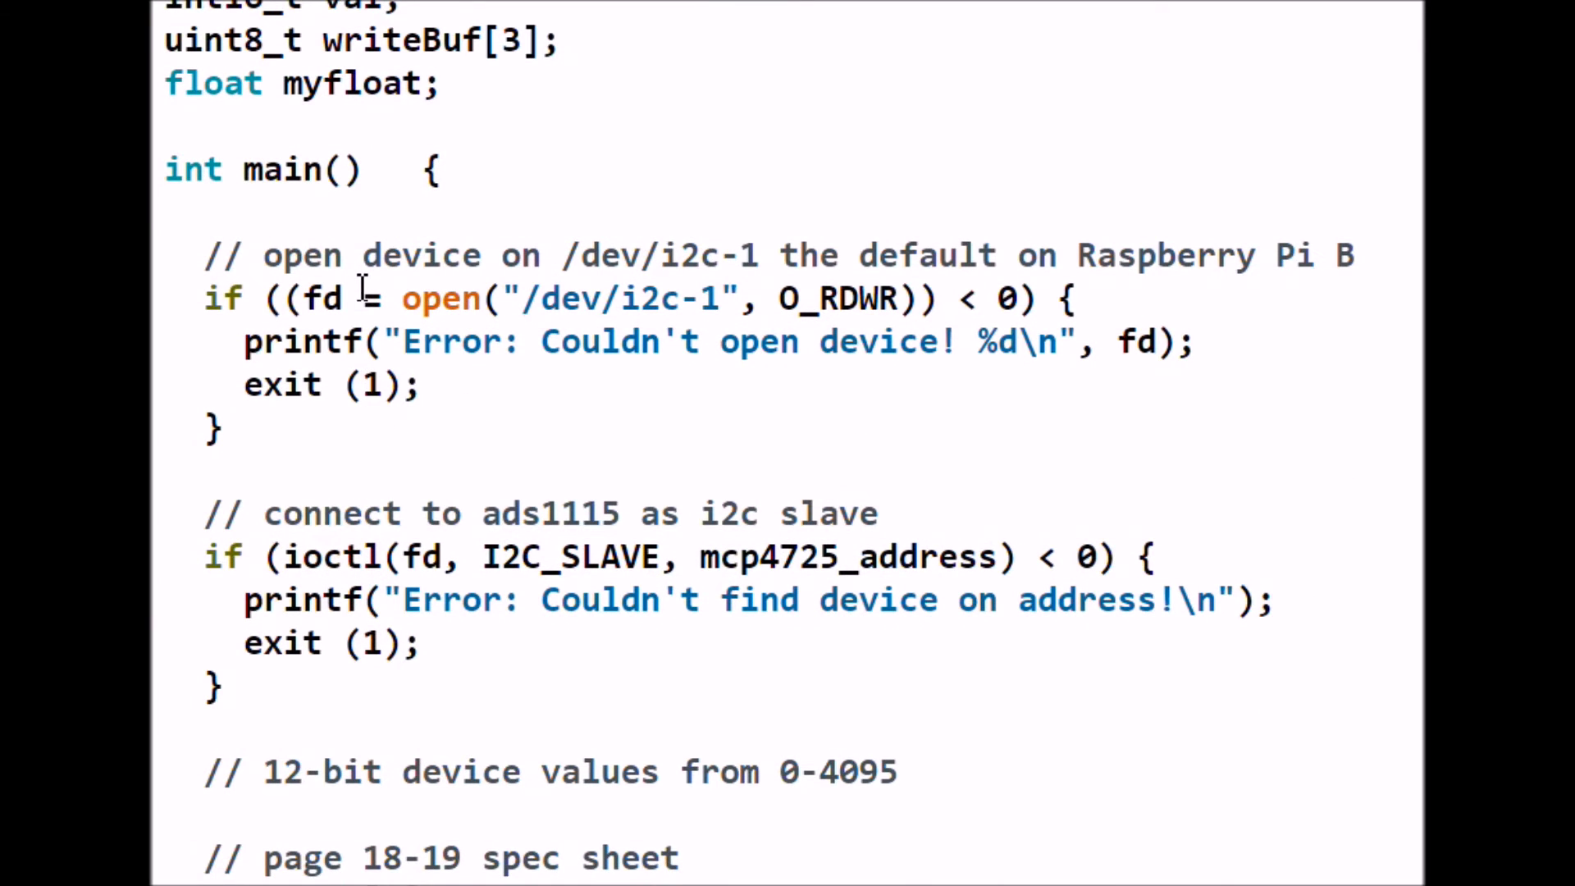
pyautogui.moveTo(492, 312)
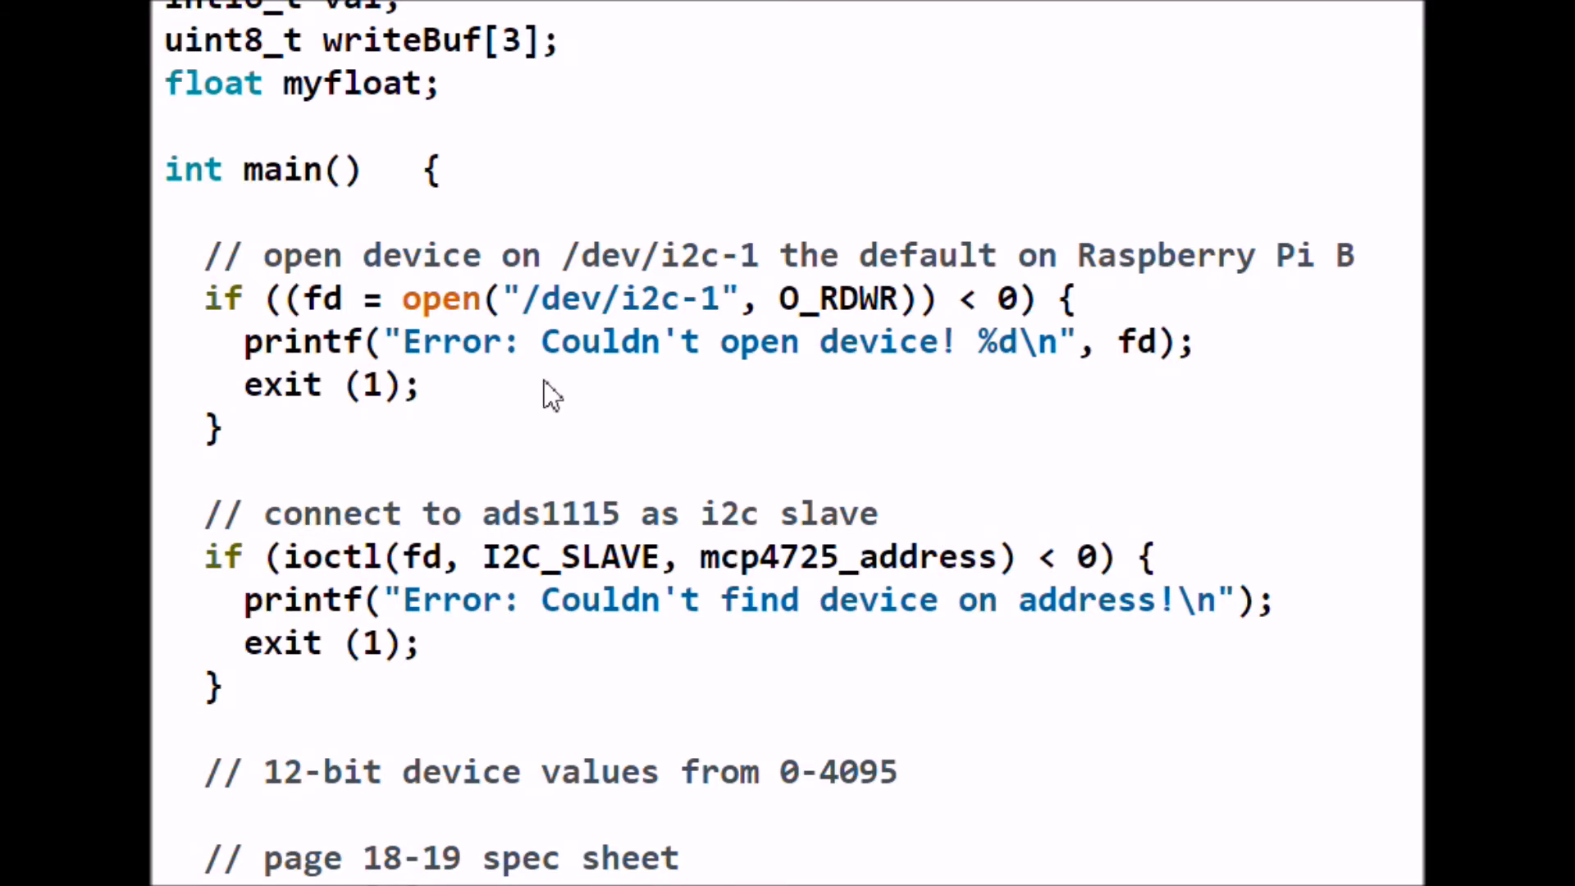
pyautogui.moveTo(500, 397)
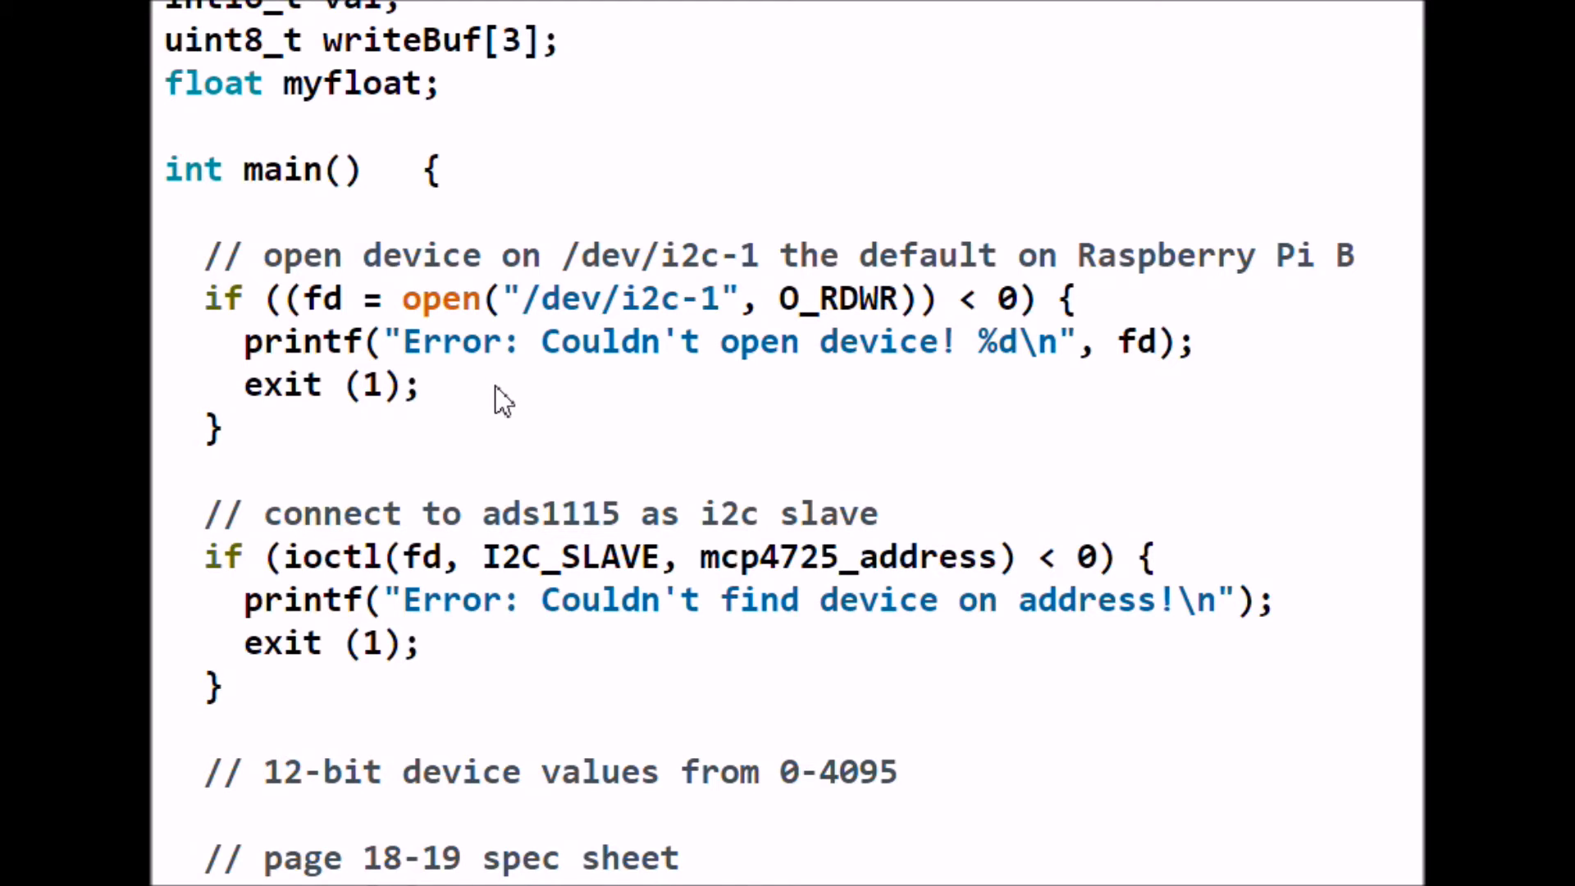
pyautogui.moveTo(527, 386)
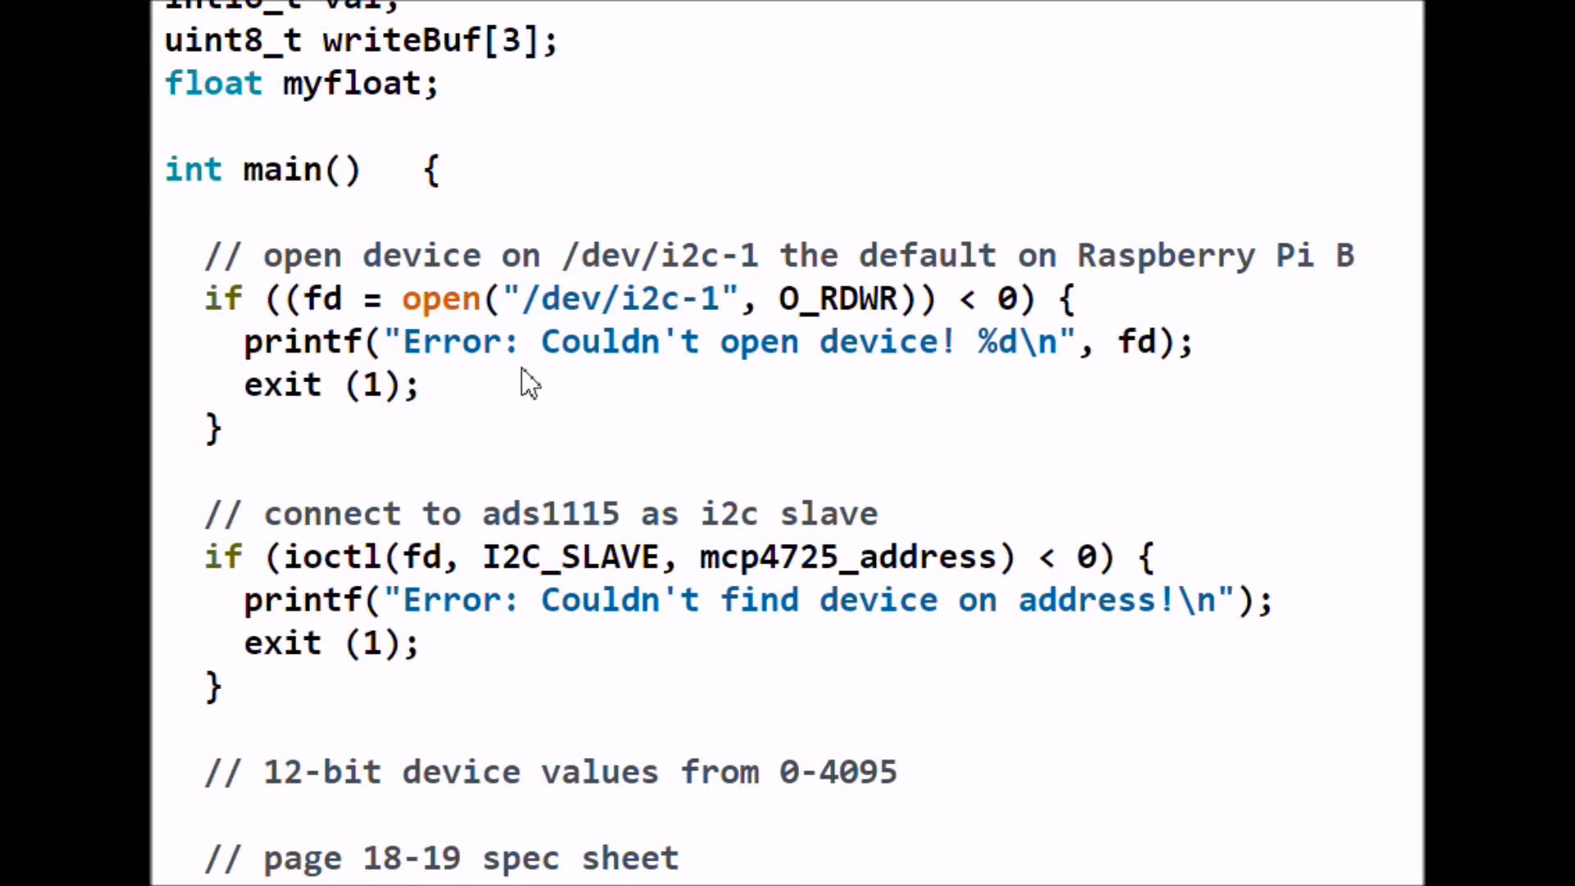
pyautogui.moveTo(678, 416)
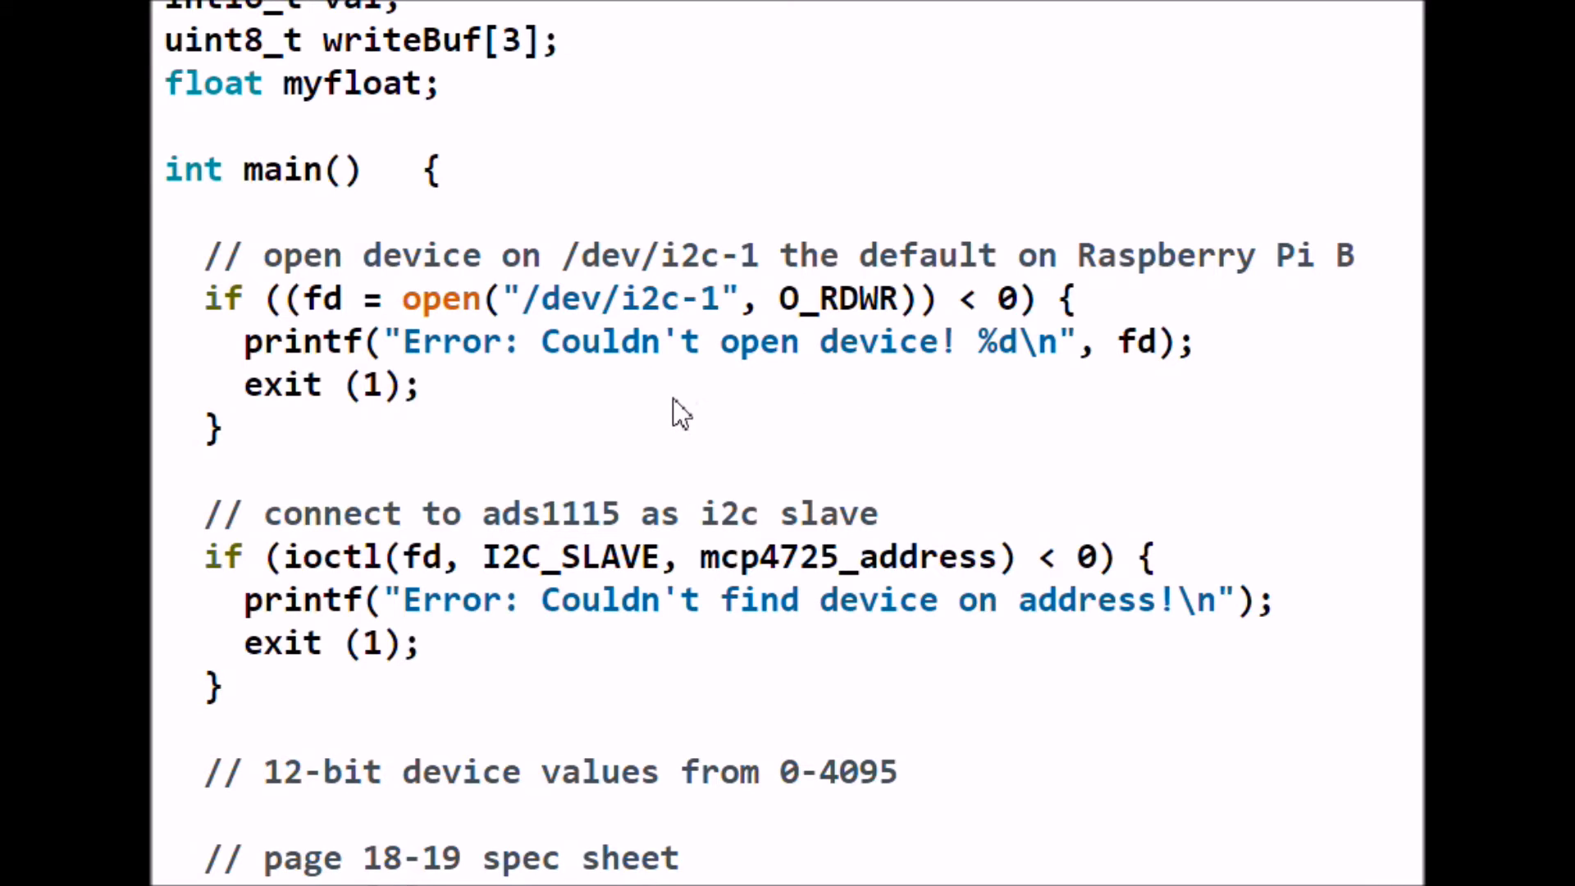
pyautogui.moveTo(573, 380)
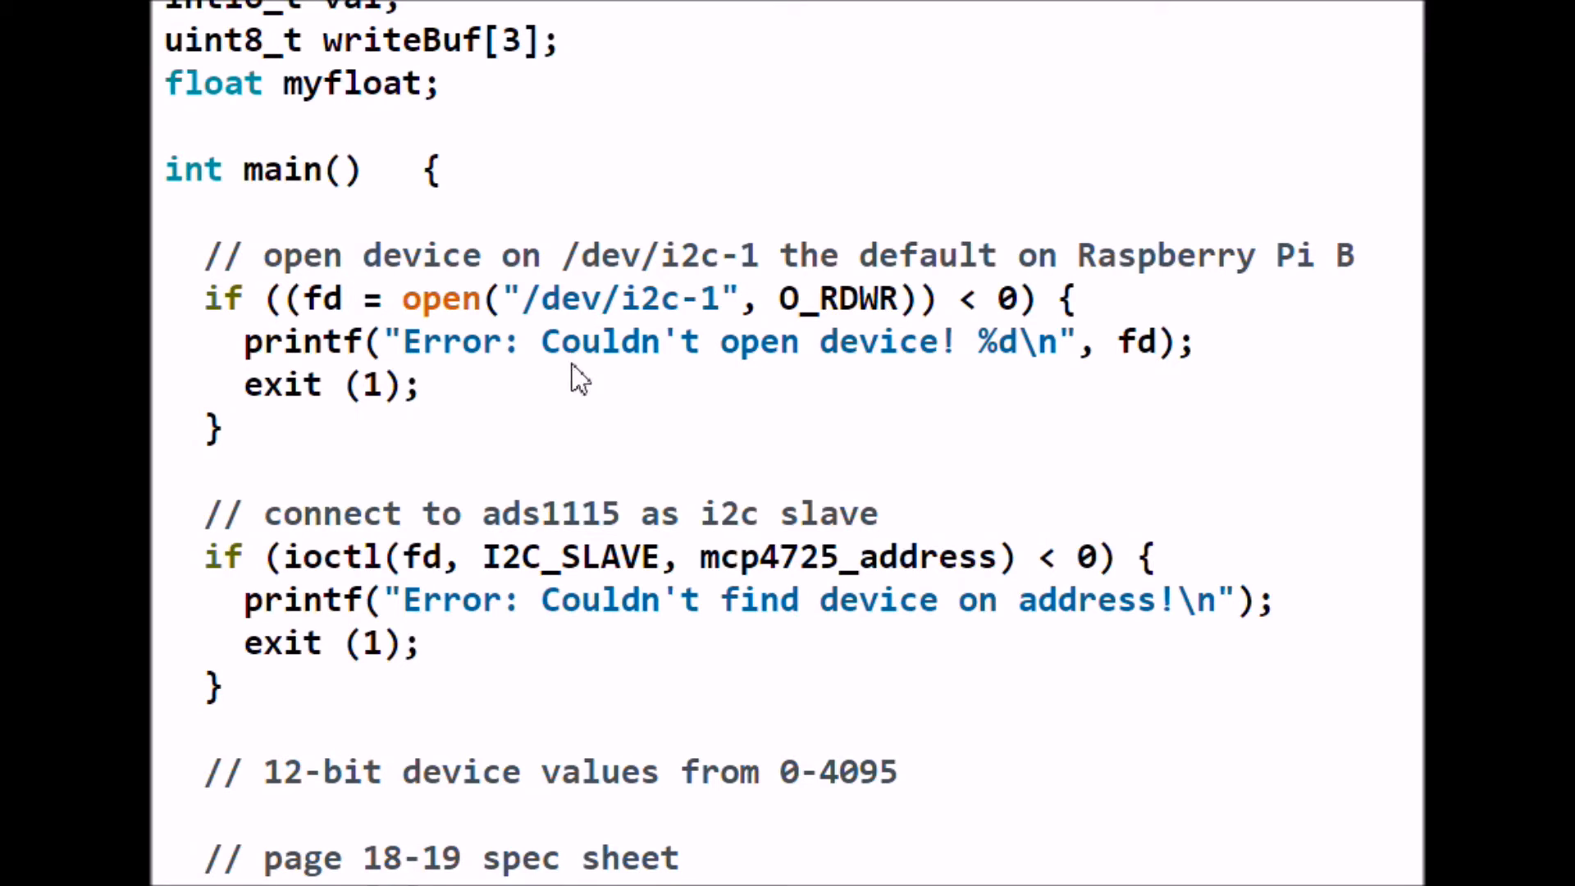
pyautogui.scroll(-3)
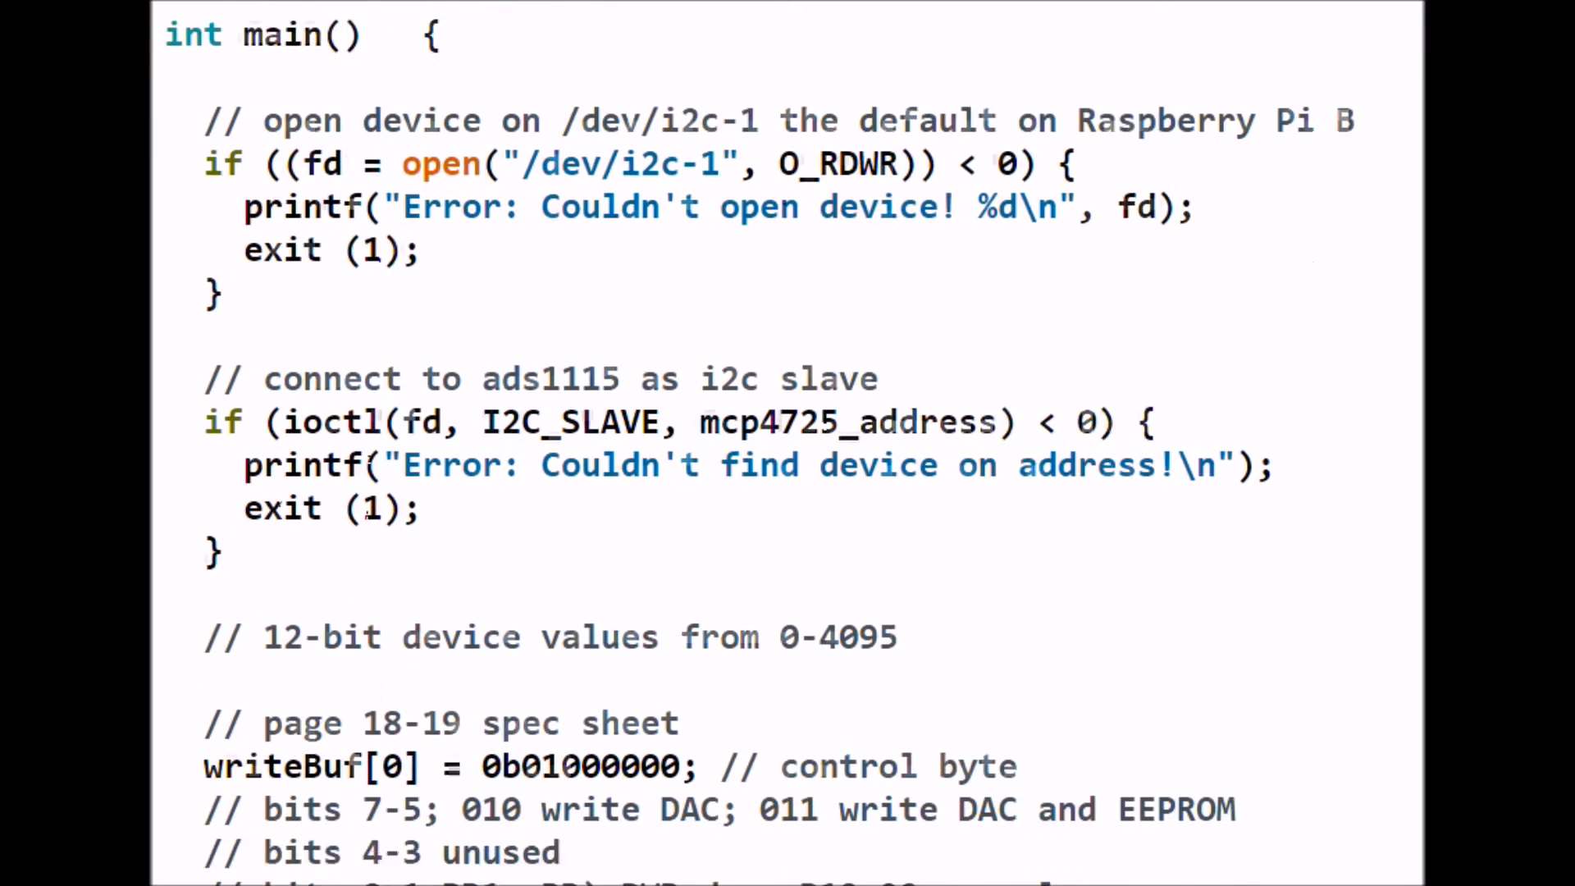
pyautogui.scroll(-3)
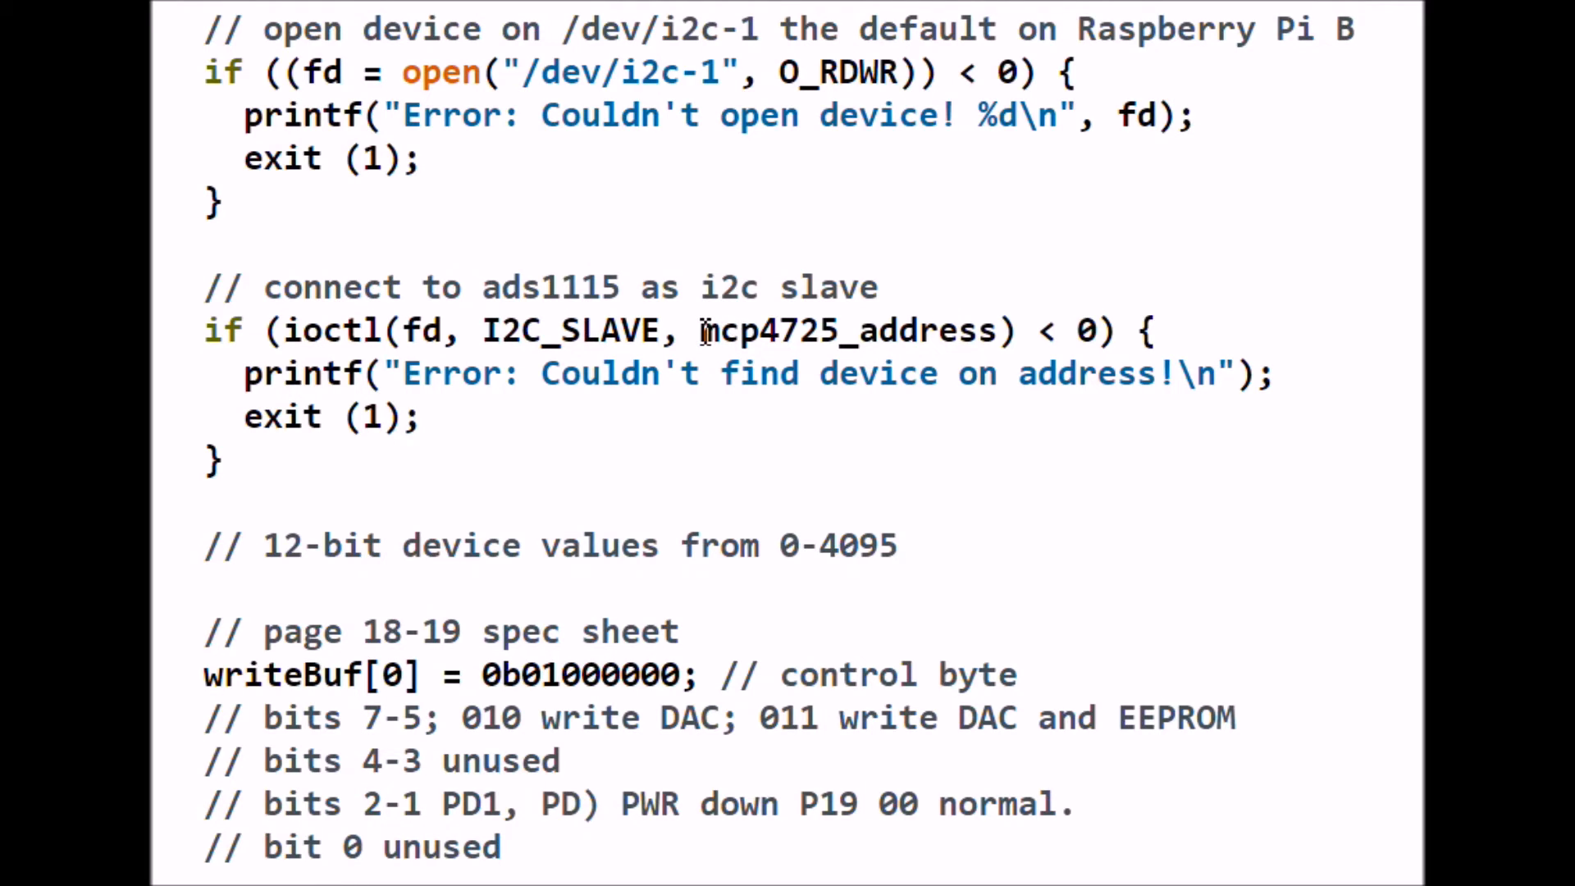
pyautogui.moveTo(944, 330)
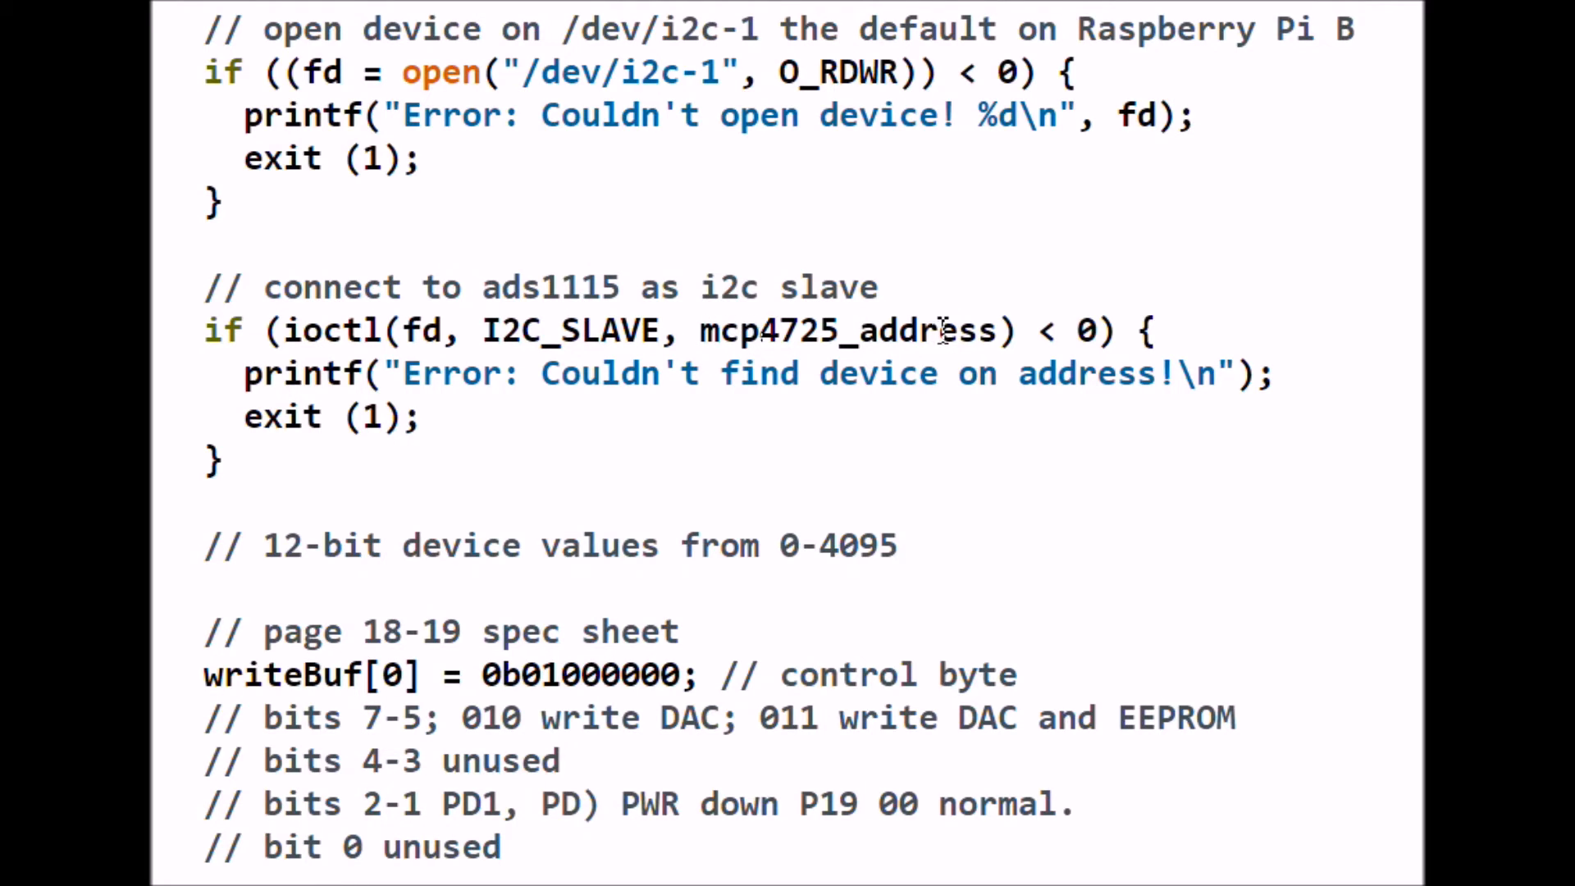
pyautogui.moveTo(473, 420)
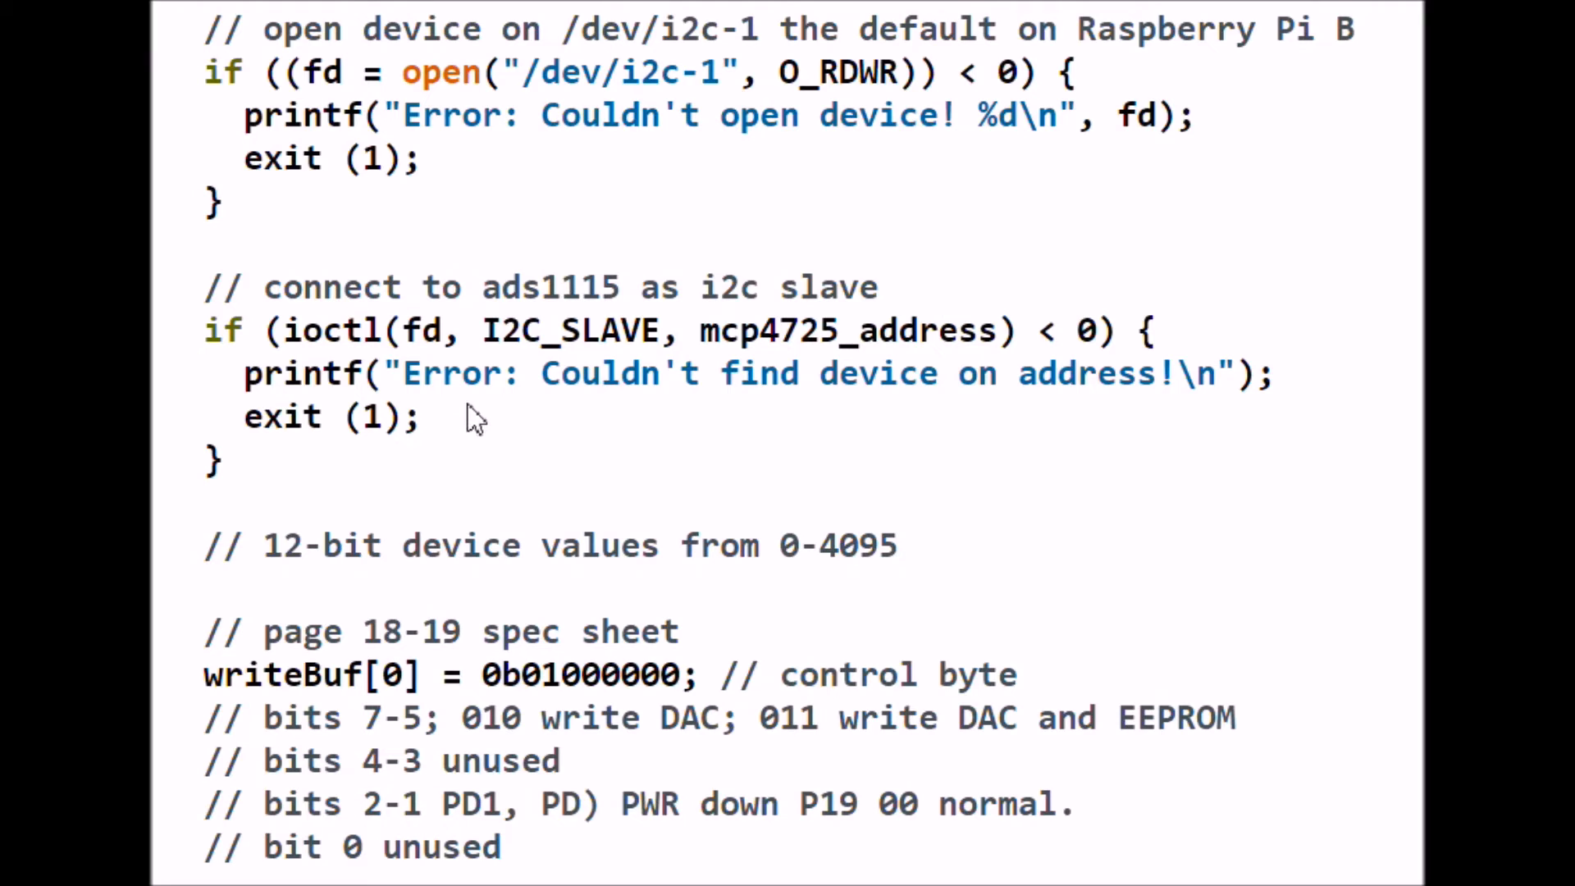
pyautogui.moveTo(1053, 417)
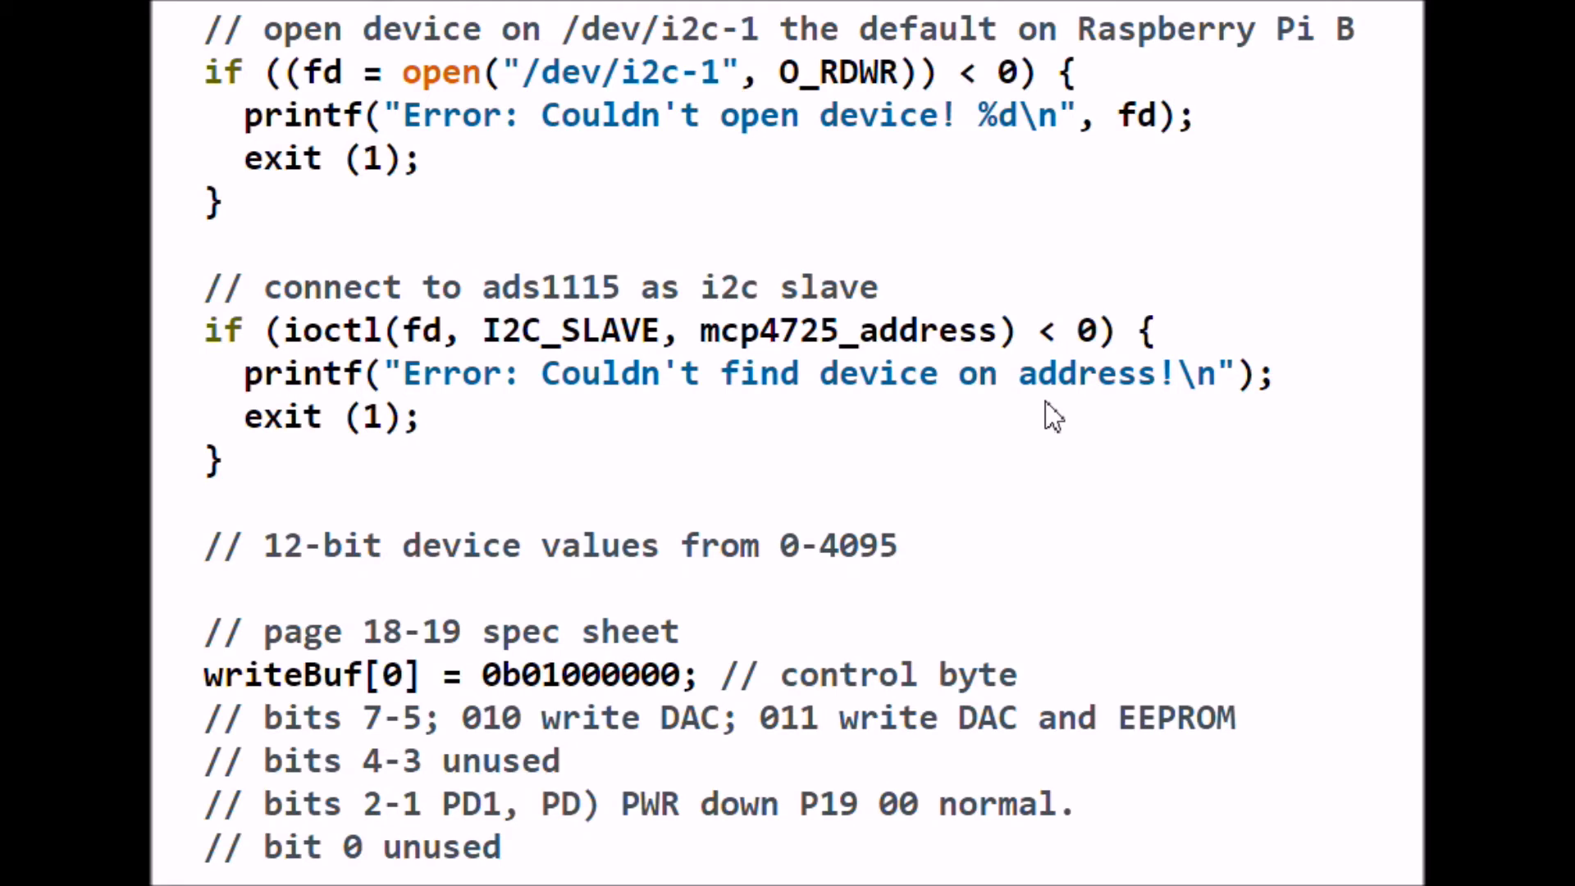
pyautogui.moveTo(1052, 432)
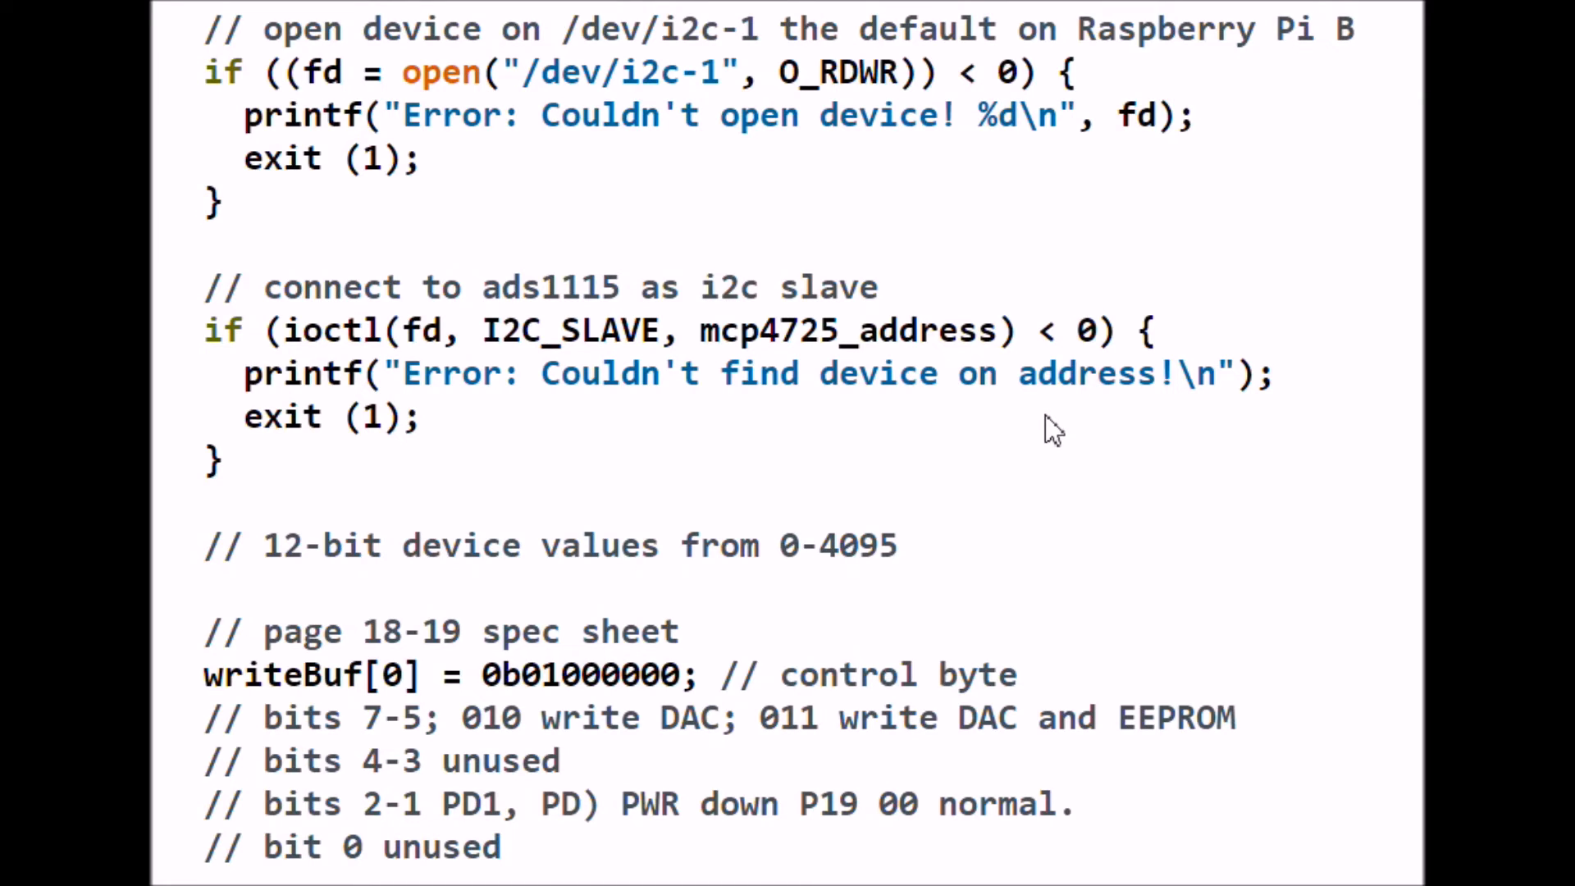
pyautogui.moveTo(1024, 432)
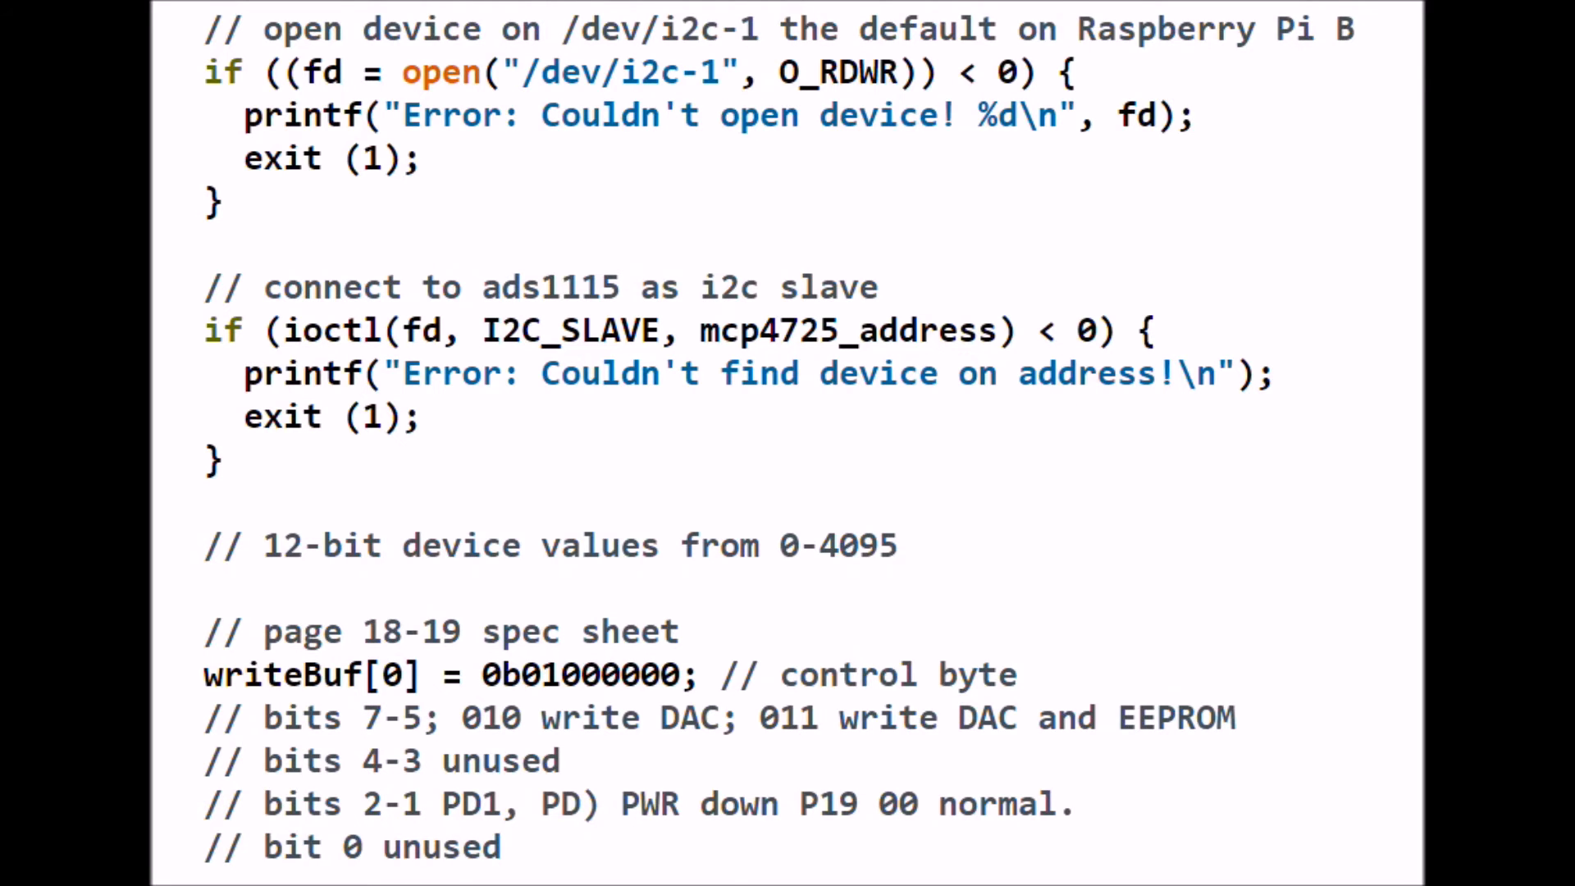
pyautogui.scroll(-3)
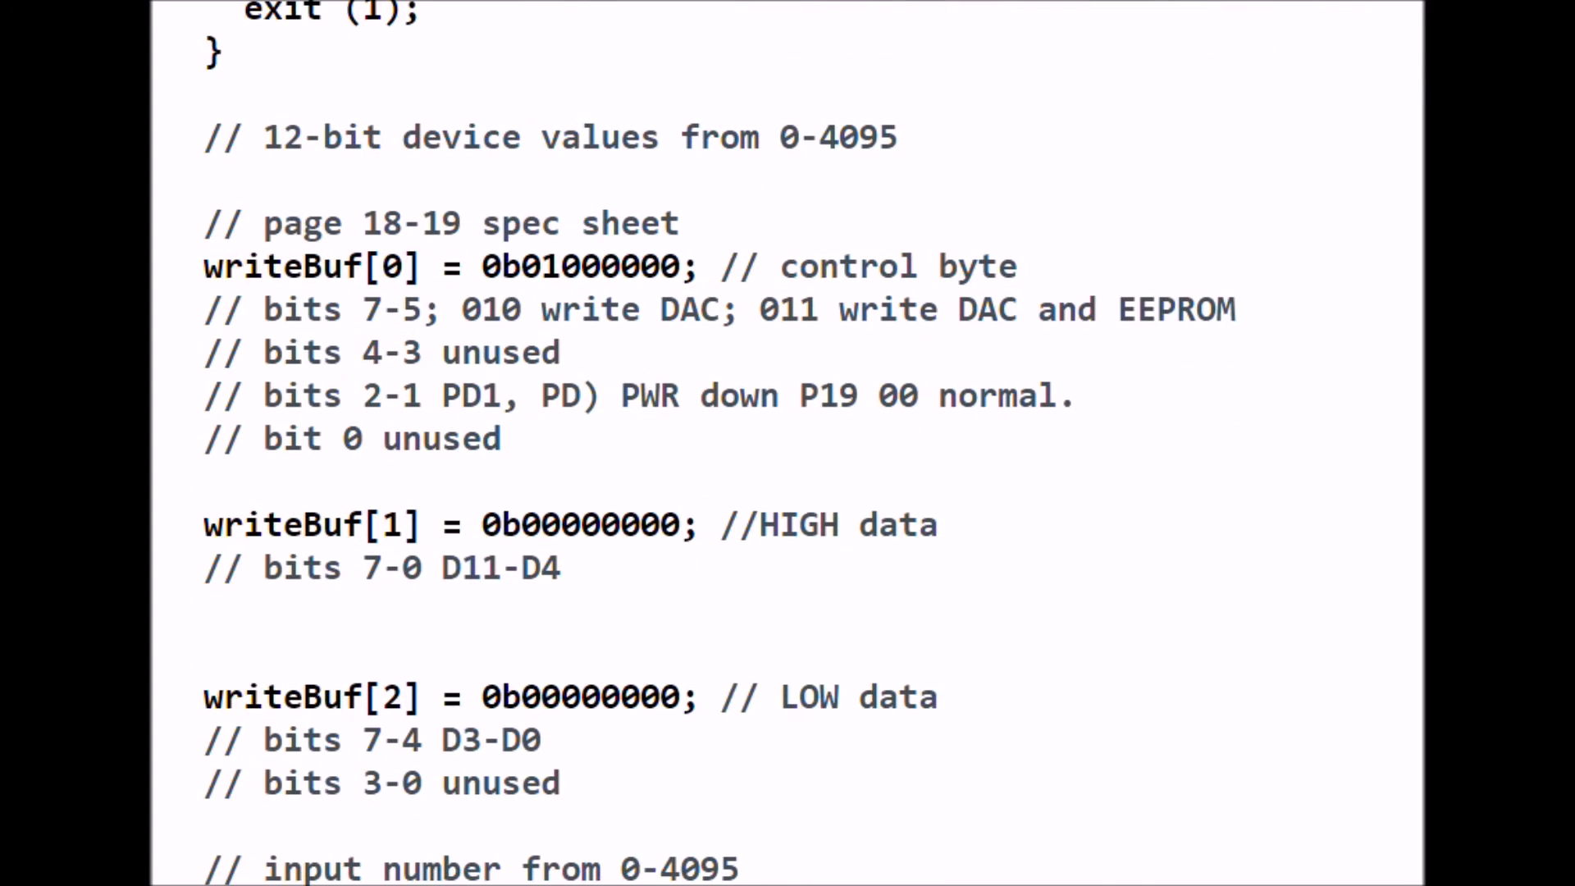
pyautogui.moveTo(613, 201)
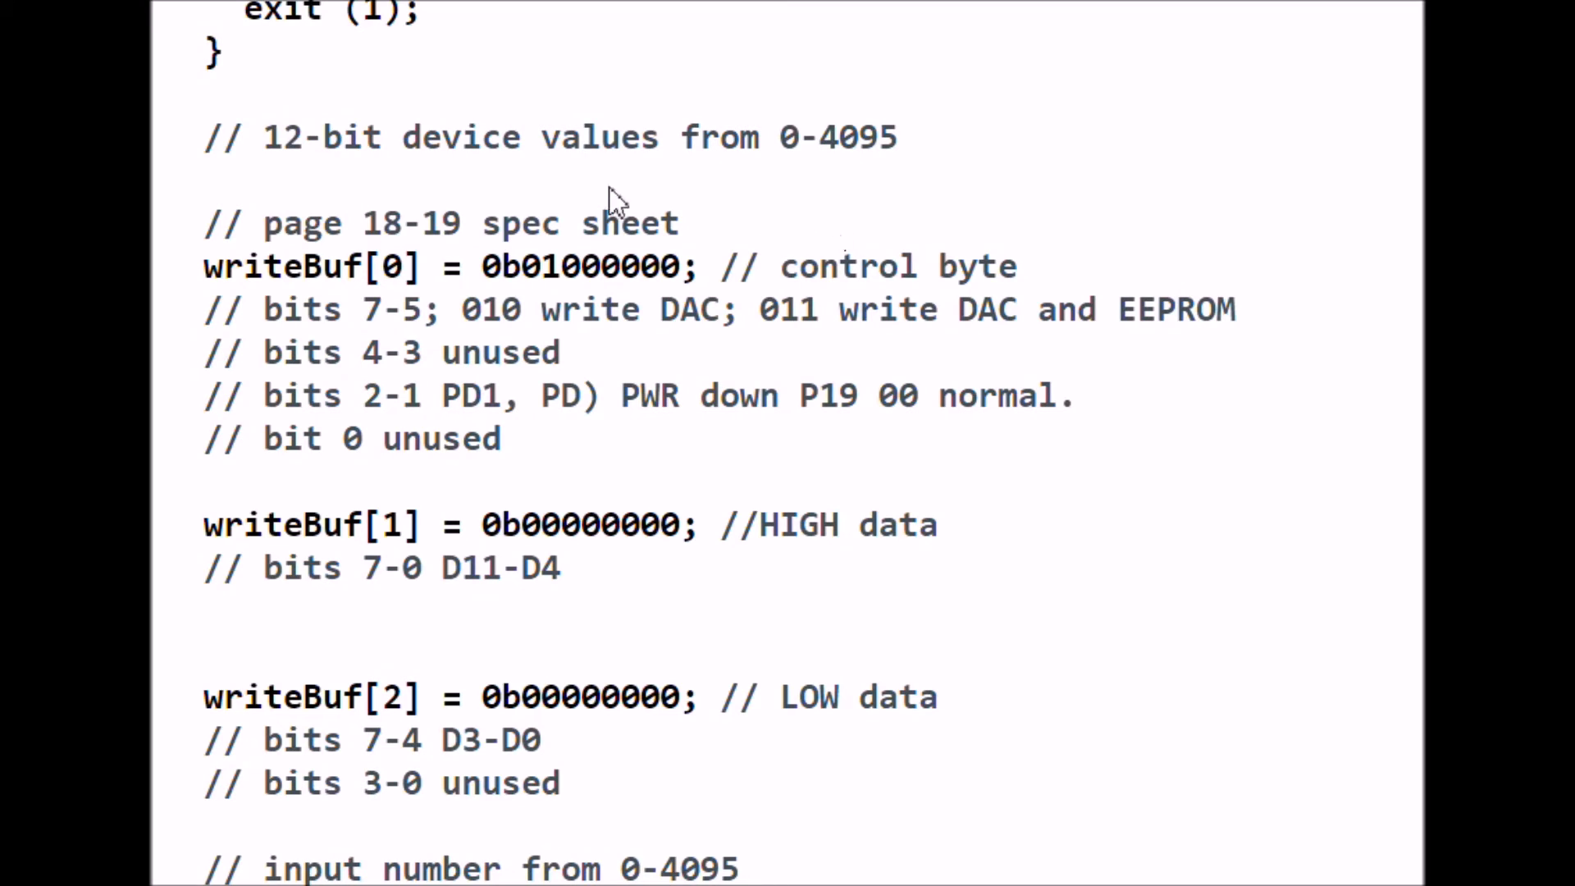
pyautogui.moveTo(798, 186)
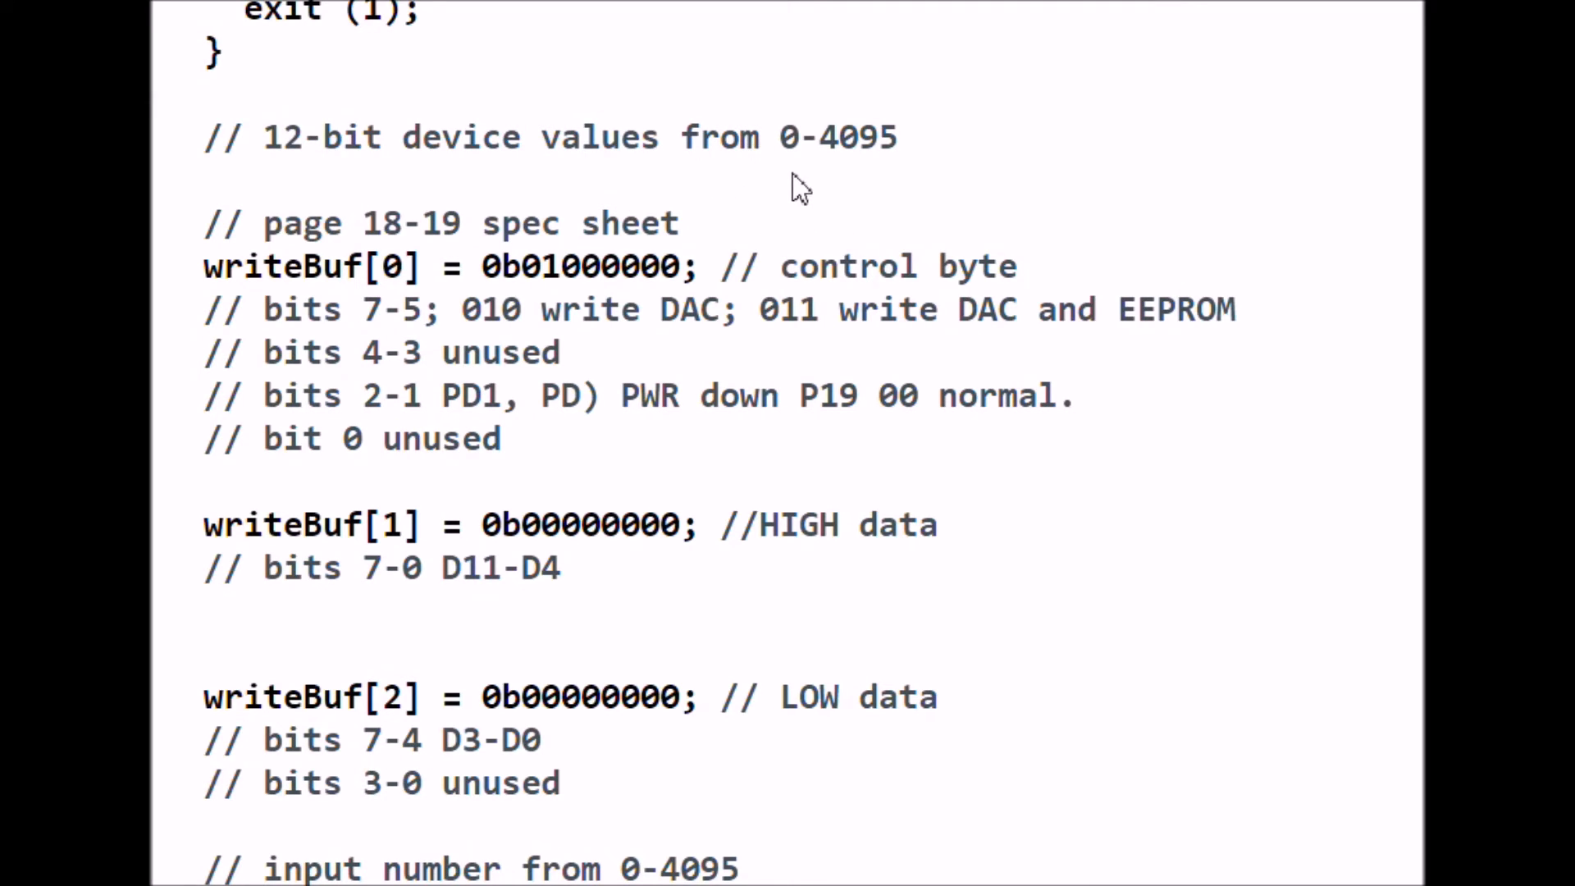
pyautogui.moveTo(818, 189)
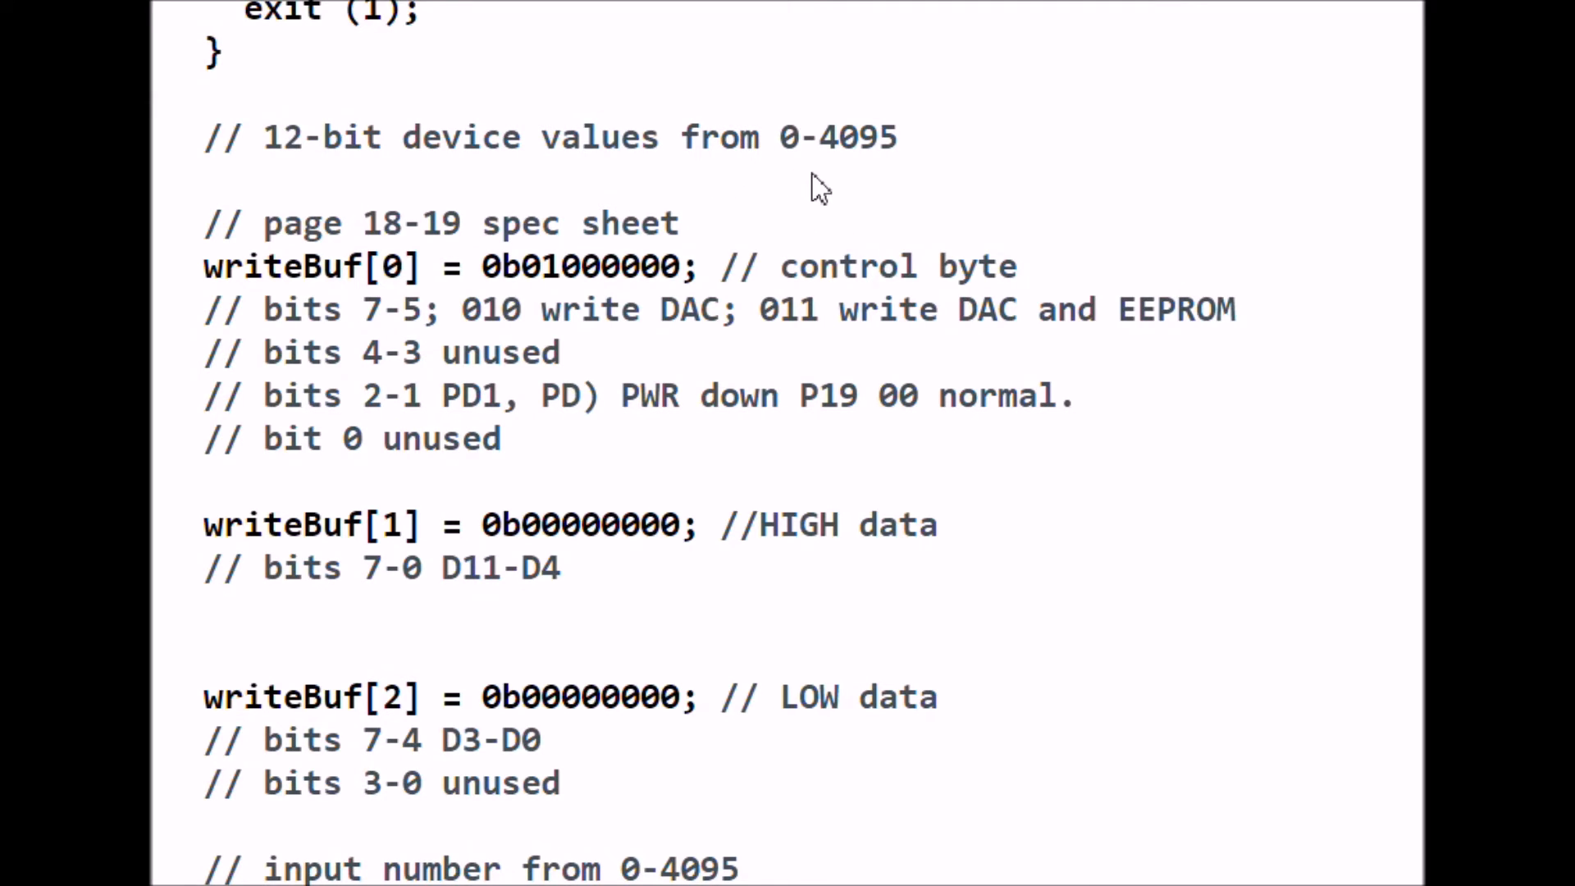
pyautogui.moveTo(808, 201)
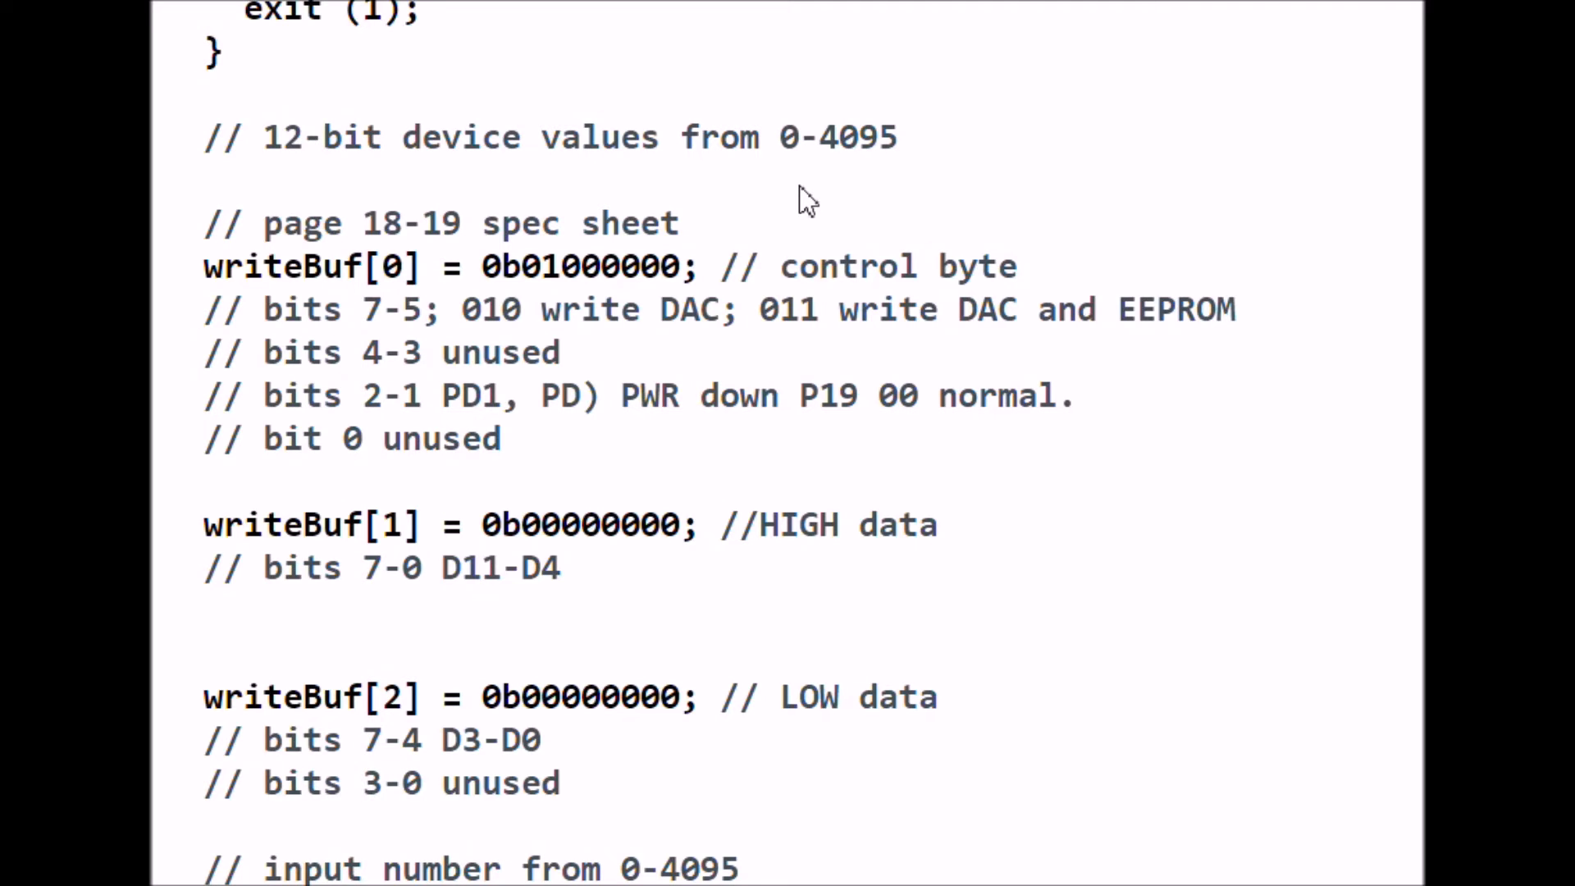
pyautogui.moveTo(574, 179)
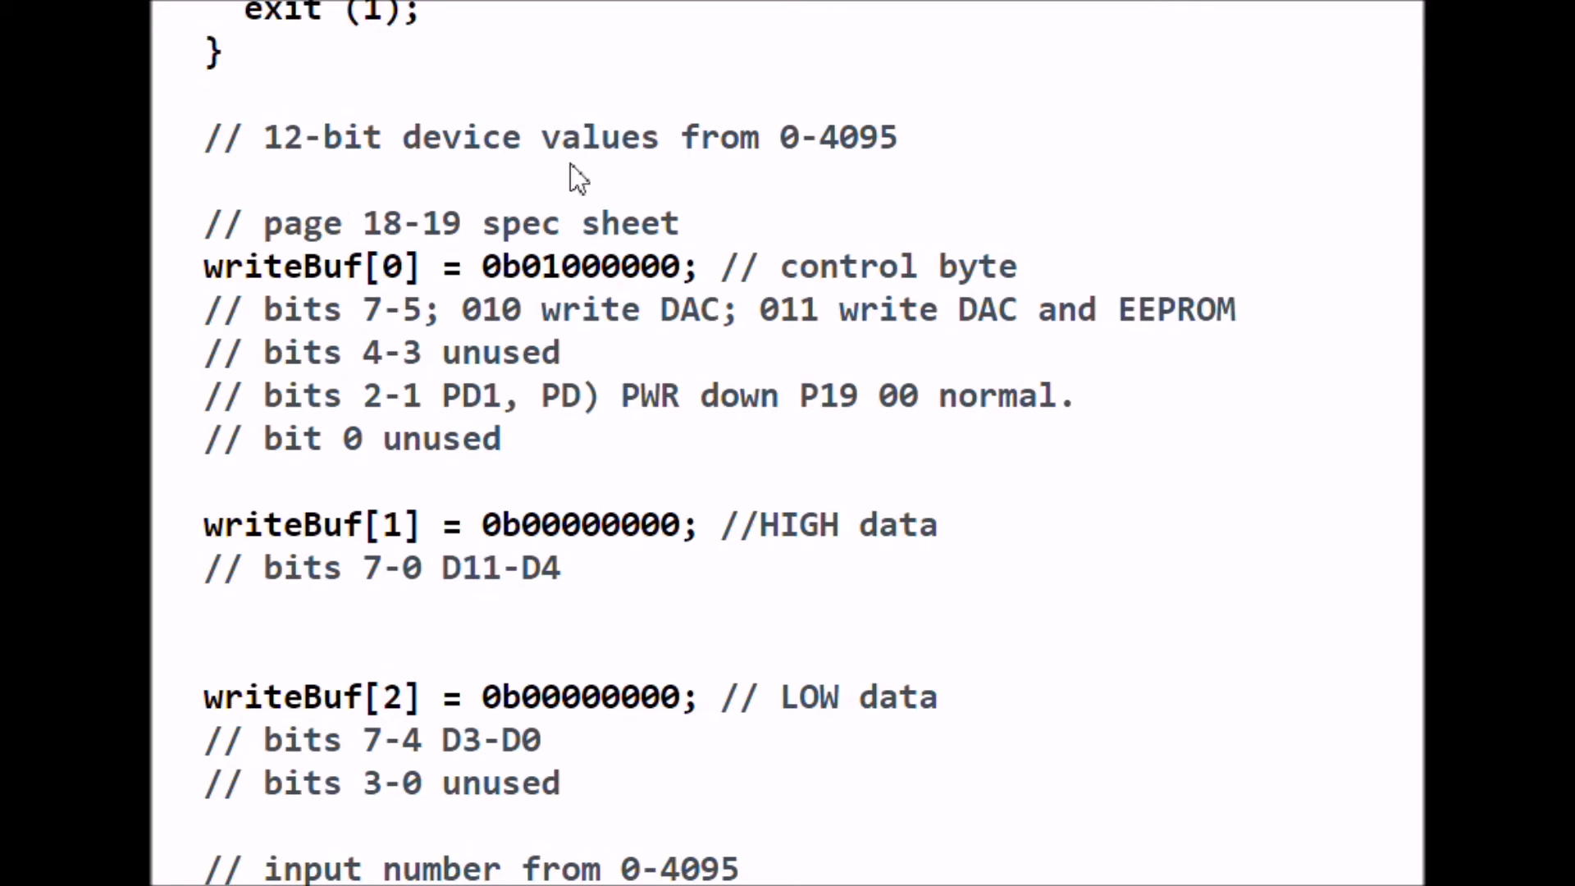
pyautogui.moveTo(773, 181)
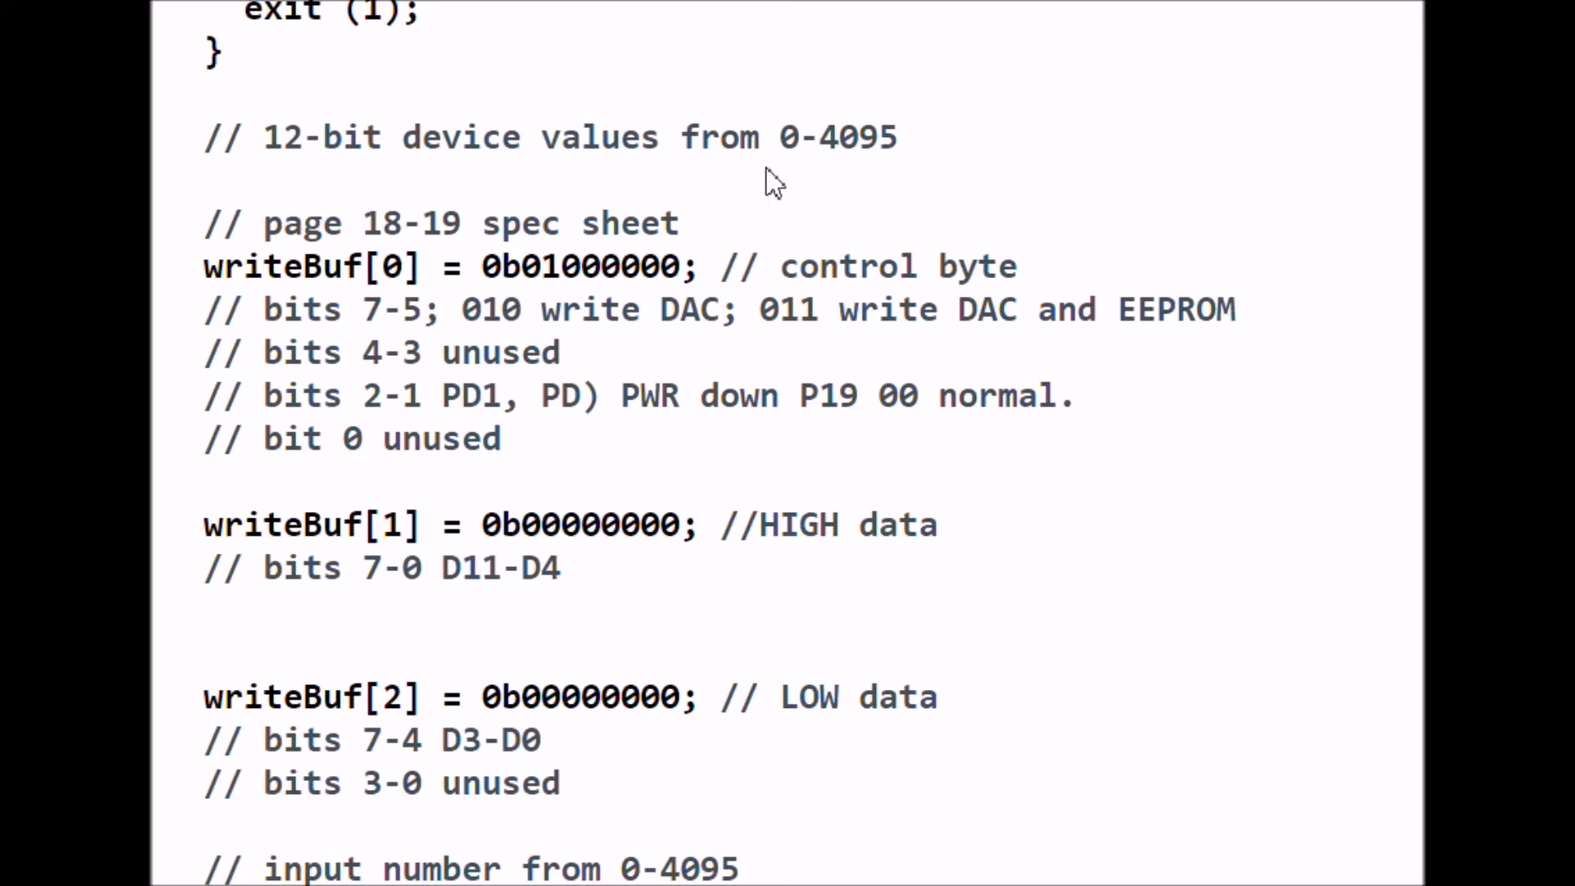
pyautogui.moveTo(949, 173)
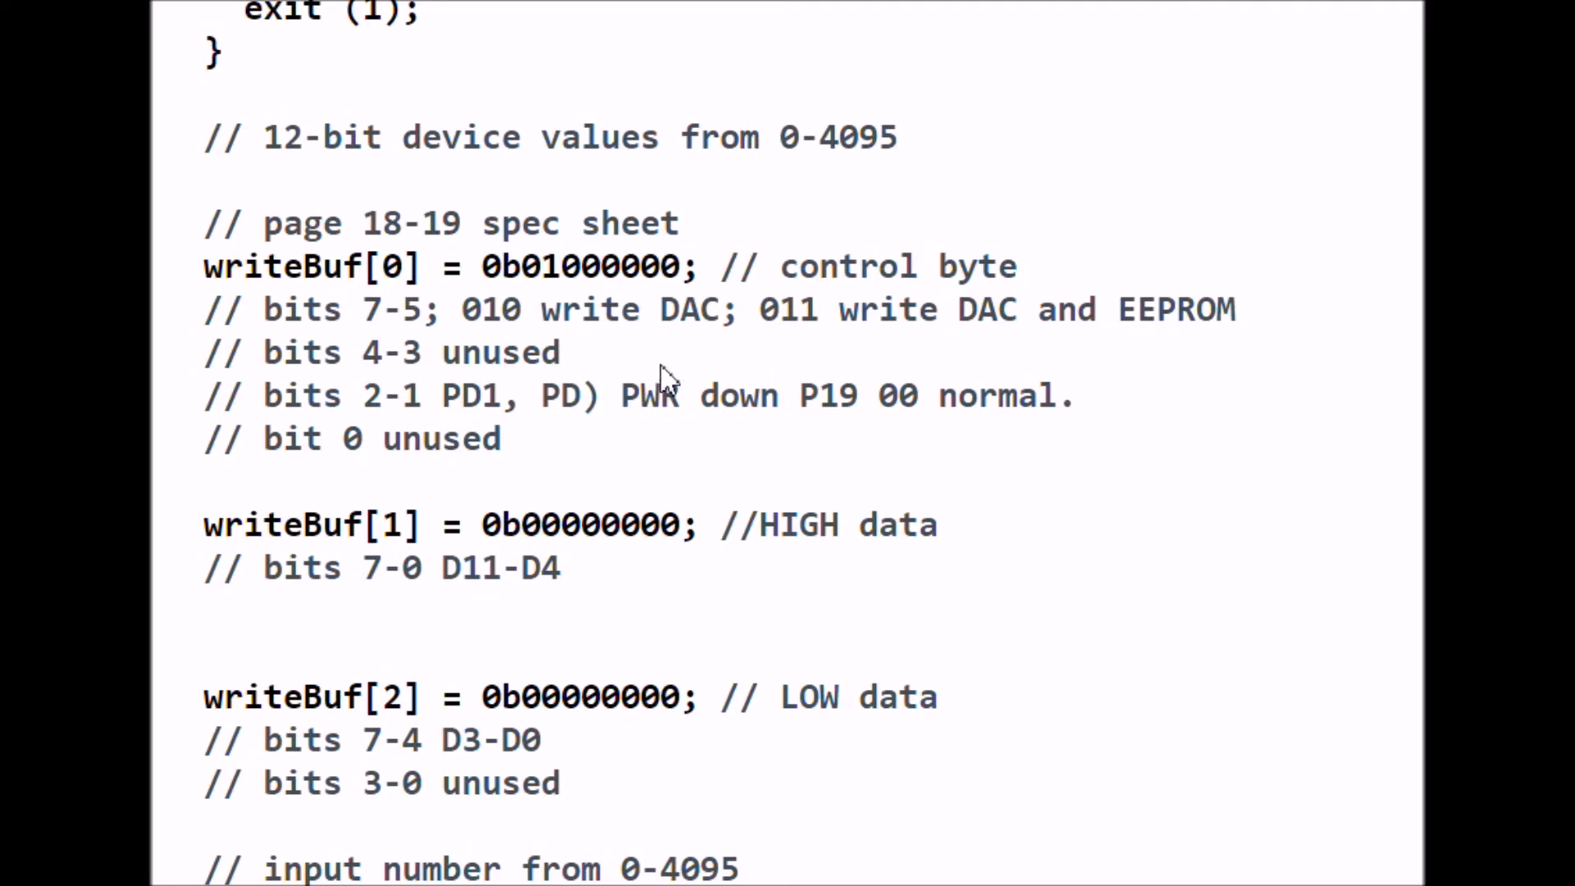
pyautogui.moveTo(648, 367)
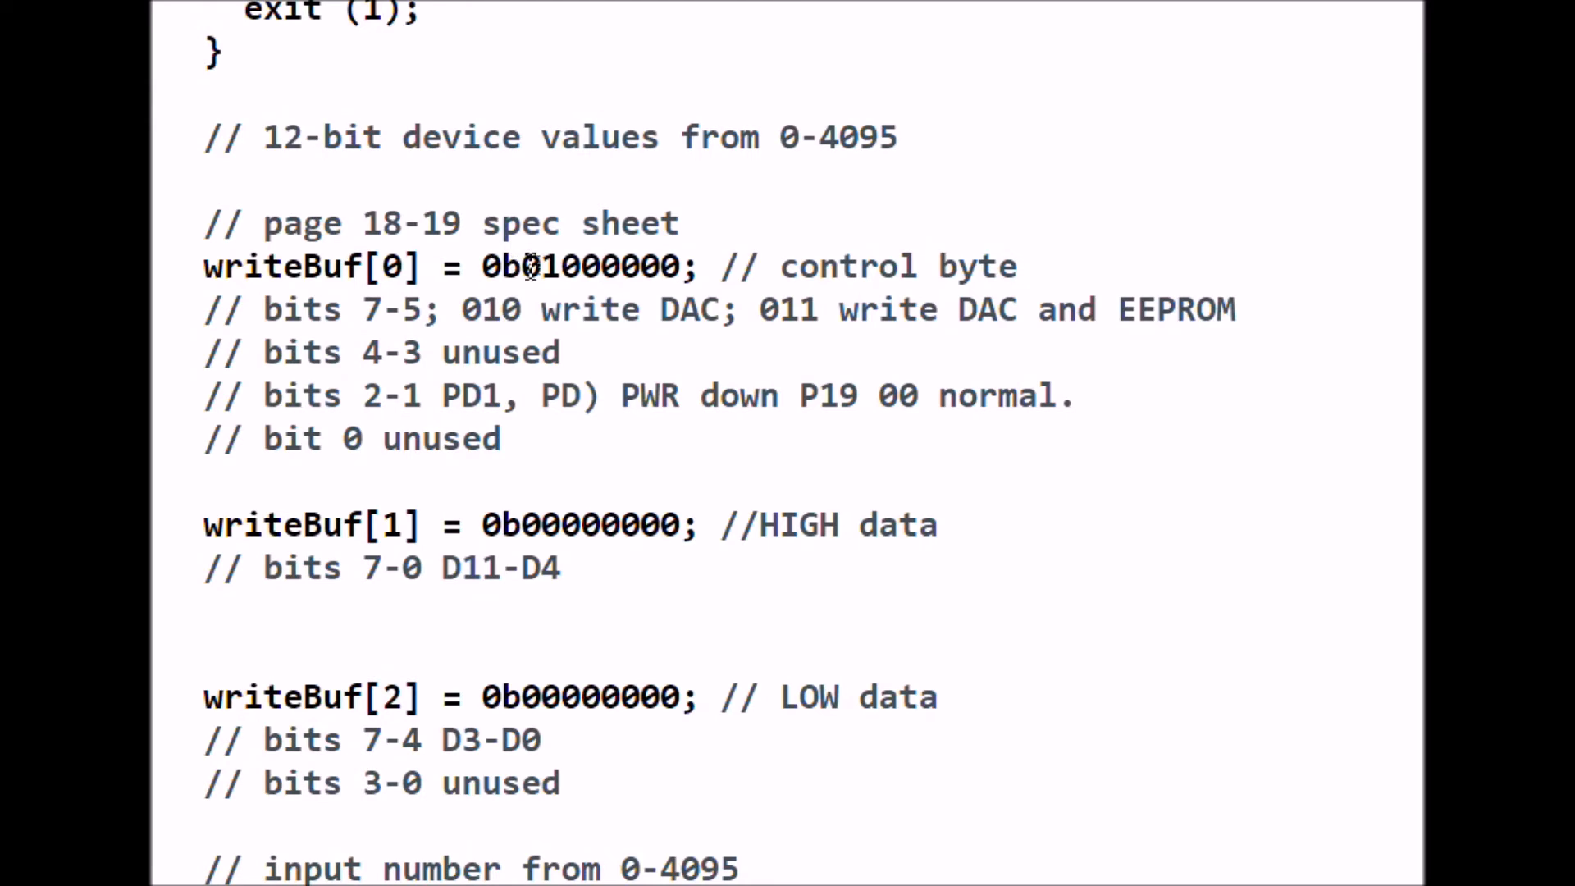
pyautogui.moveTo(658, 266)
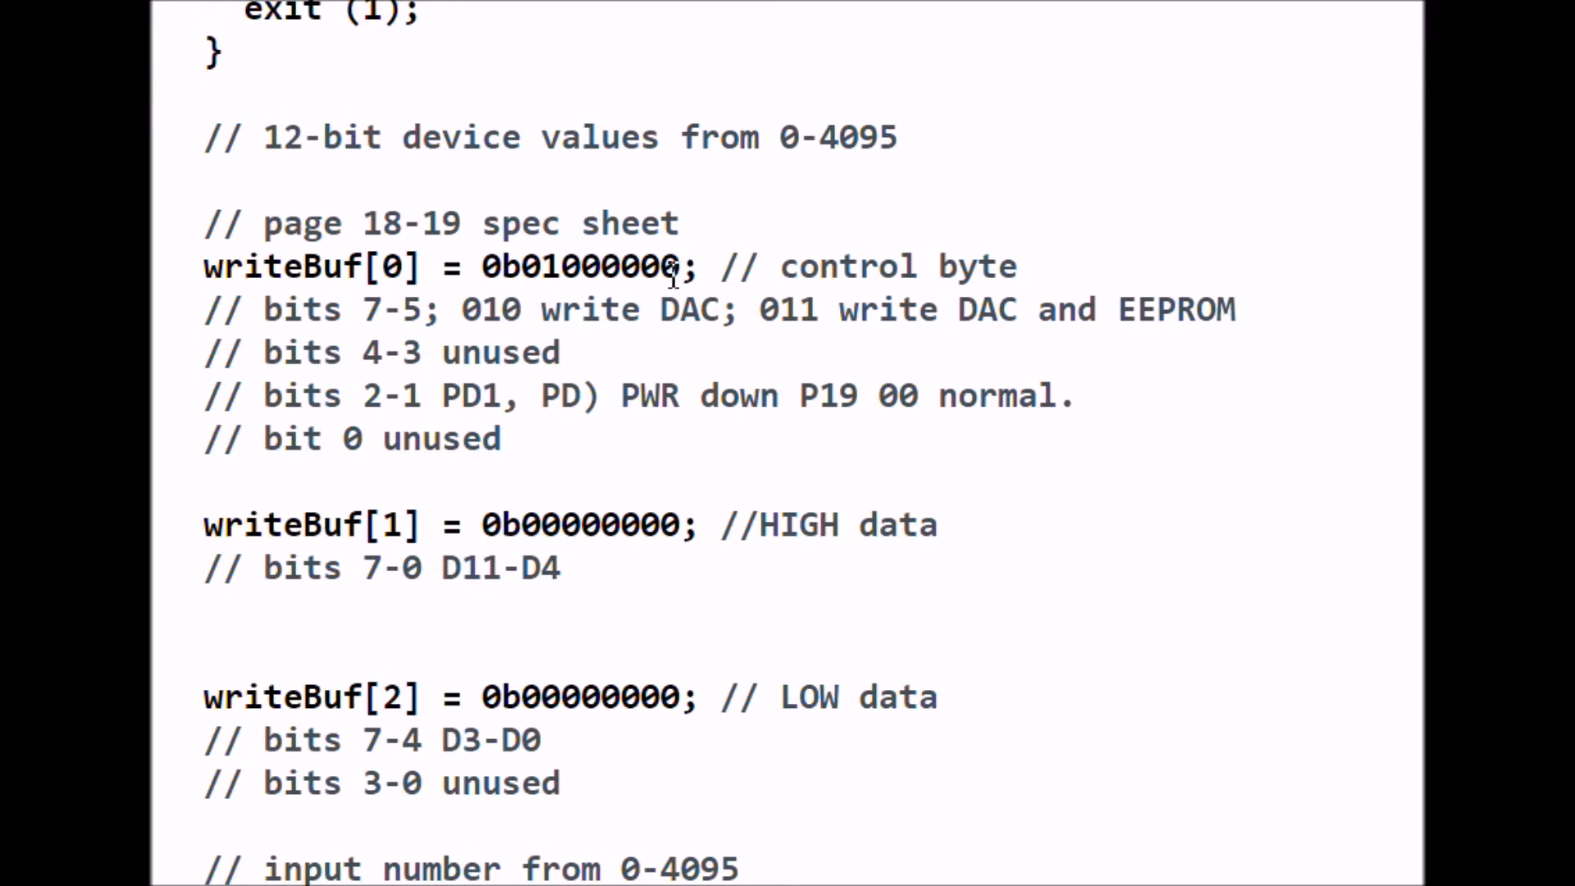
pyautogui.moveTo(515, 266)
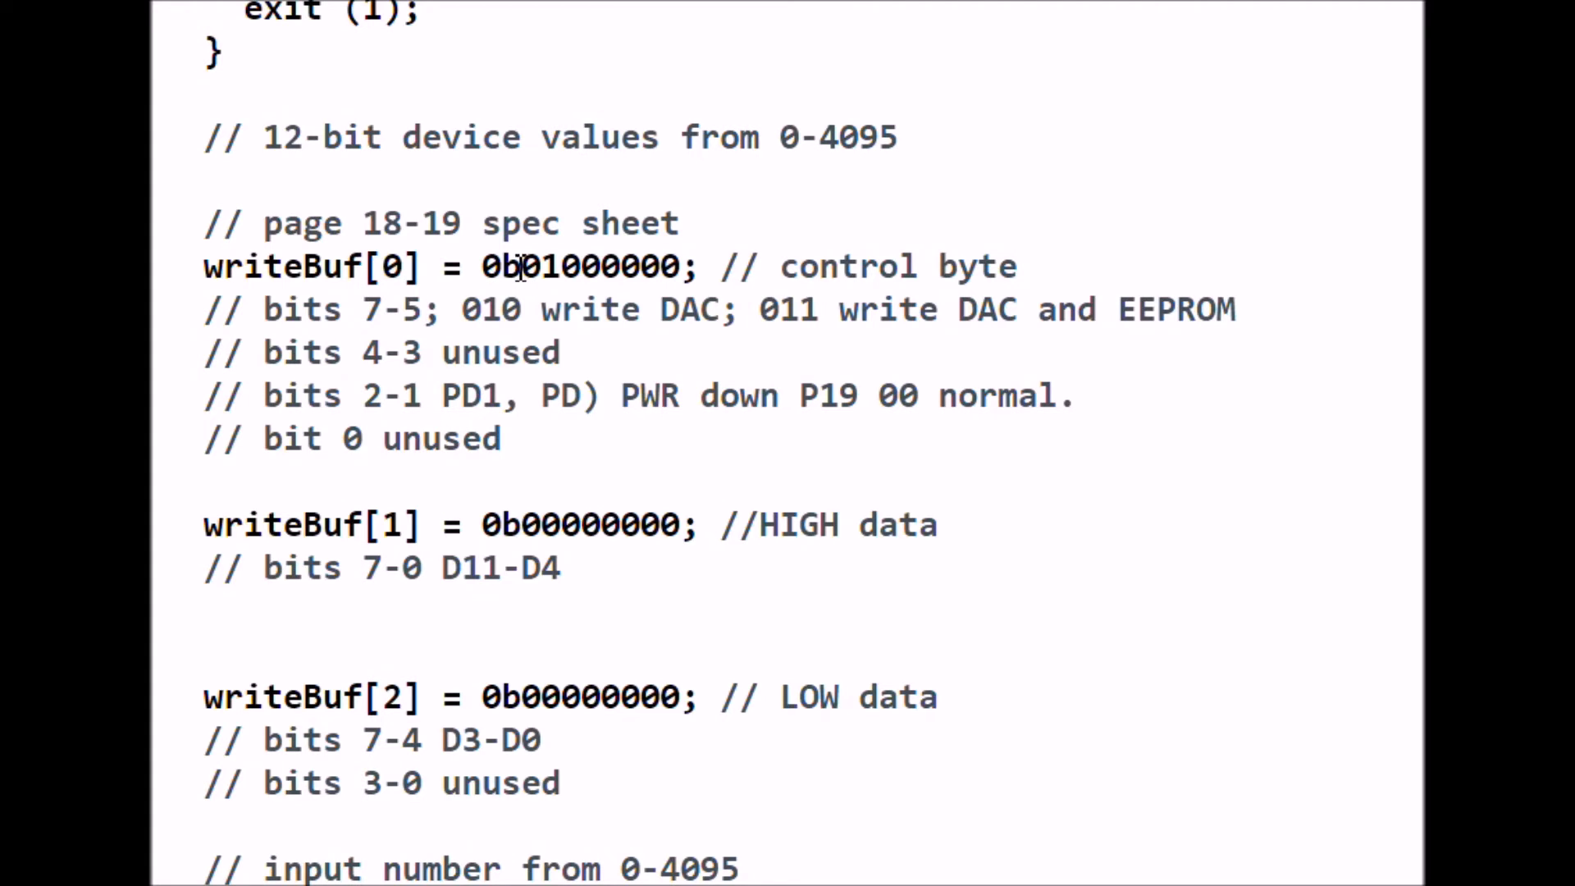
pyautogui.moveTo(462, 311)
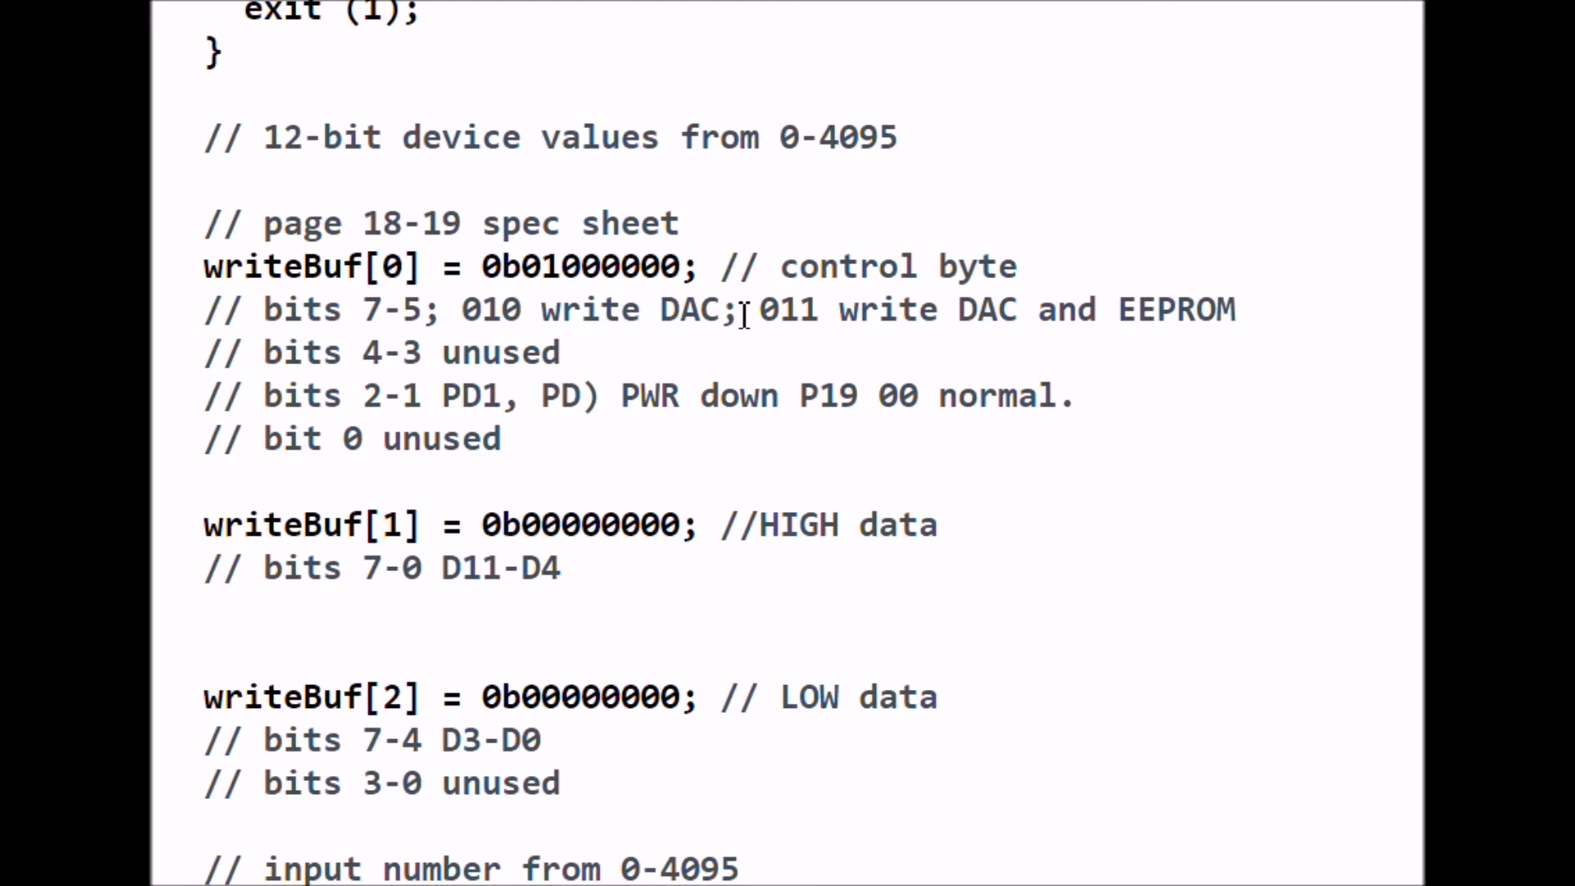
pyautogui.moveTo(824, 309)
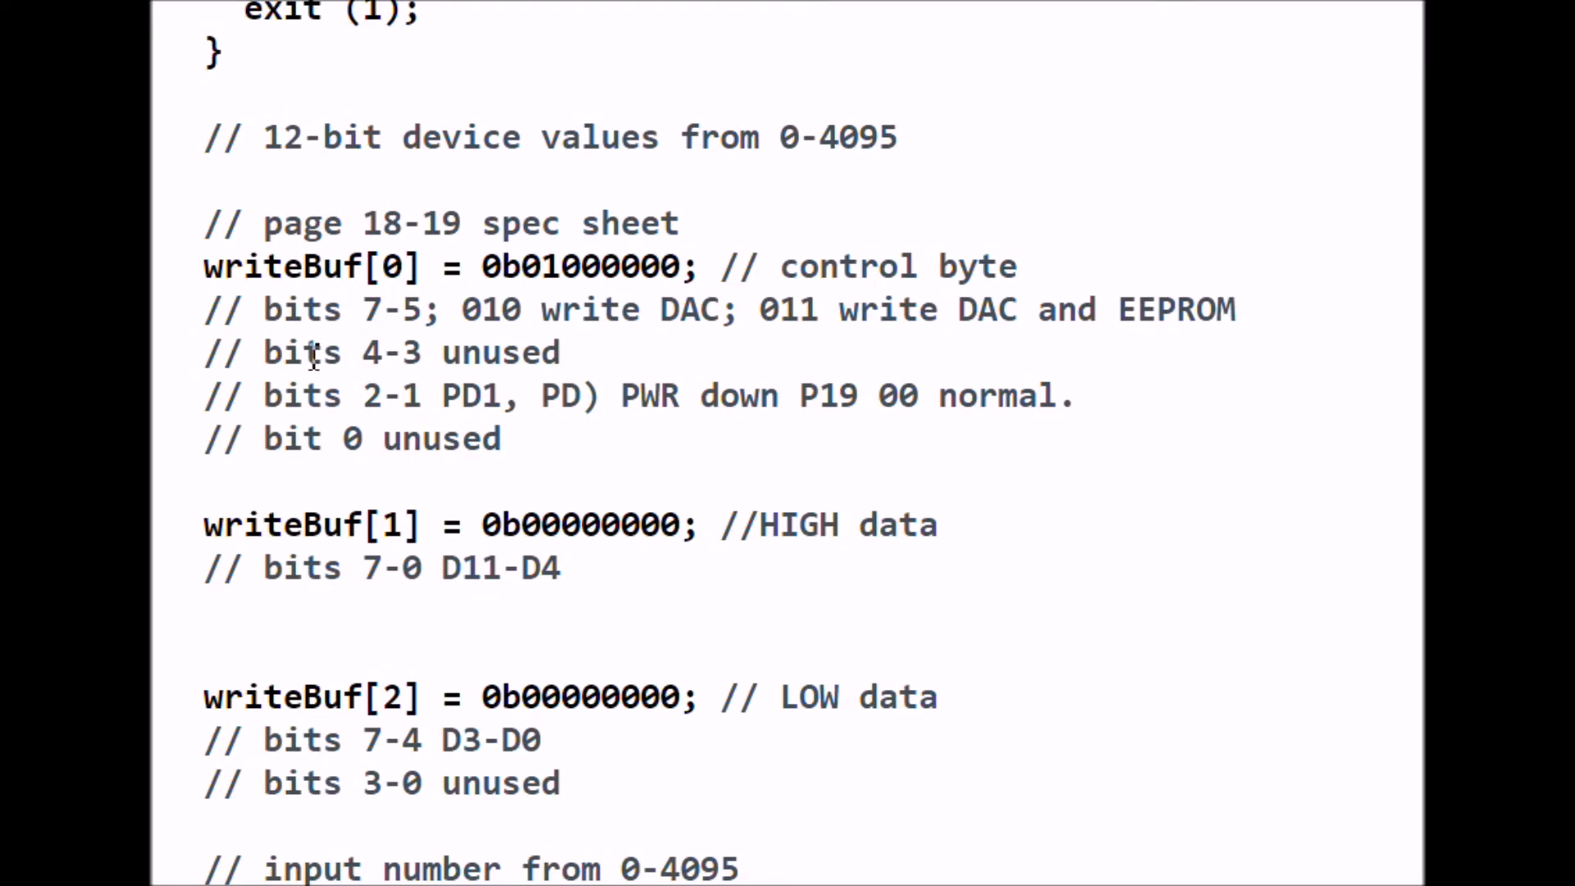
pyautogui.moveTo(469, 352)
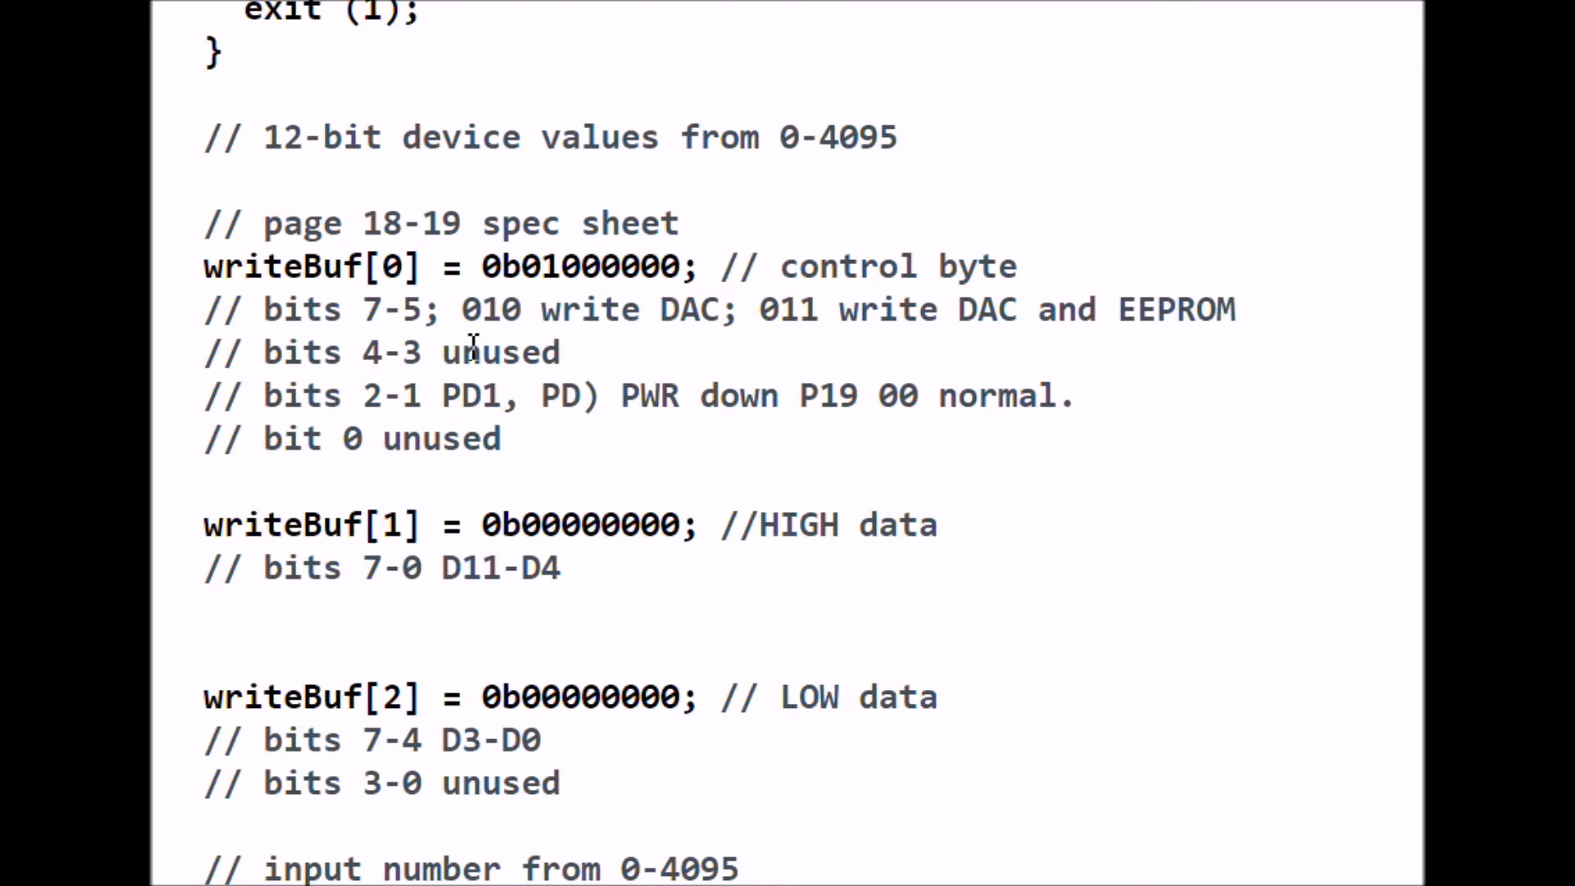
pyautogui.moveTo(643, 265)
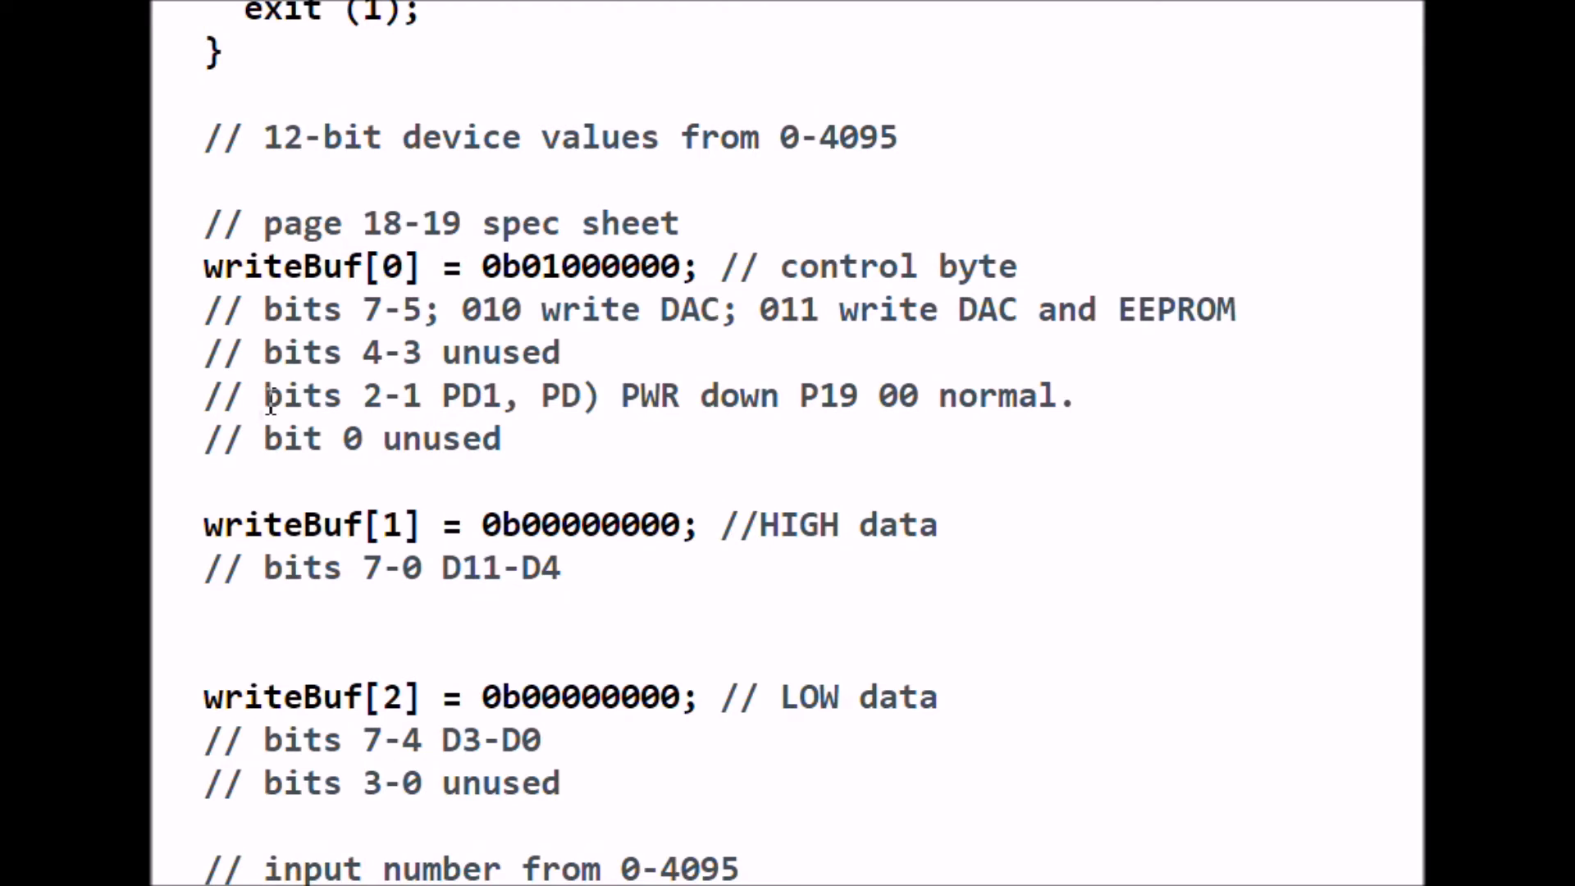
pyautogui.moveTo(412, 395)
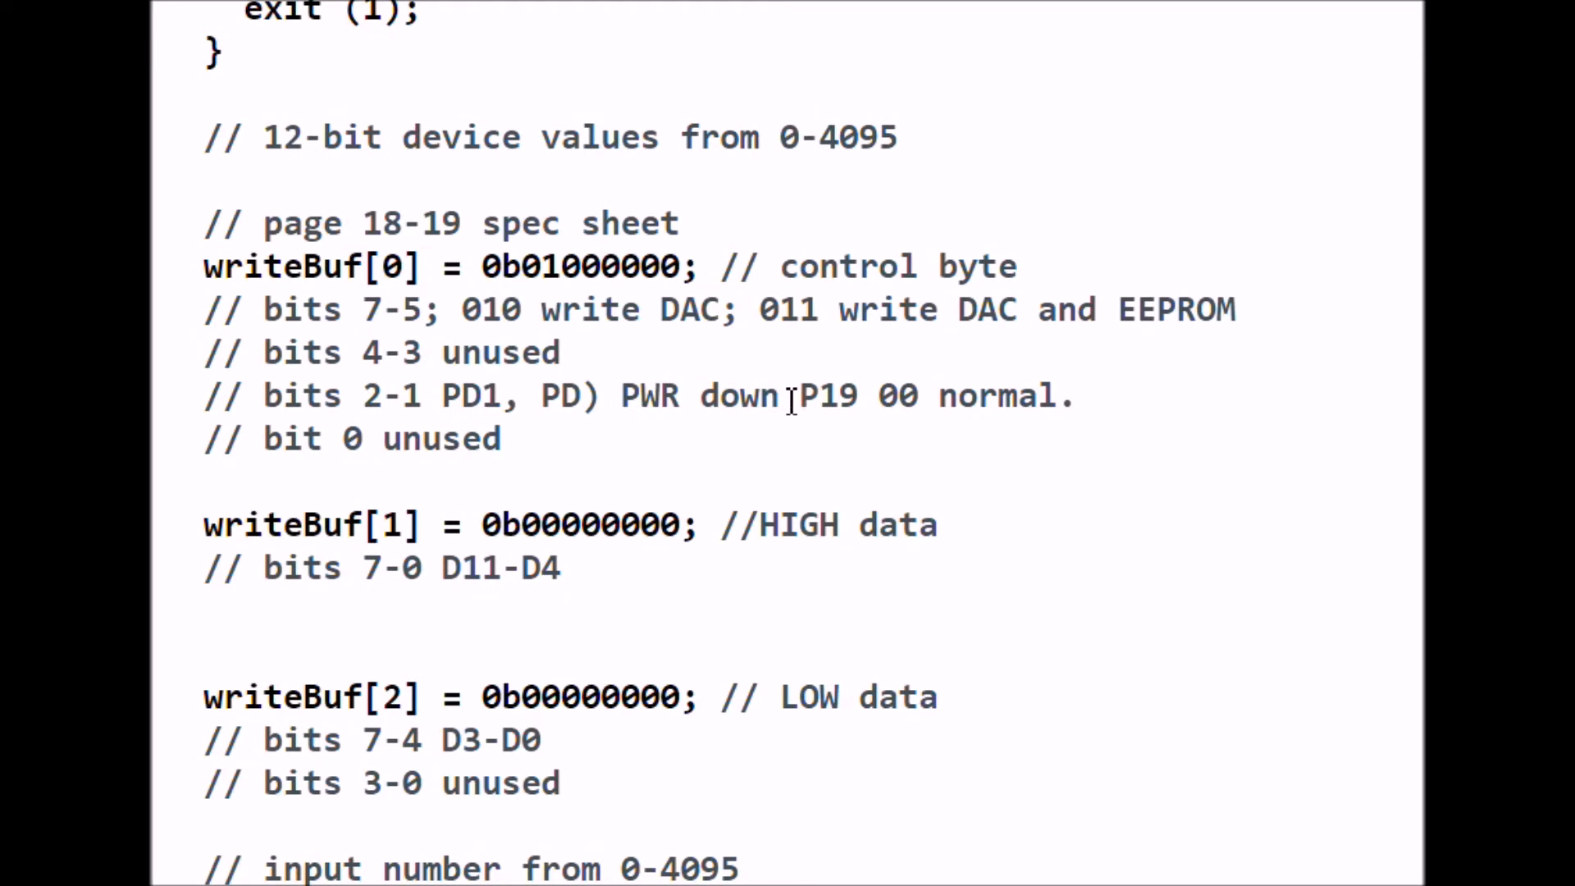
pyautogui.moveTo(964, 395)
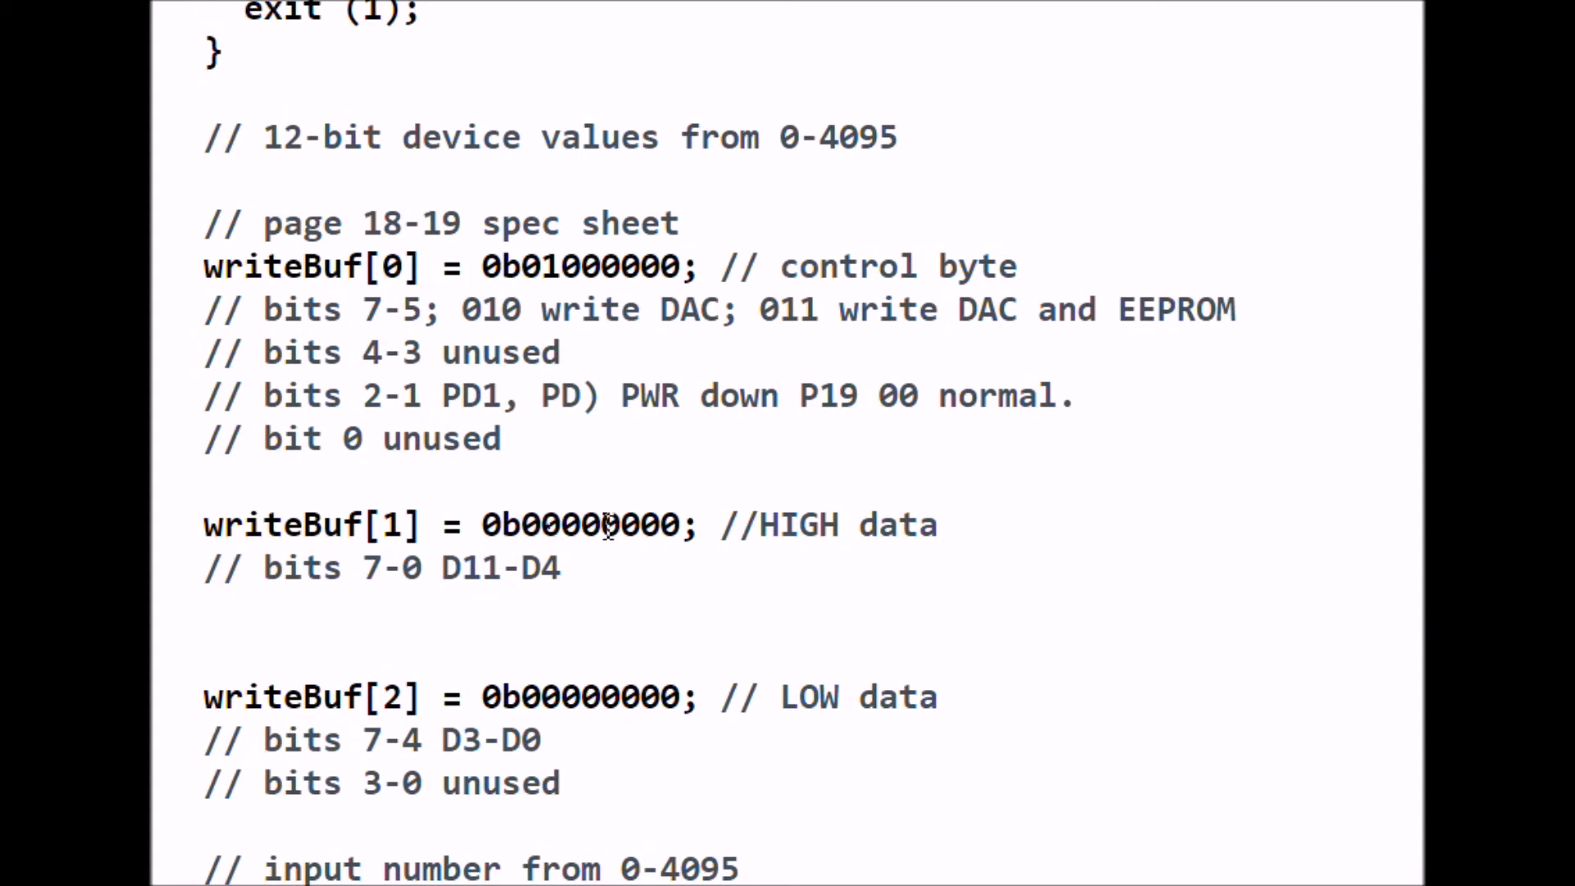
pyautogui.moveTo(627, 498)
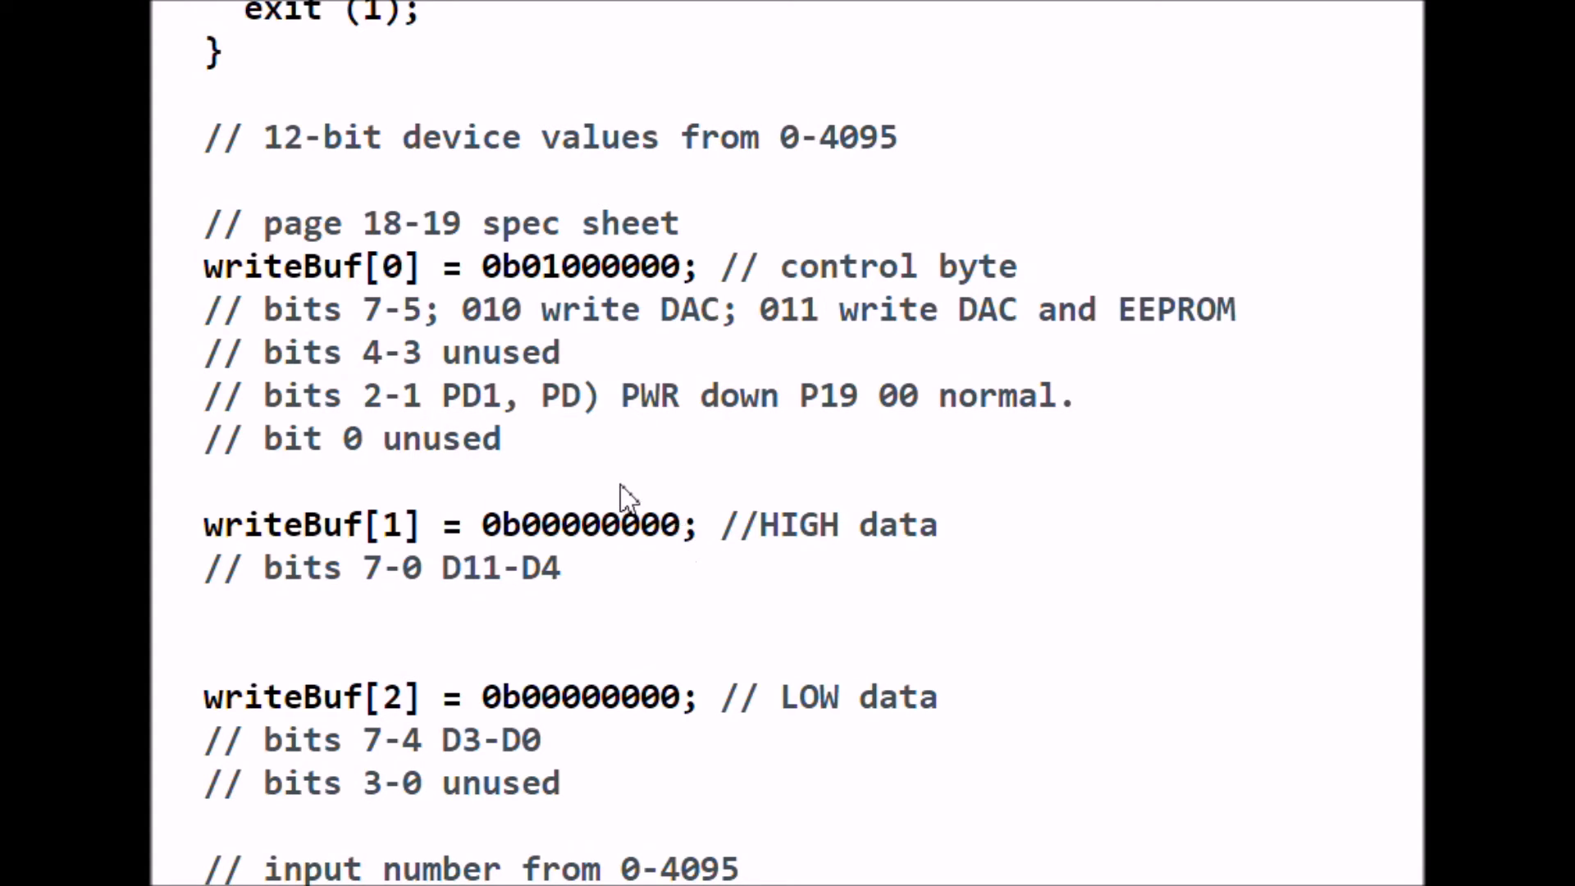
pyautogui.moveTo(206, 623)
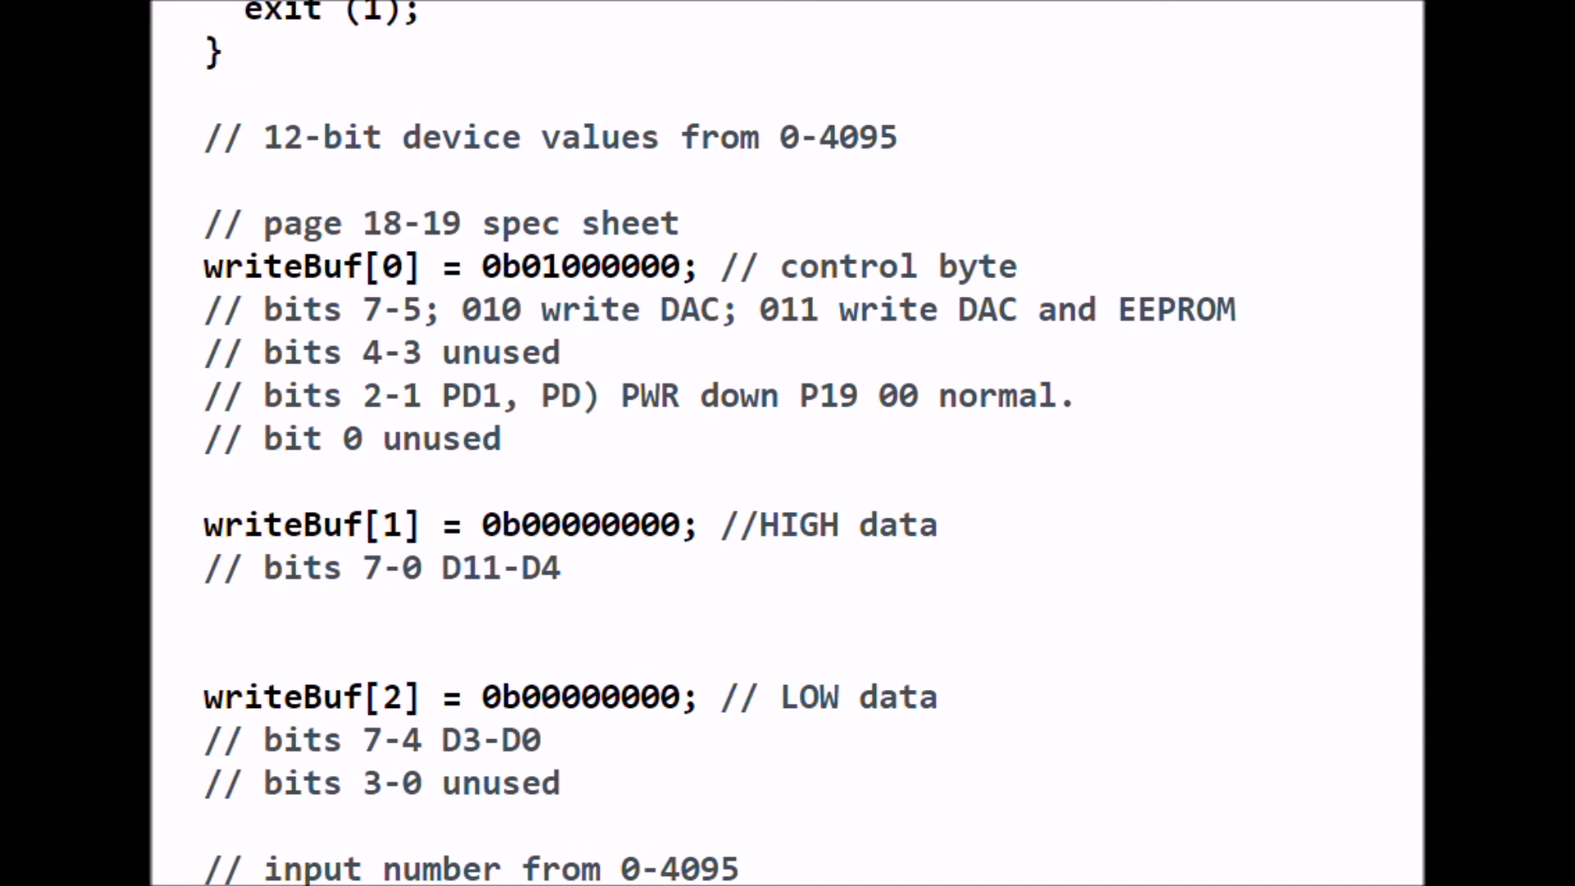
# Scroll to the buffer declaration, 0-4095 prompt, scanf and atoi lines
pyautogui.scroll(-3)
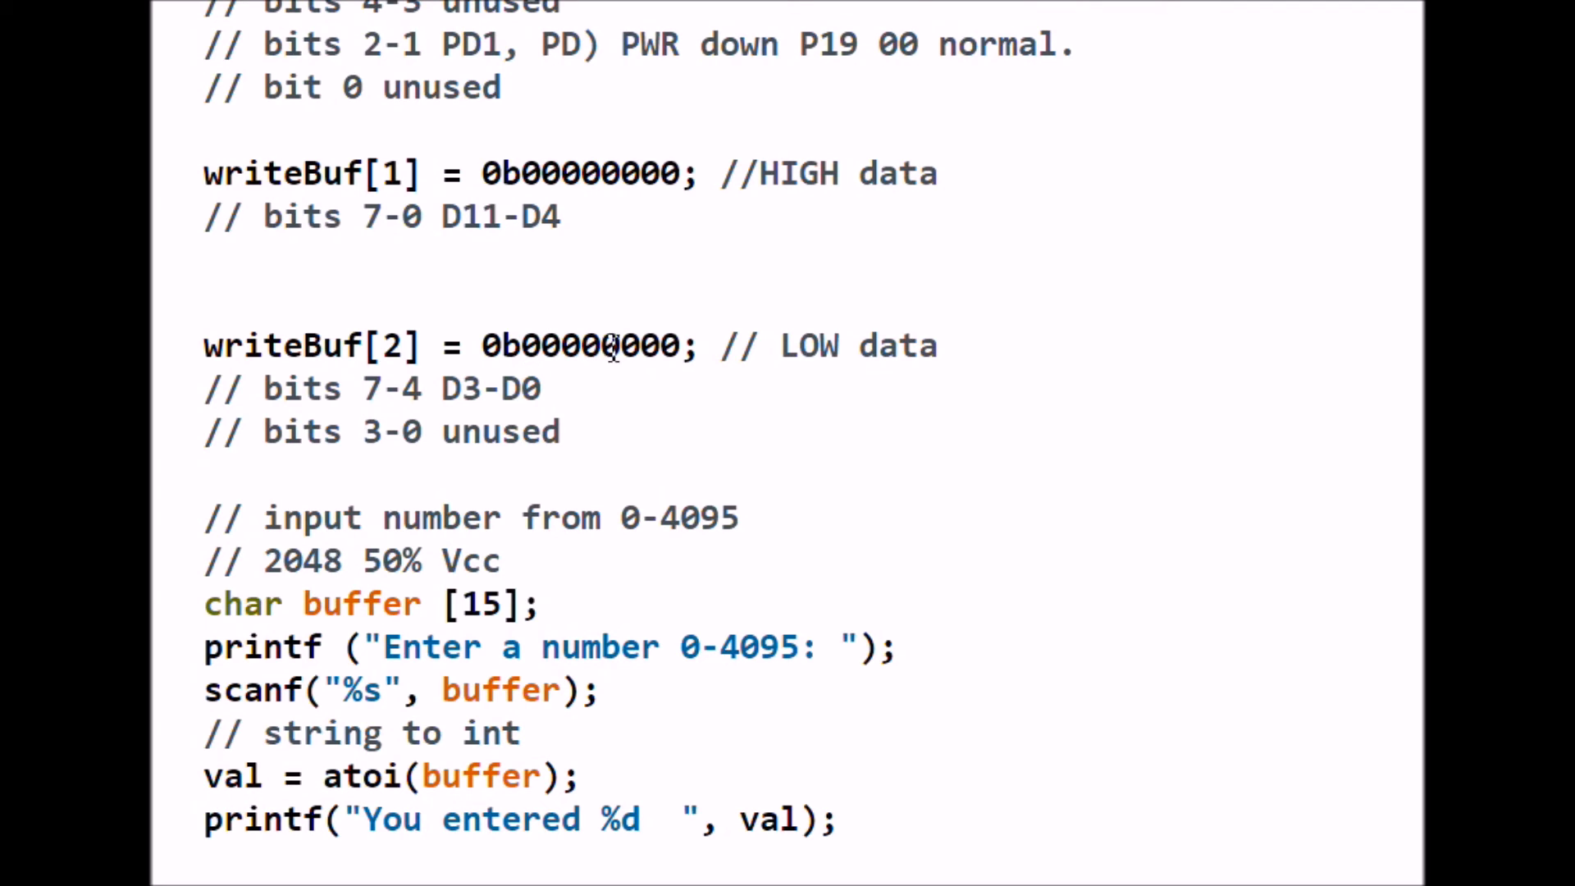
pyautogui.moveTo(683, 346)
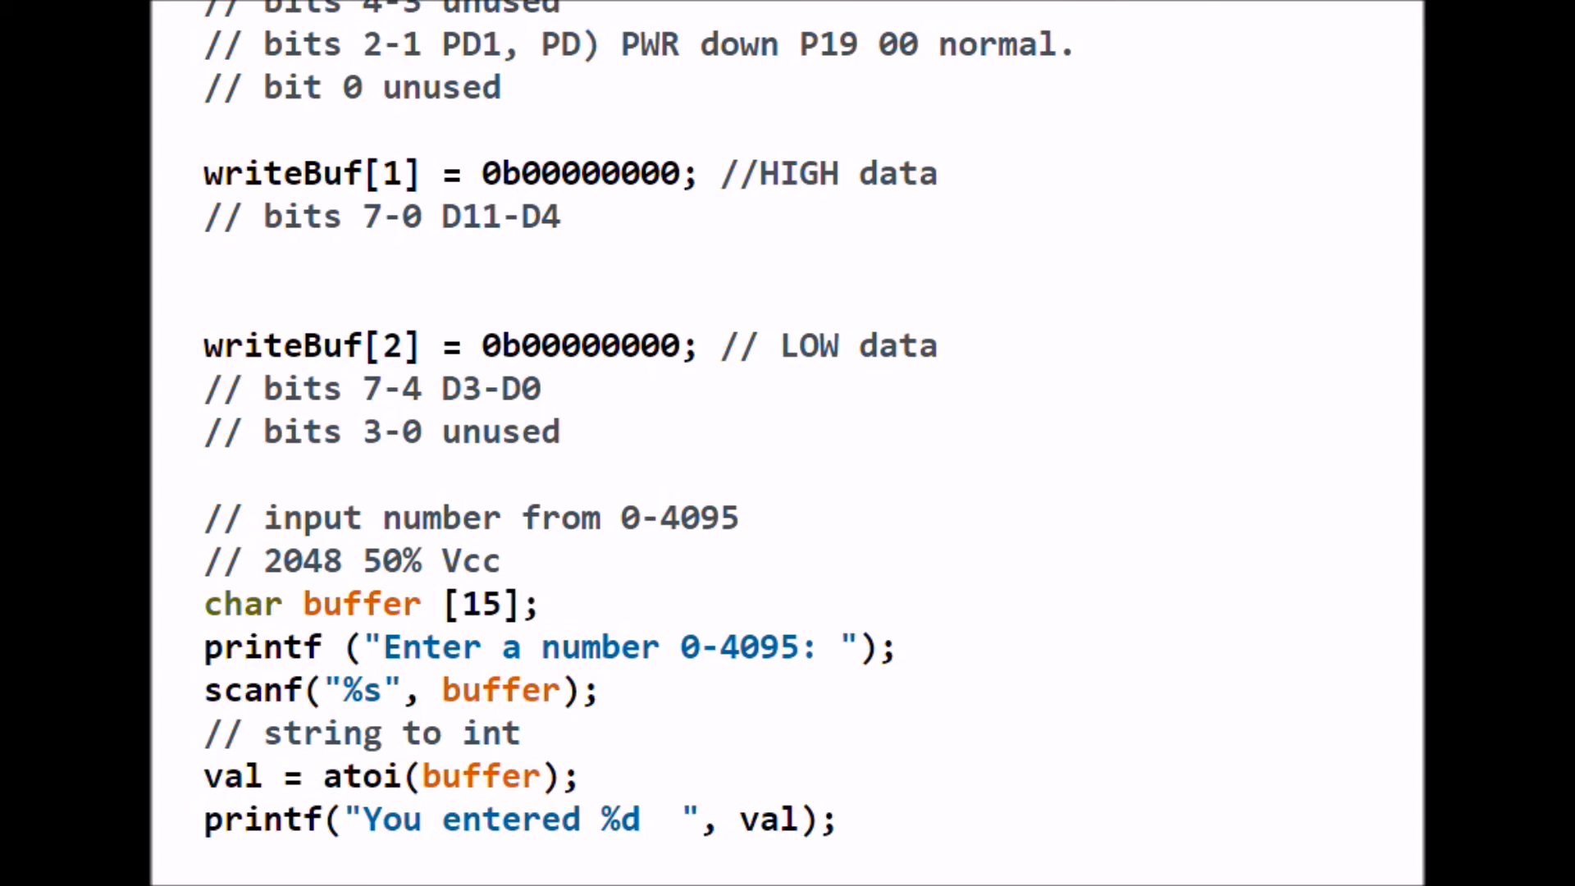
# Scroll to where val is shifted into writeBuf[1] and writeBuf[2]
pyautogui.scroll(-3)
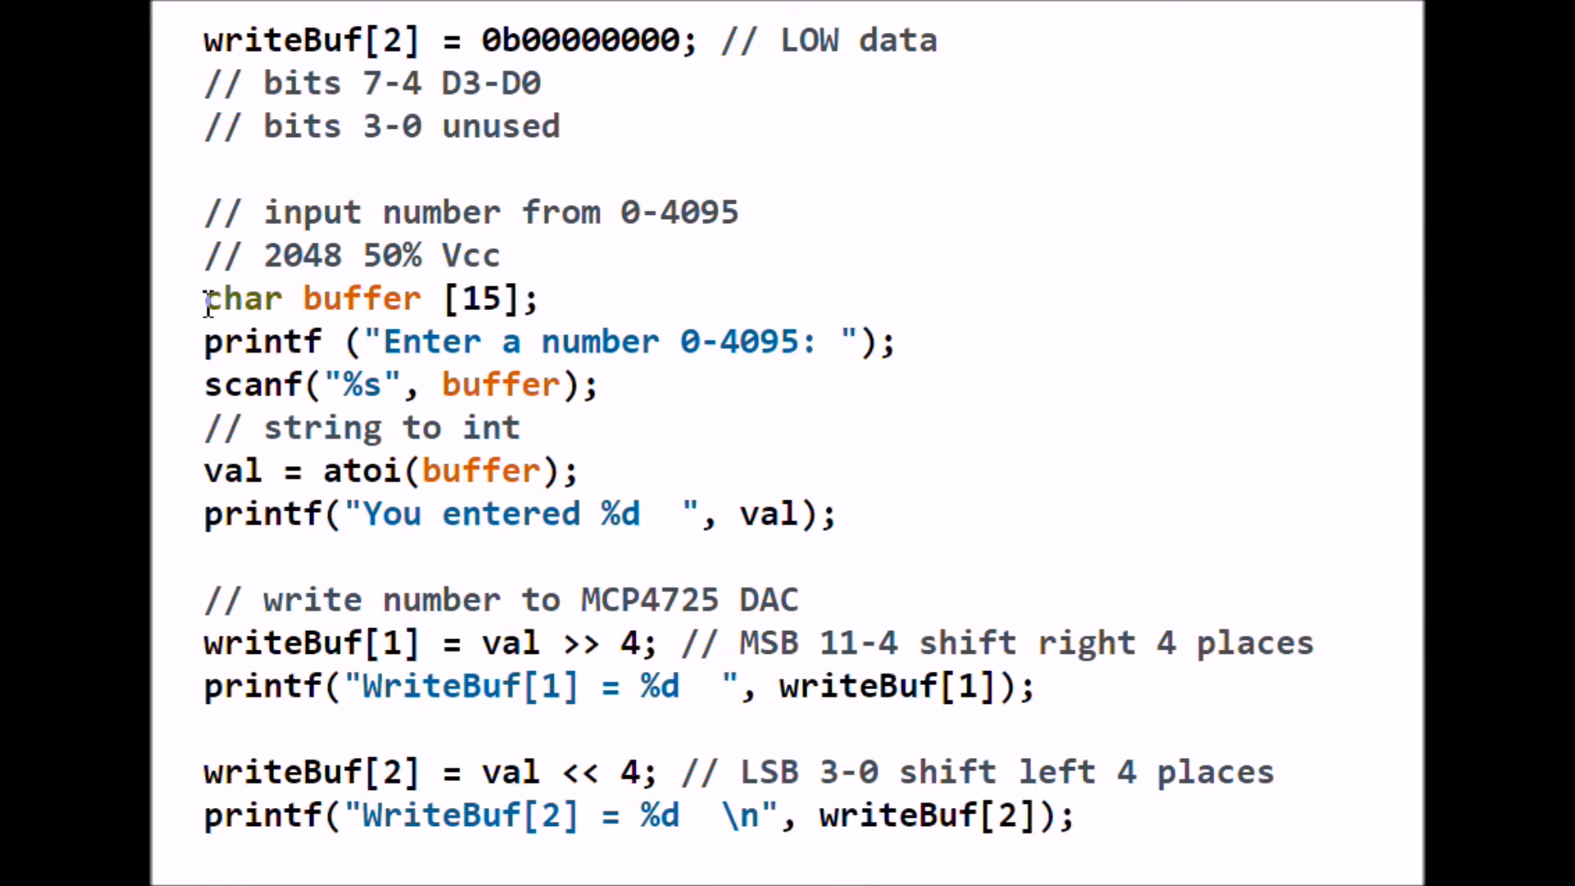
pyautogui.moveTo(753, 382)
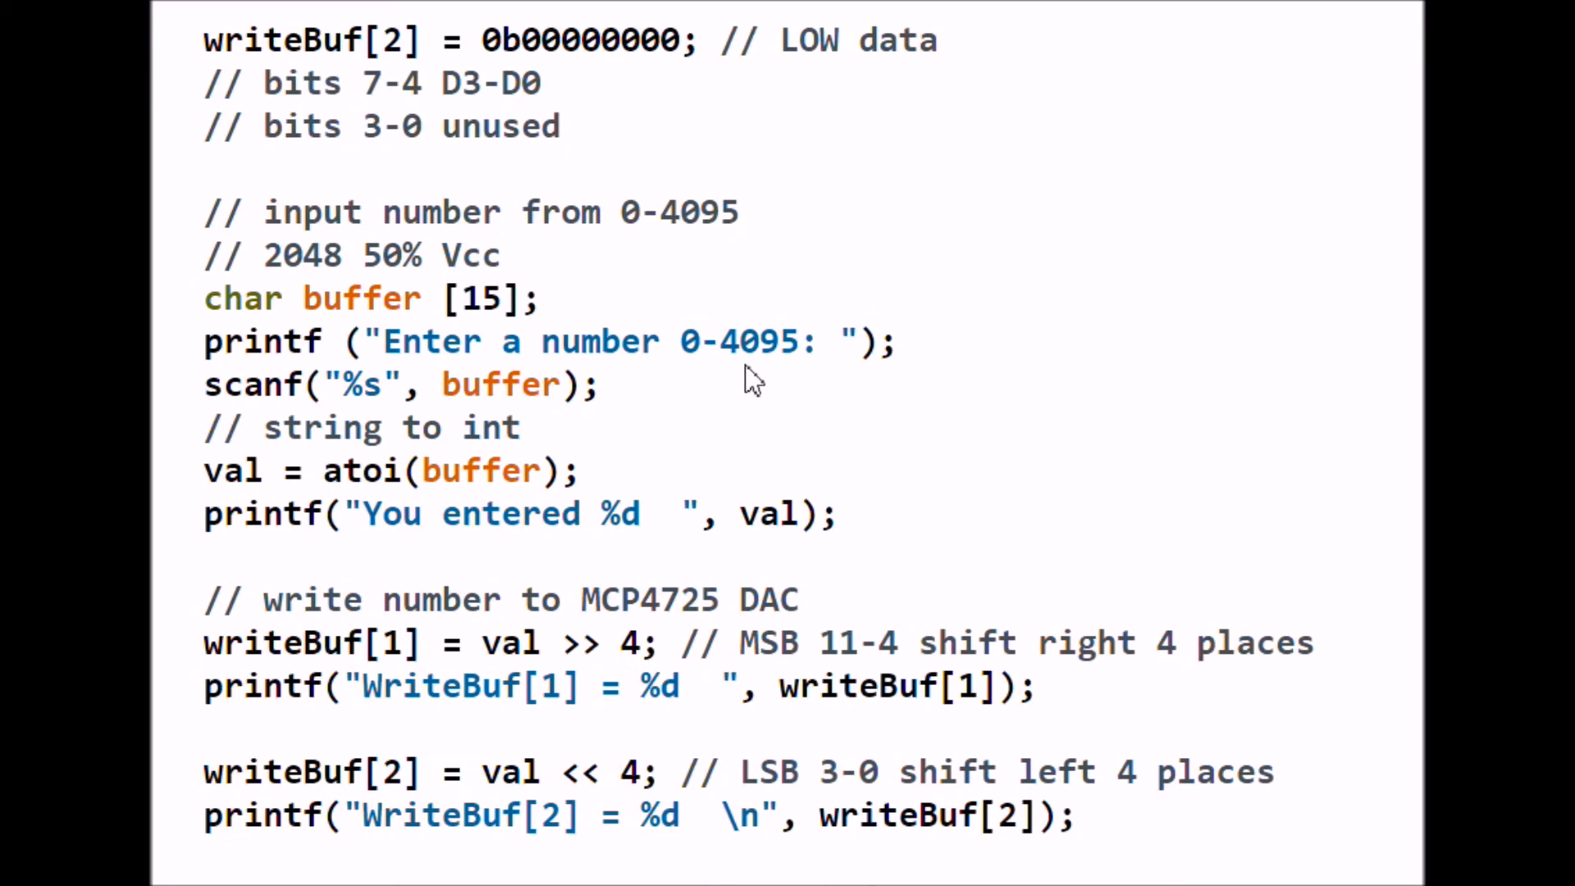
pyautogui.moveTo(814, 387)
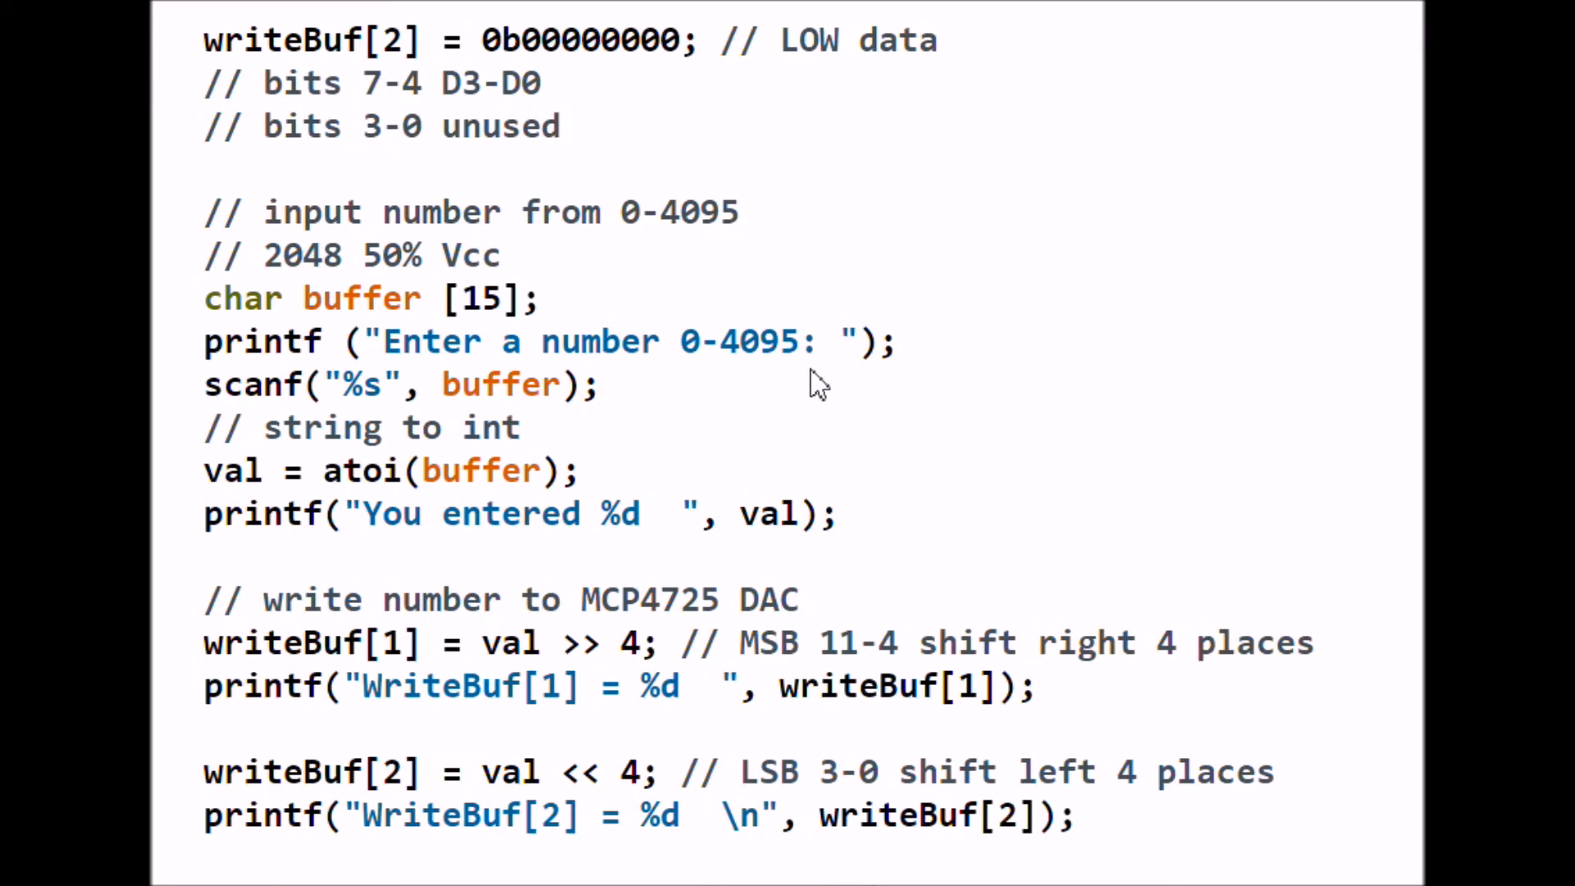
pyautogui.click(218, 385)
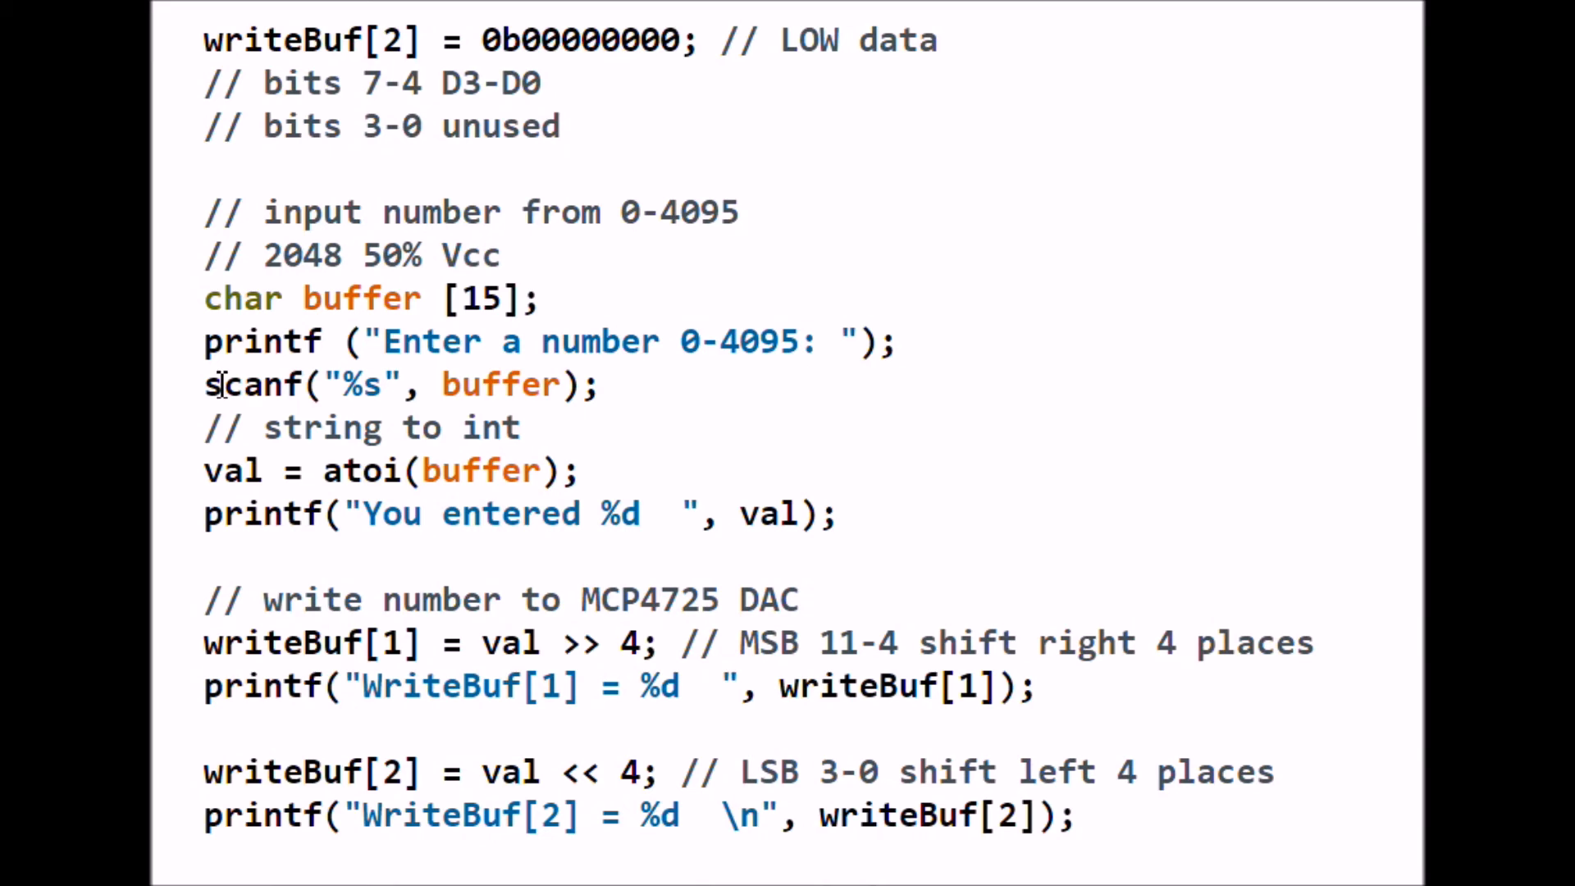
pyautogui.moveTo(743, 352)
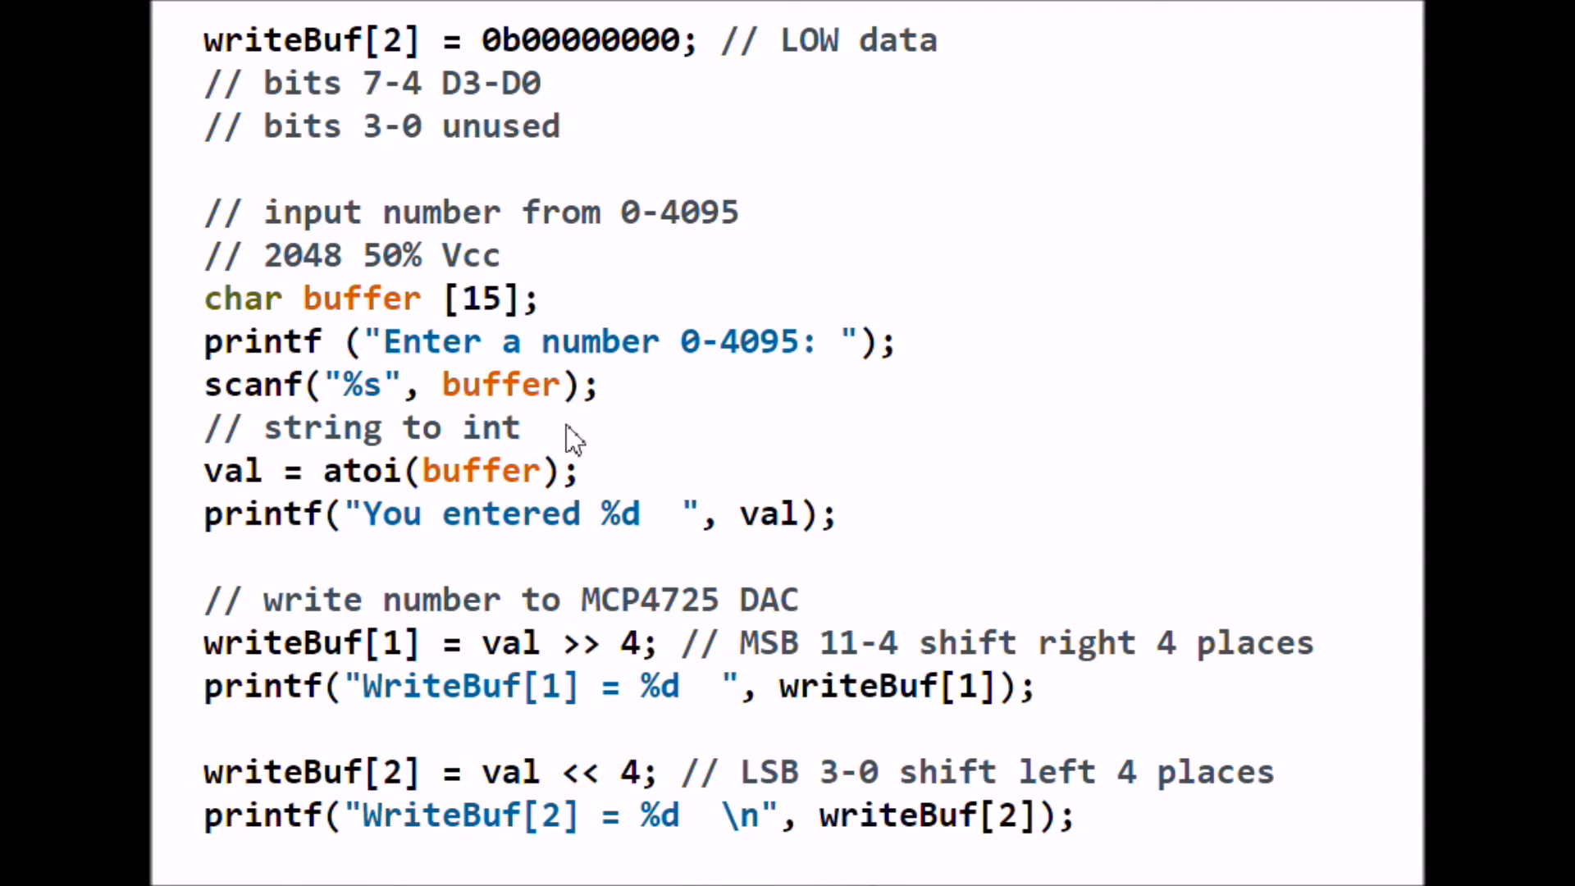
pyautogui.moveTo(207, 473)
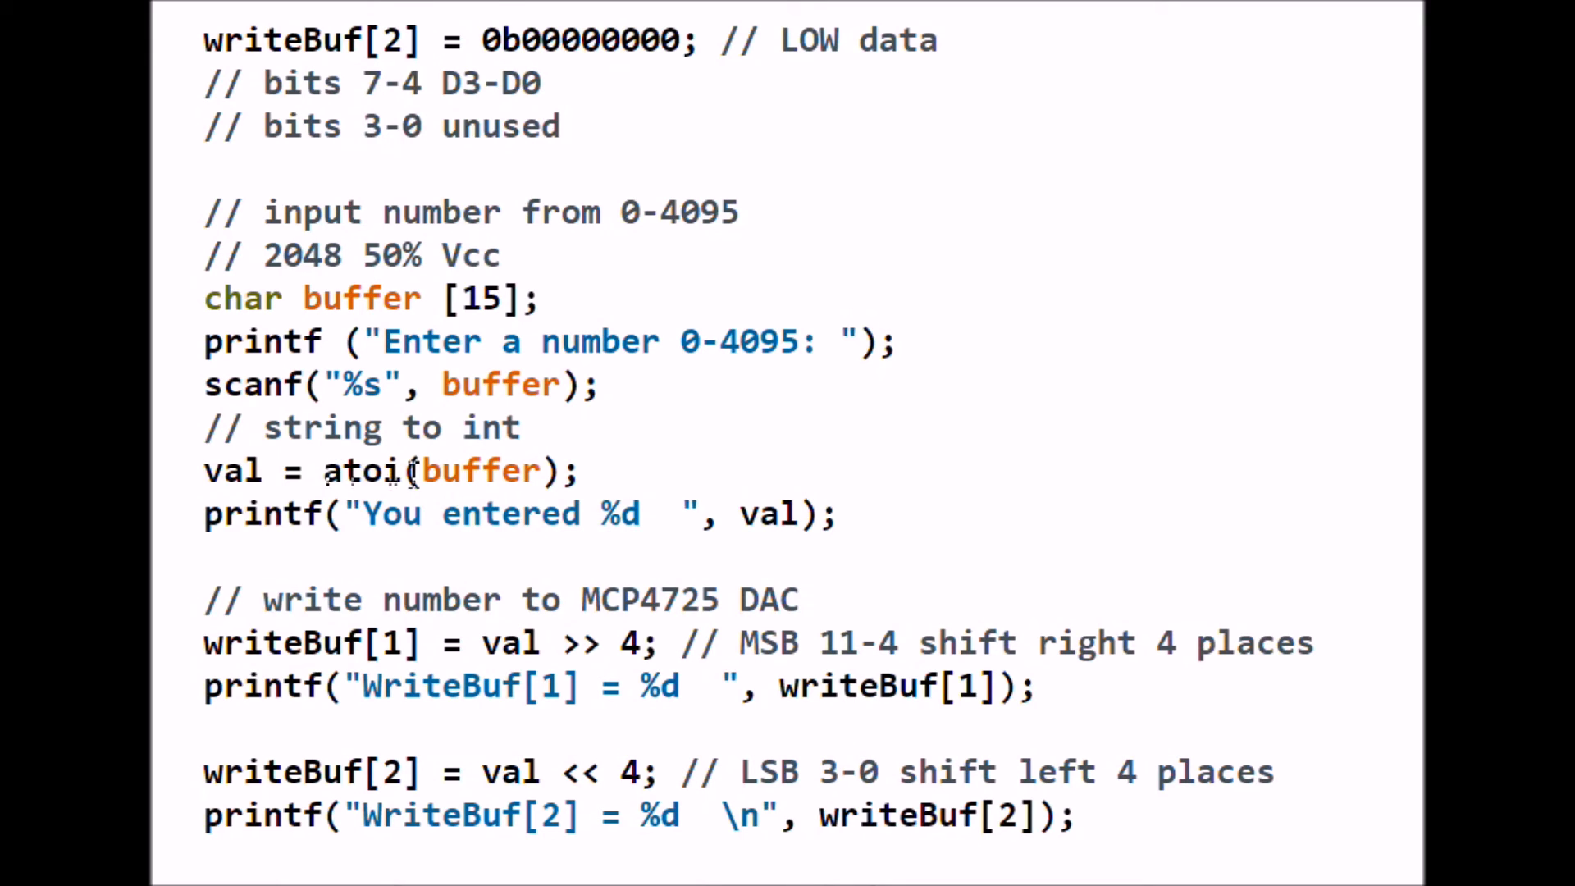
pyautogui.moveTo(266, 472)
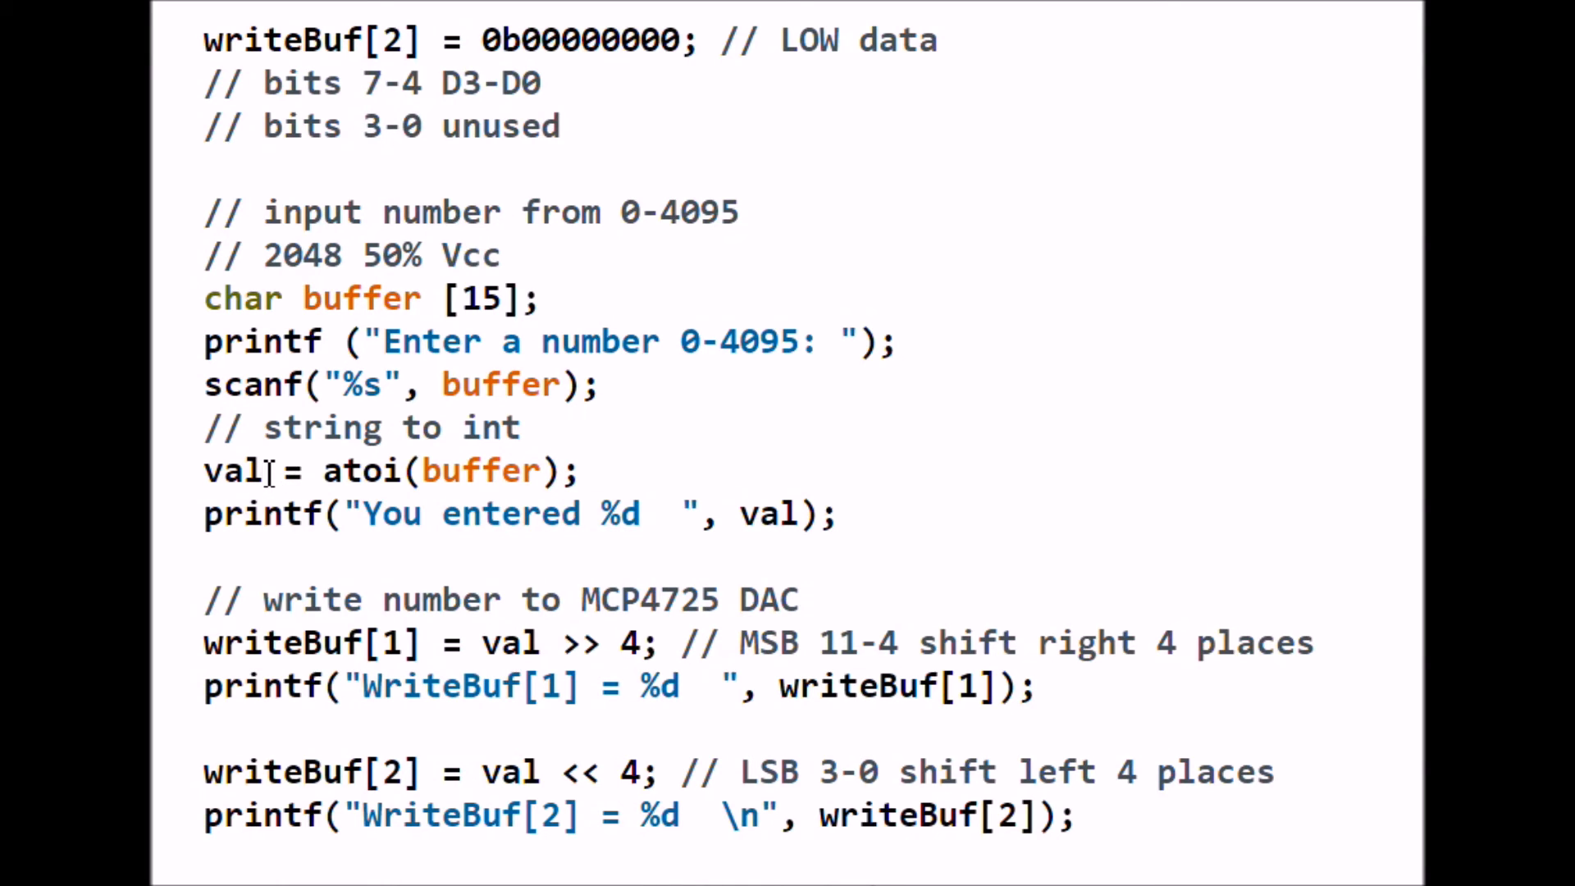
pyautogui.moveTo(281, 528)
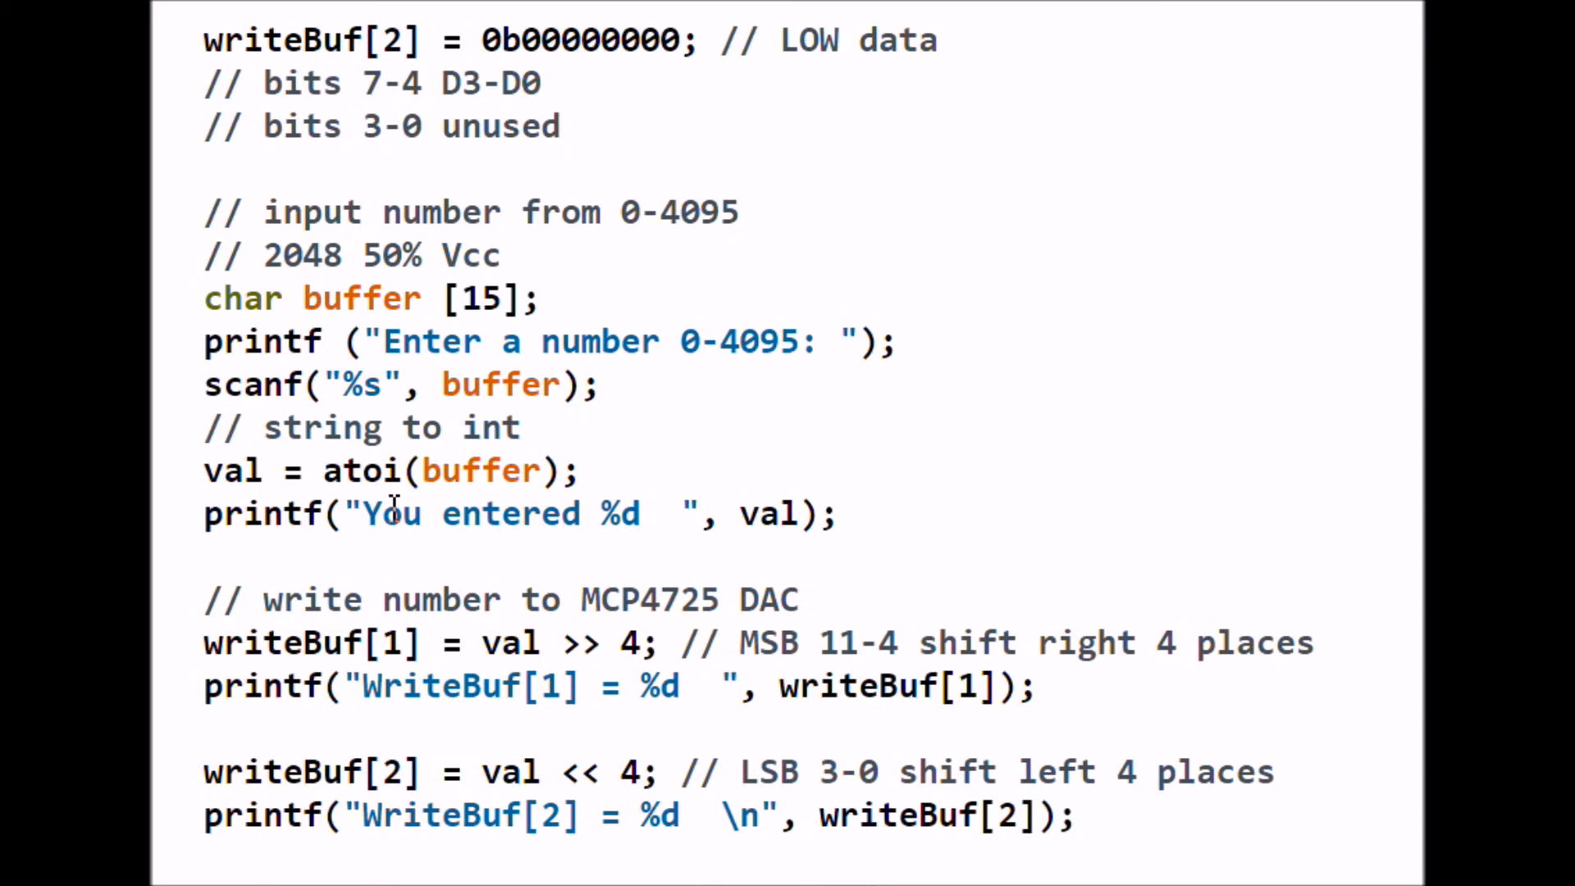
pyautogui.moveTo(789, 515)
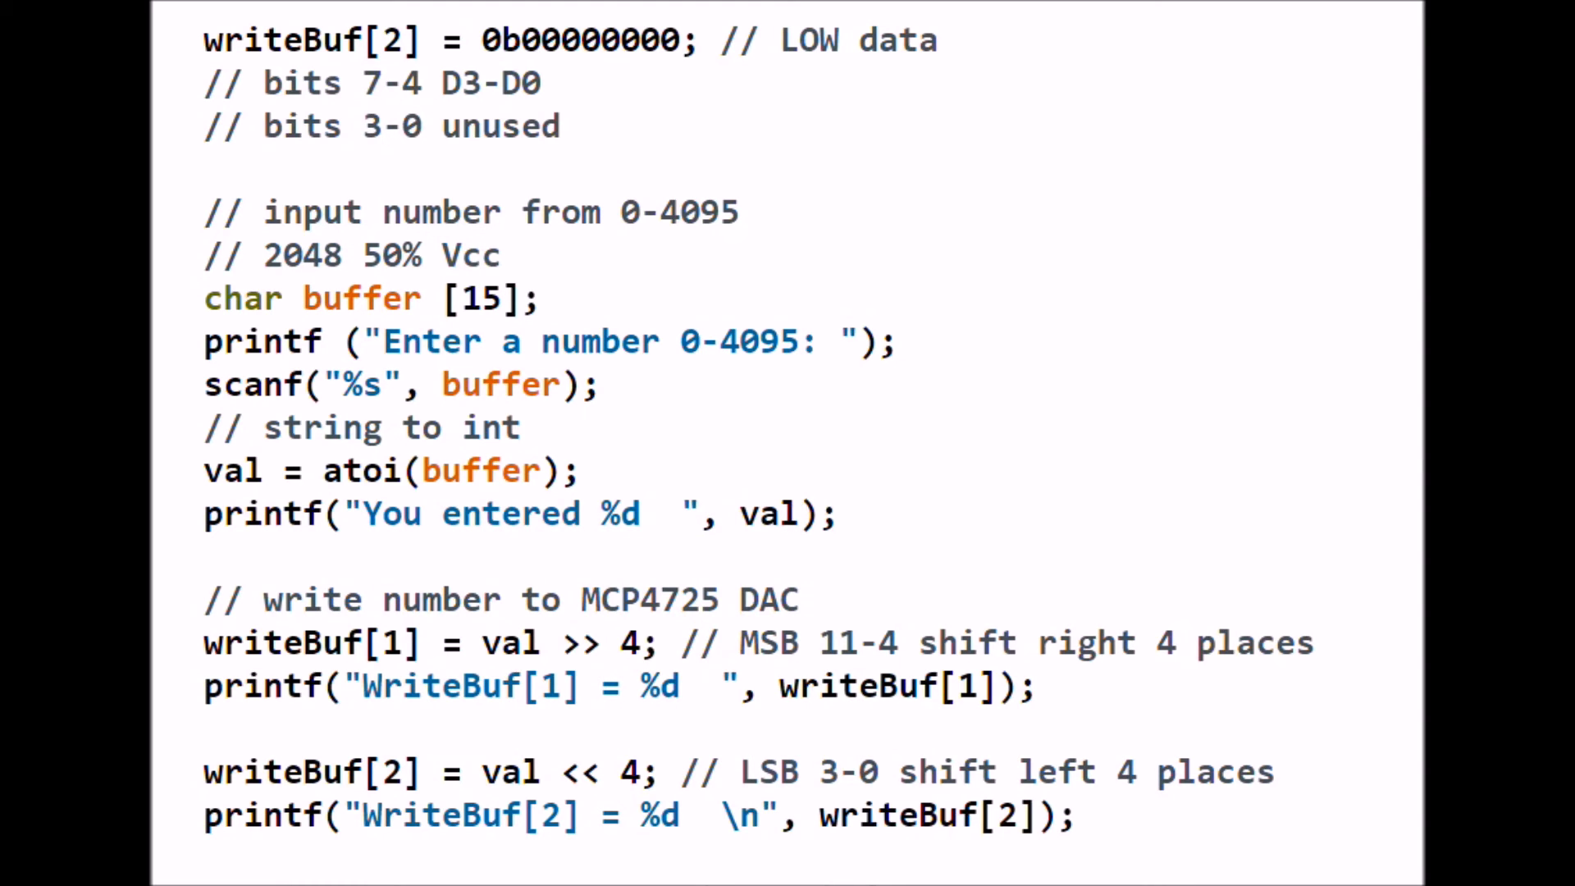
pyautogui.scroll(-3)
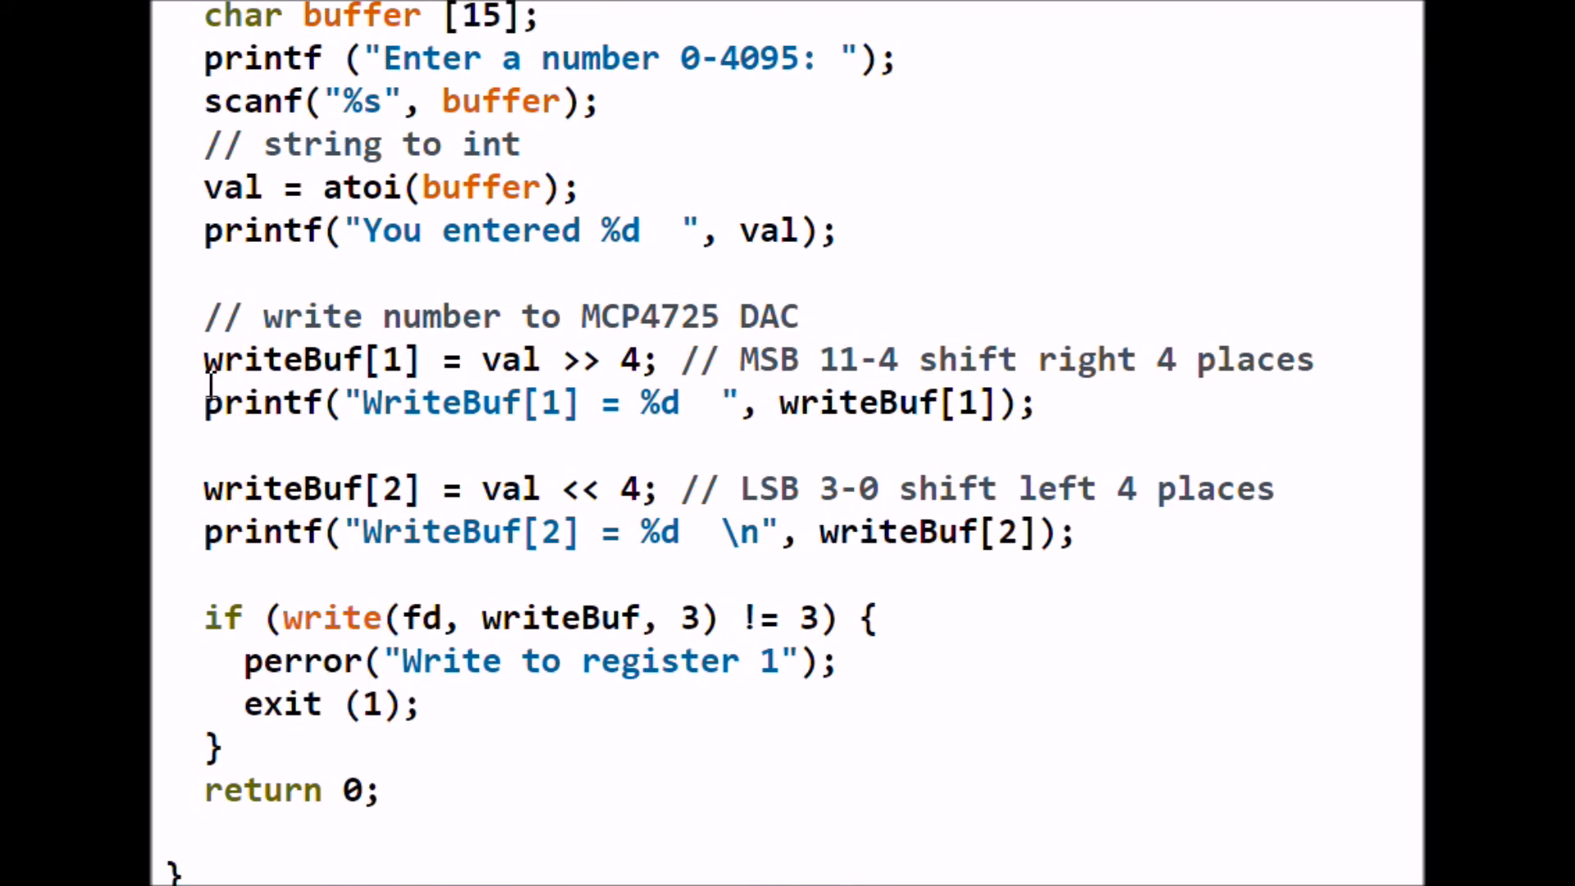
pyautogui.moveTo(377, 362)
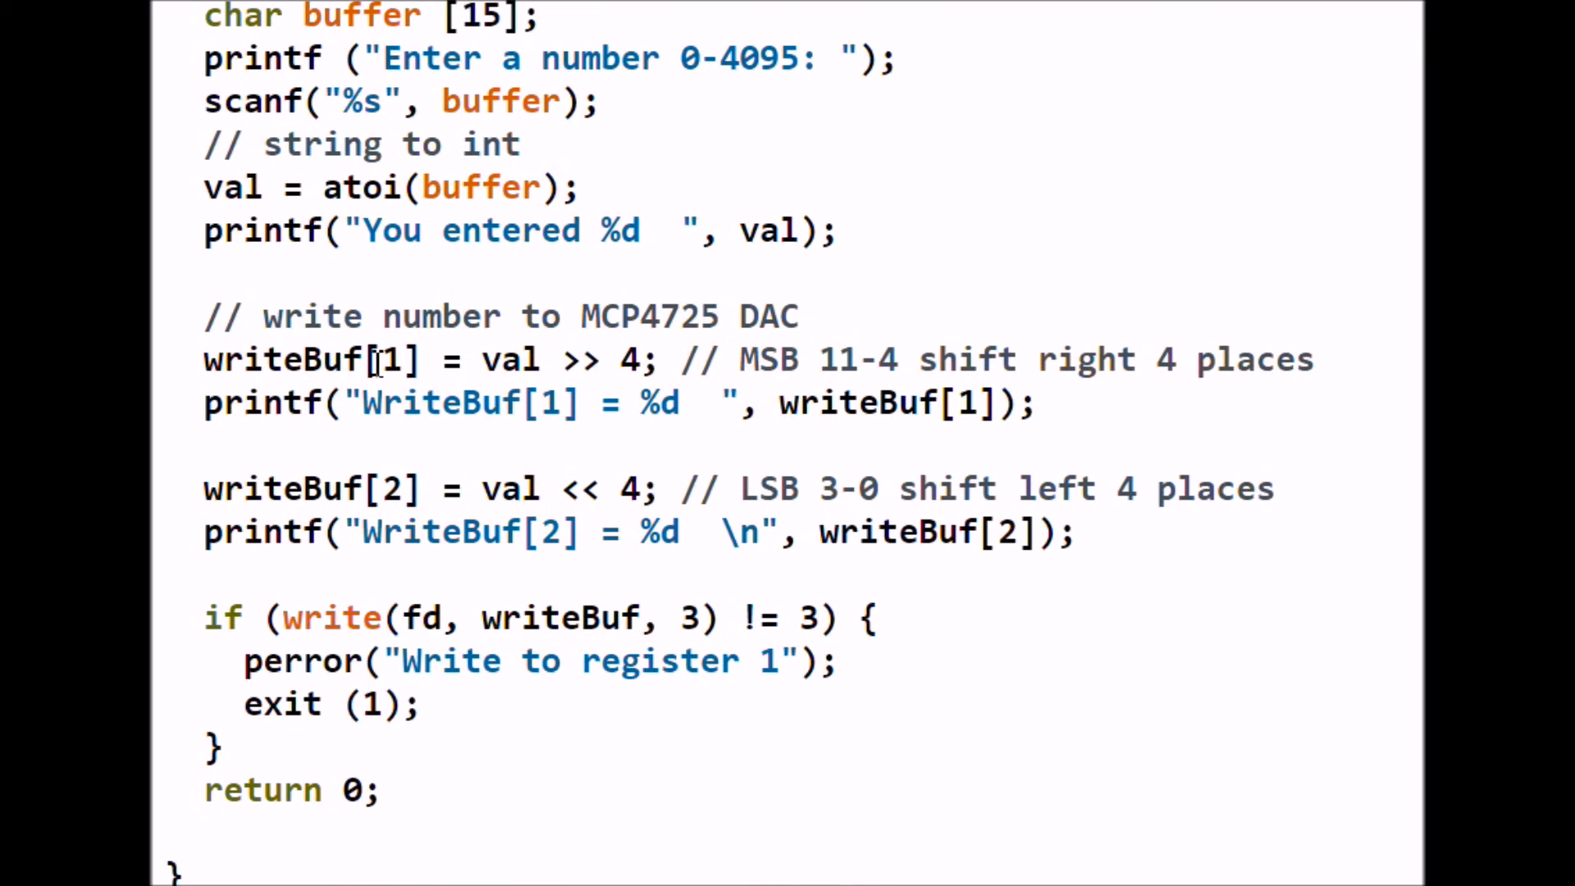
pyautogui.moveTo(824, 360)
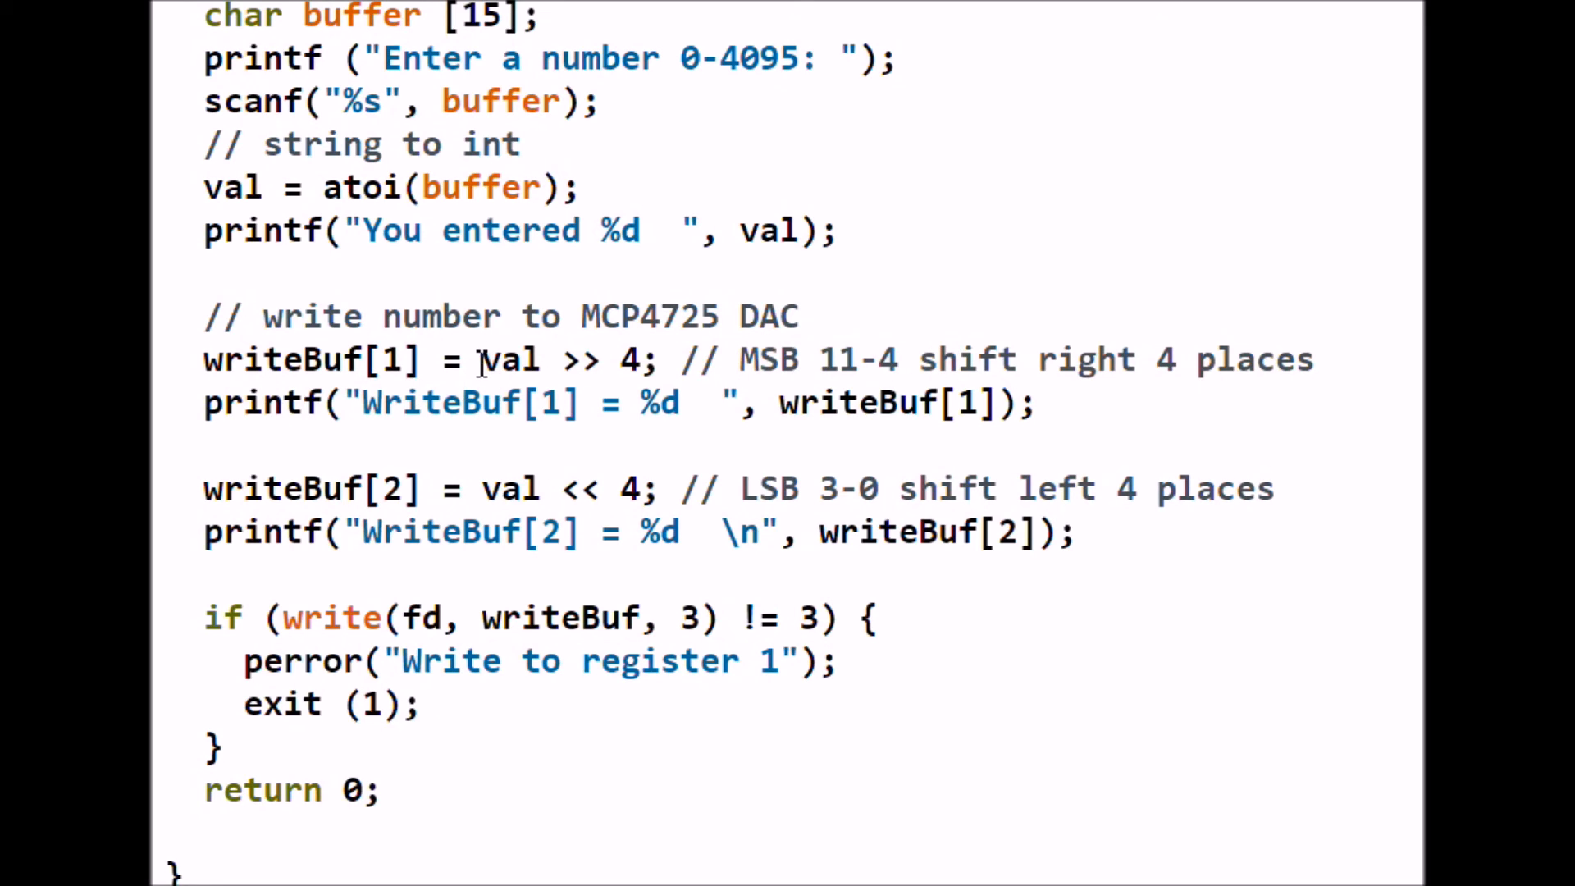
pyautogui.moveTo(560, 360)
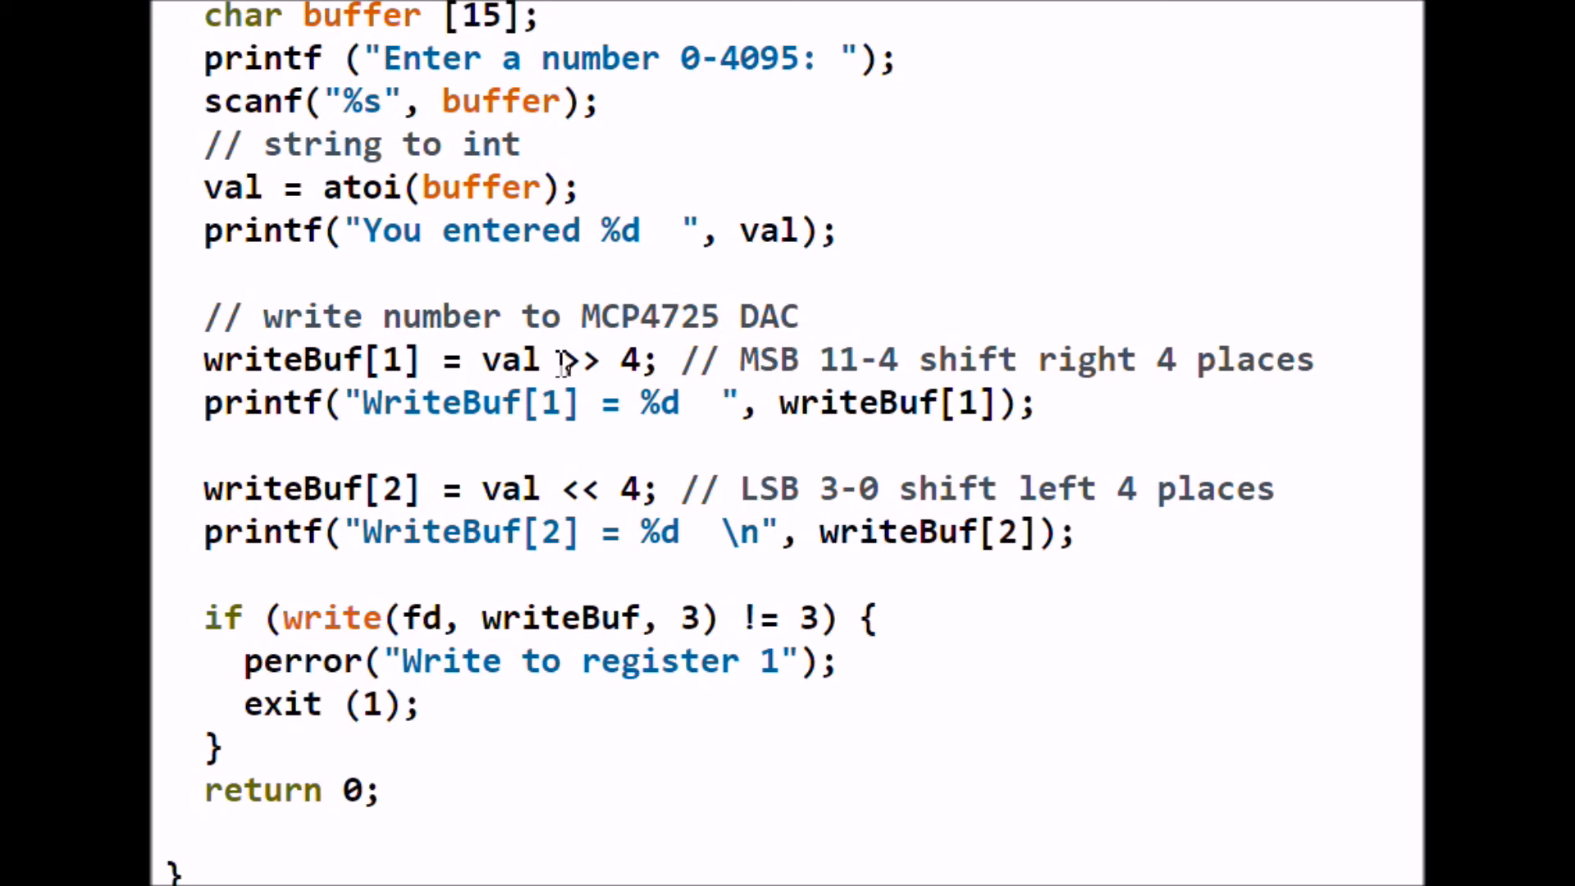
pyautogui.moveTo(641, 359)
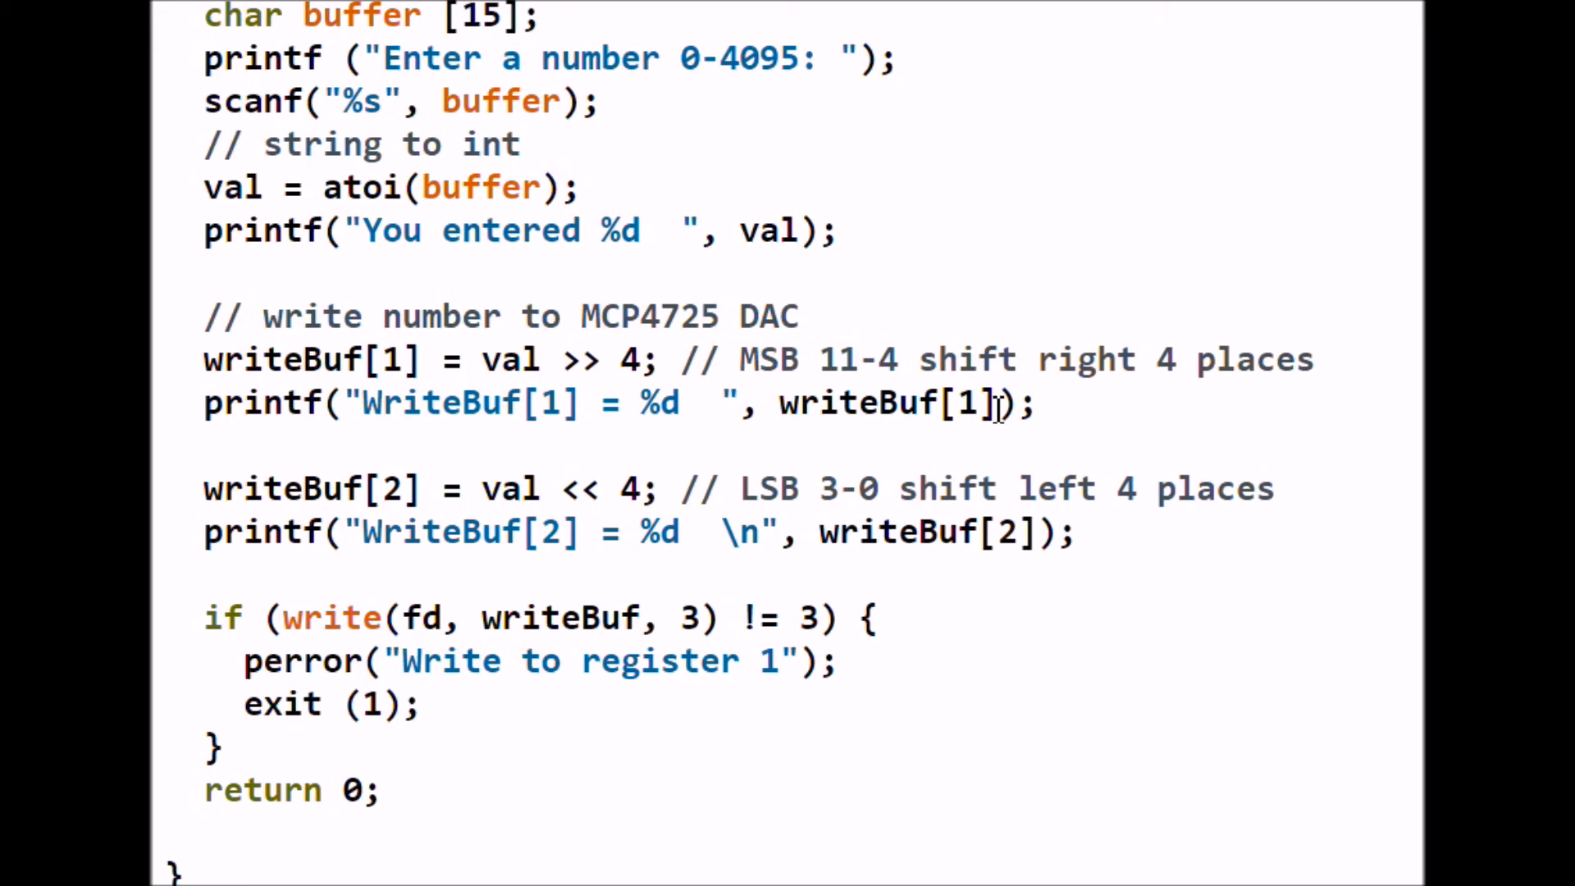
pyautogui.moveTo(211, 402)
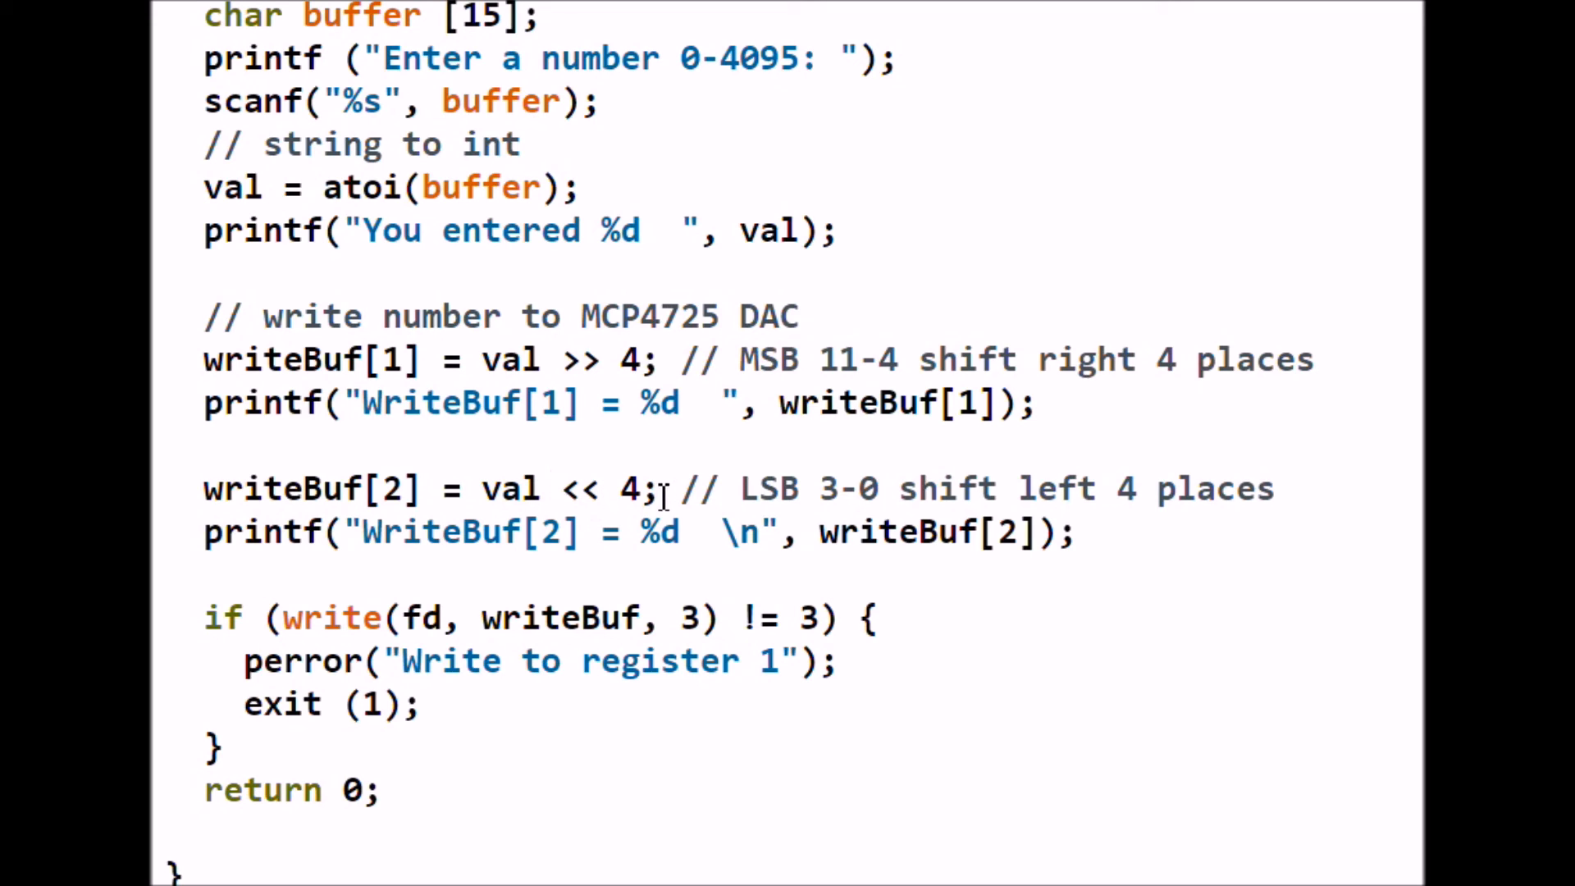
pyautogui.moveTo(528, 489)
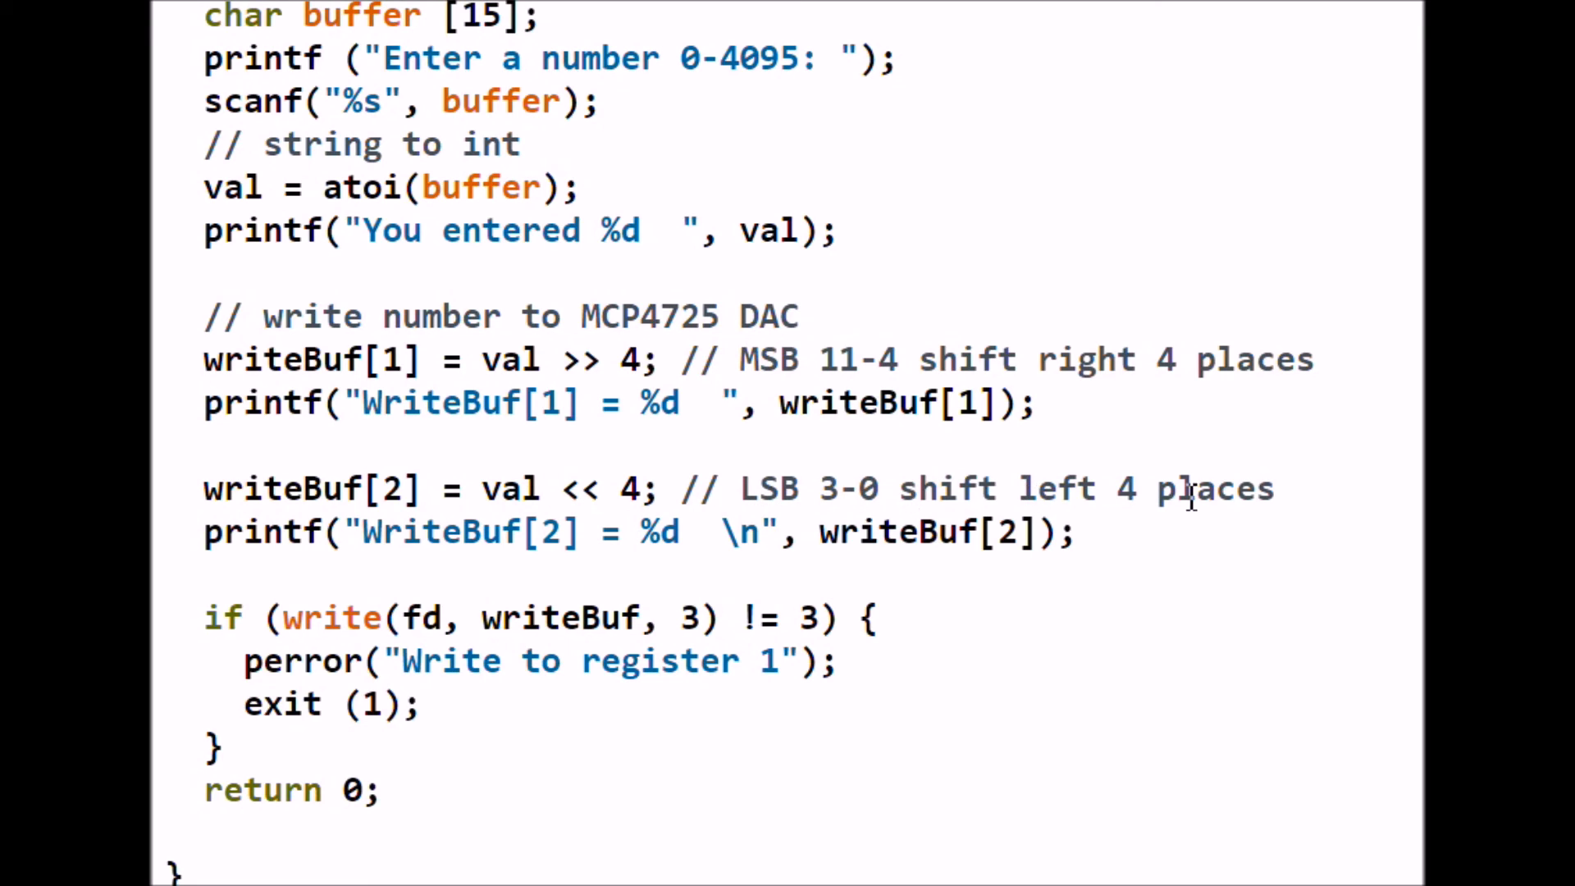
pyautogui.moveTo(824, 493)
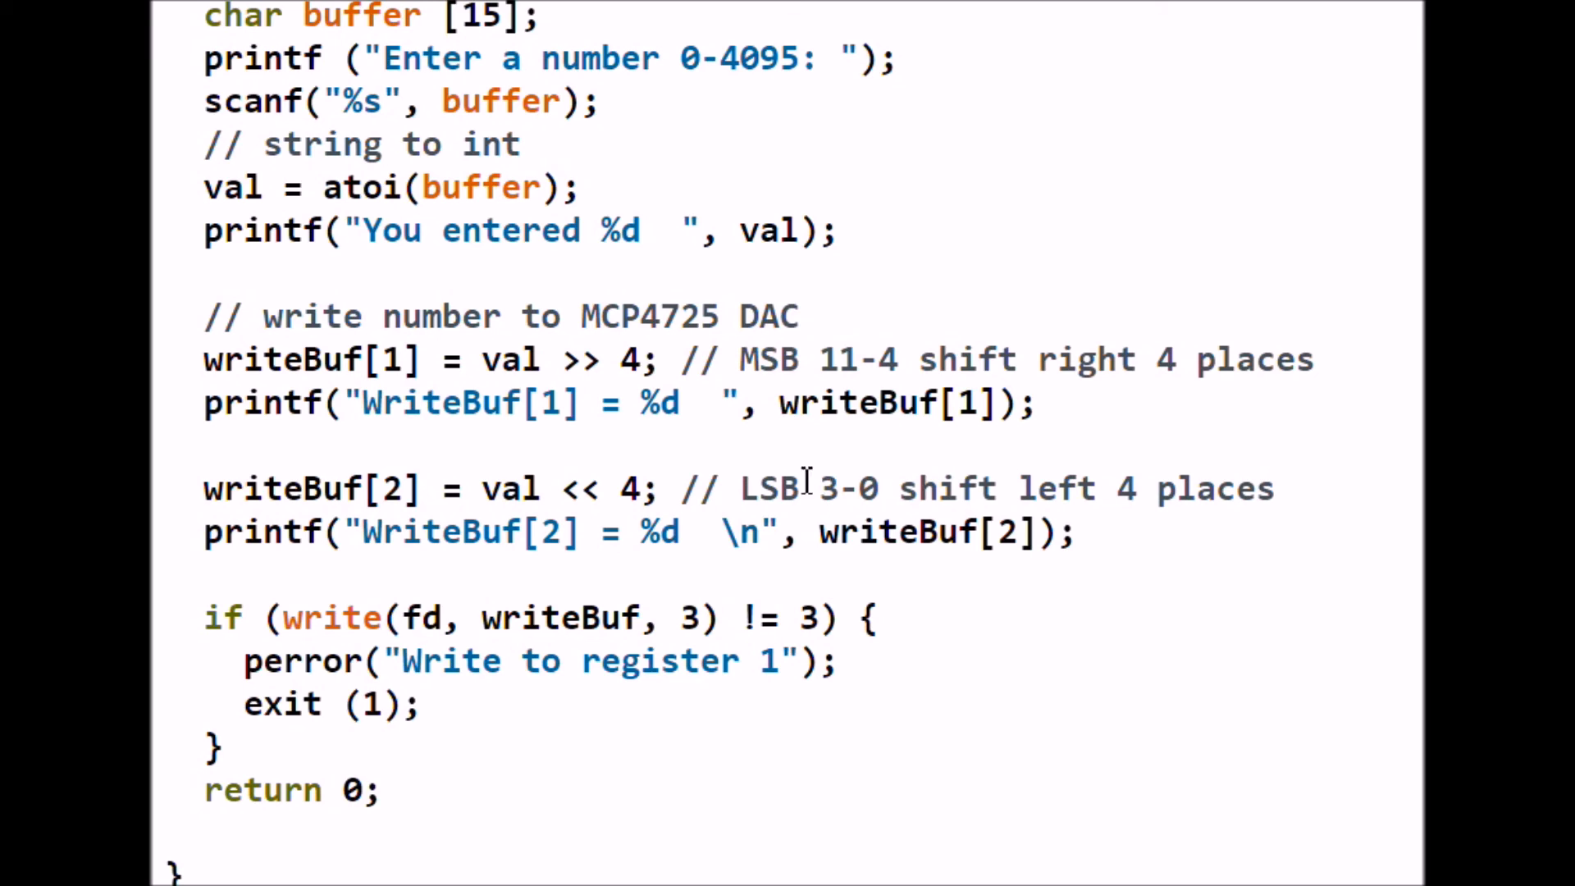
pyautogui.moveTo(1070, 507)
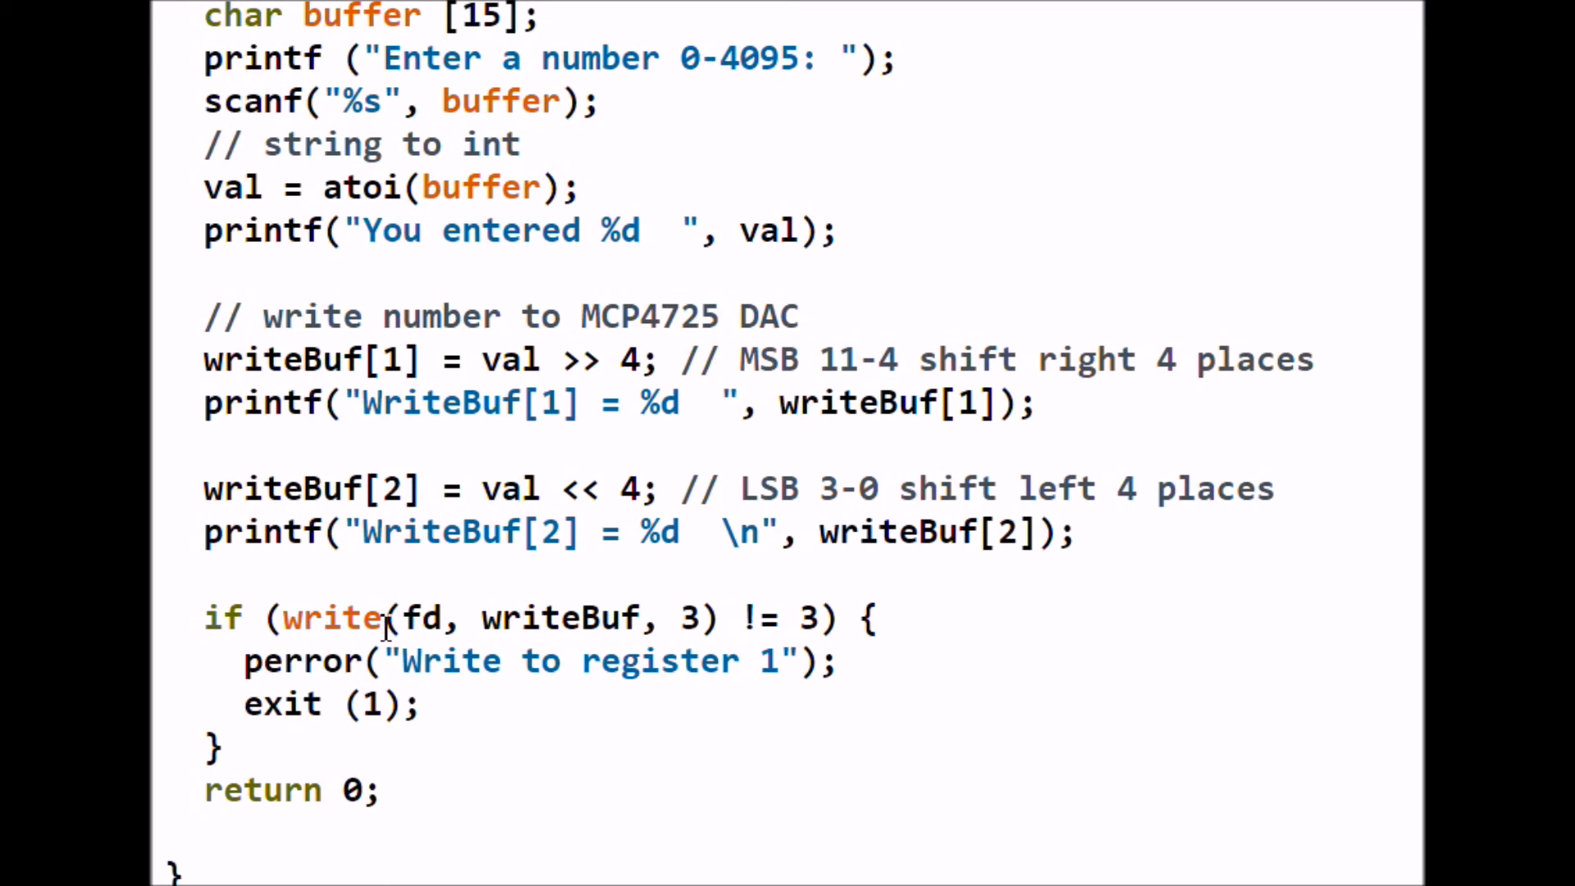
# Scroll past main()'s closing brace to the LXTerminal val/WriteBuf output screenshot
pyautogui.scroll(-3)
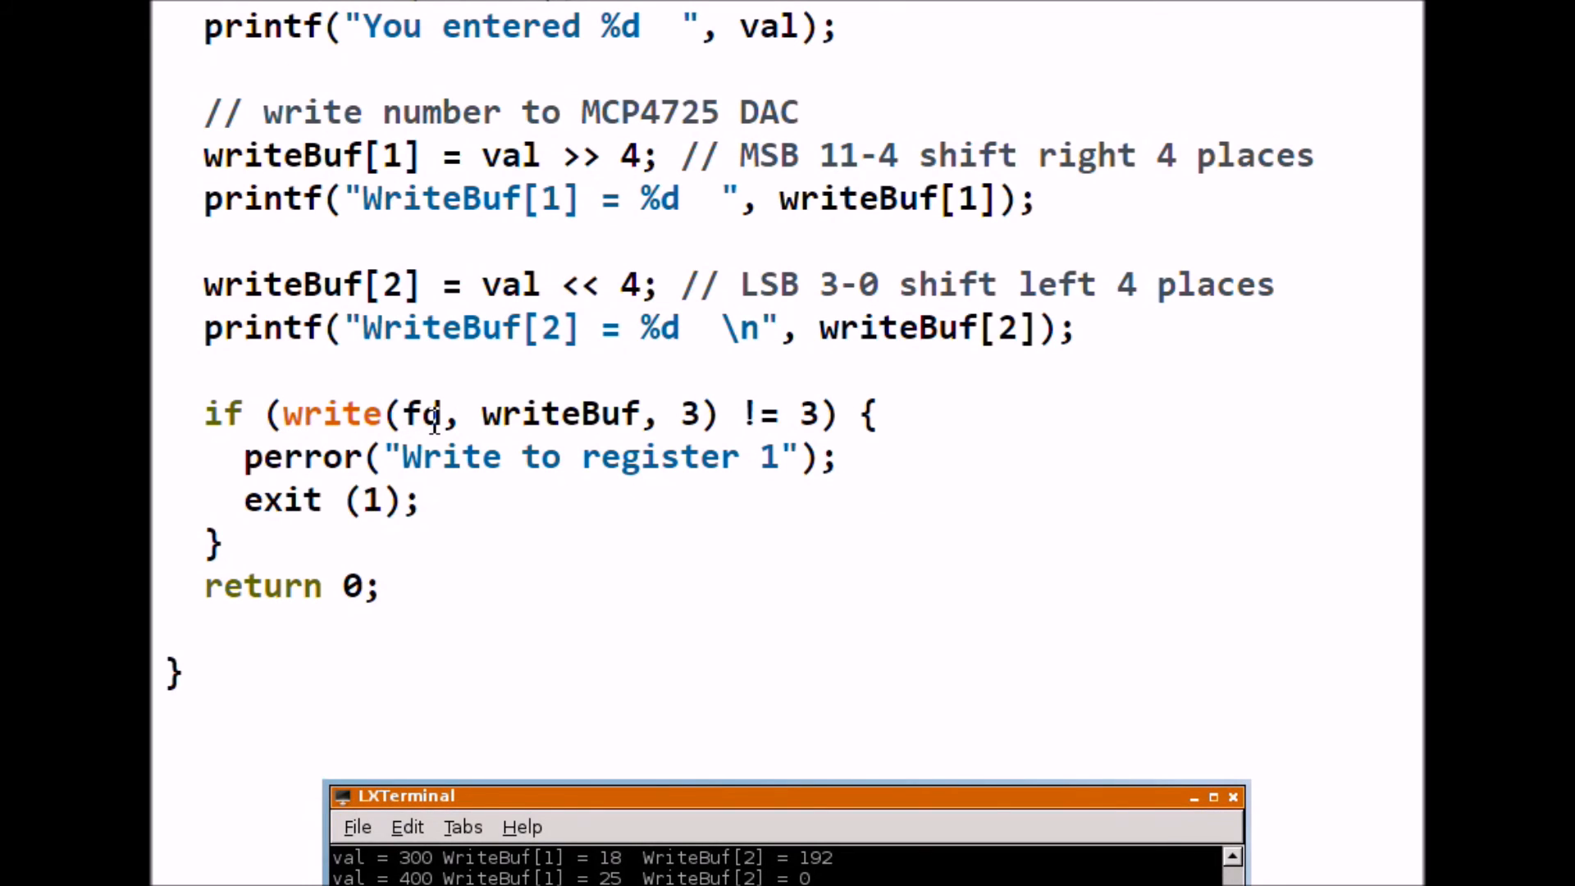
pyautogui.moveTo(452, 415)
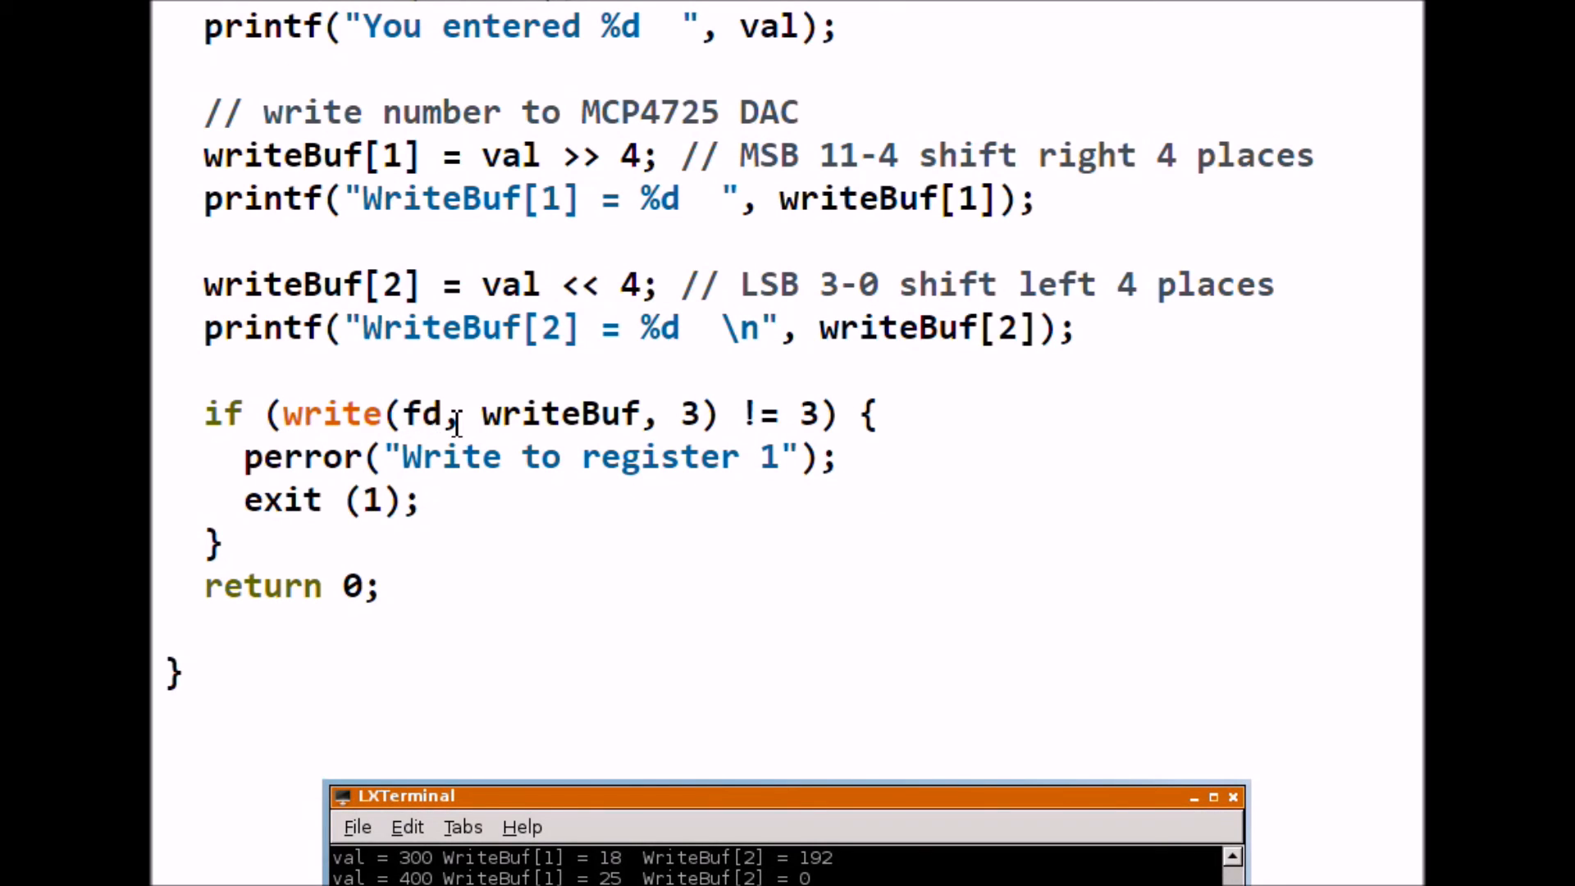
pyautogui.moveTo(462, 414)
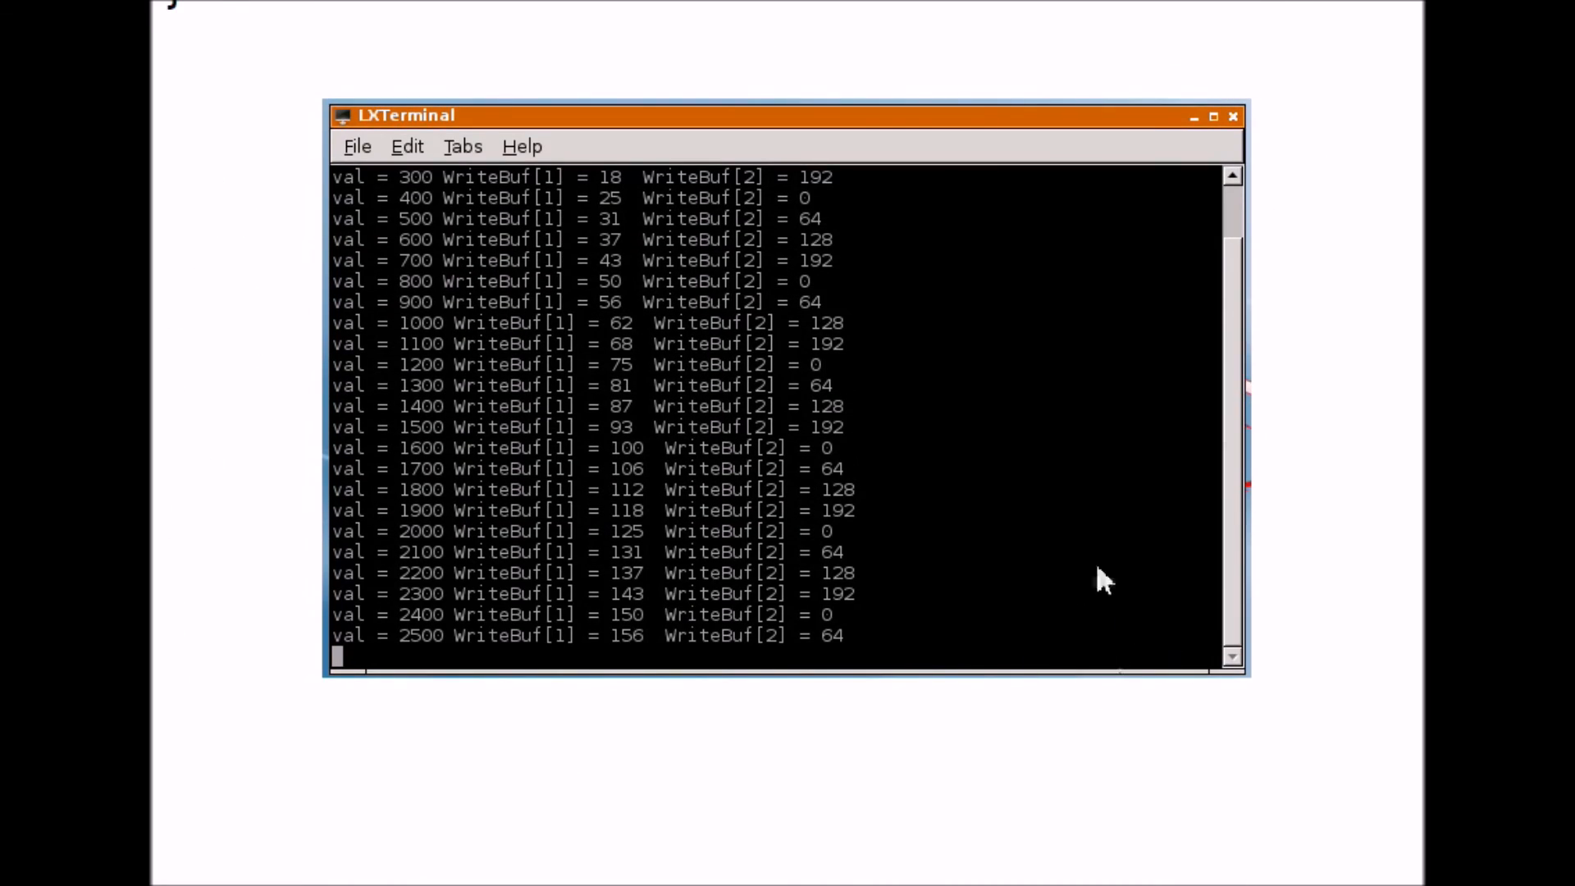
pyautogui.moveTo(507, 196)
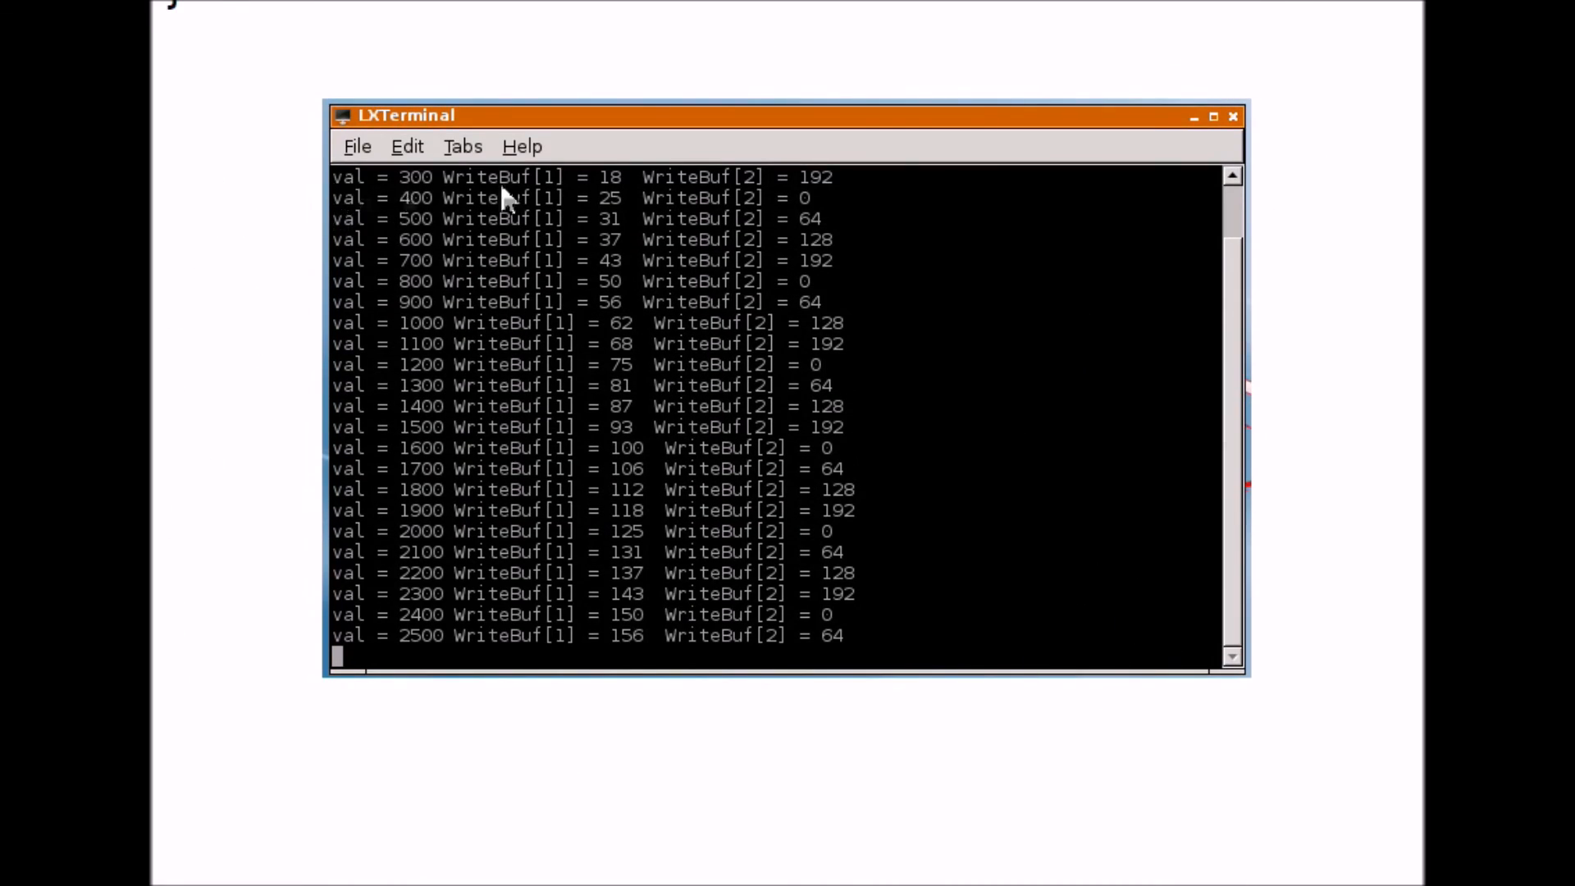
pyautogui.moveTo(1105, 319)
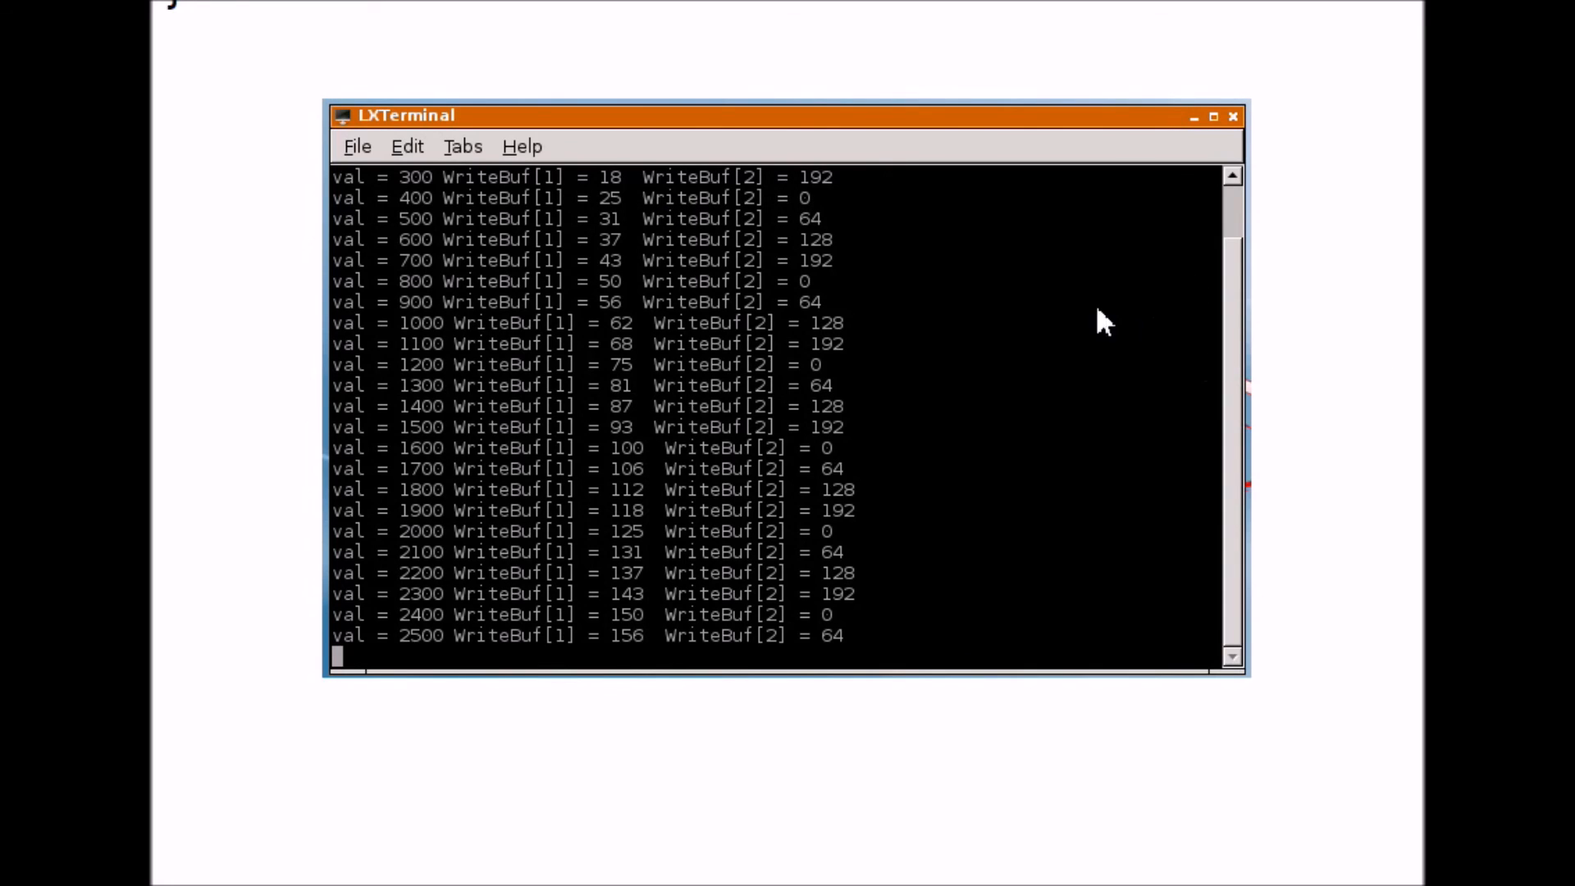
pyautogui.moveTo(407, 191)
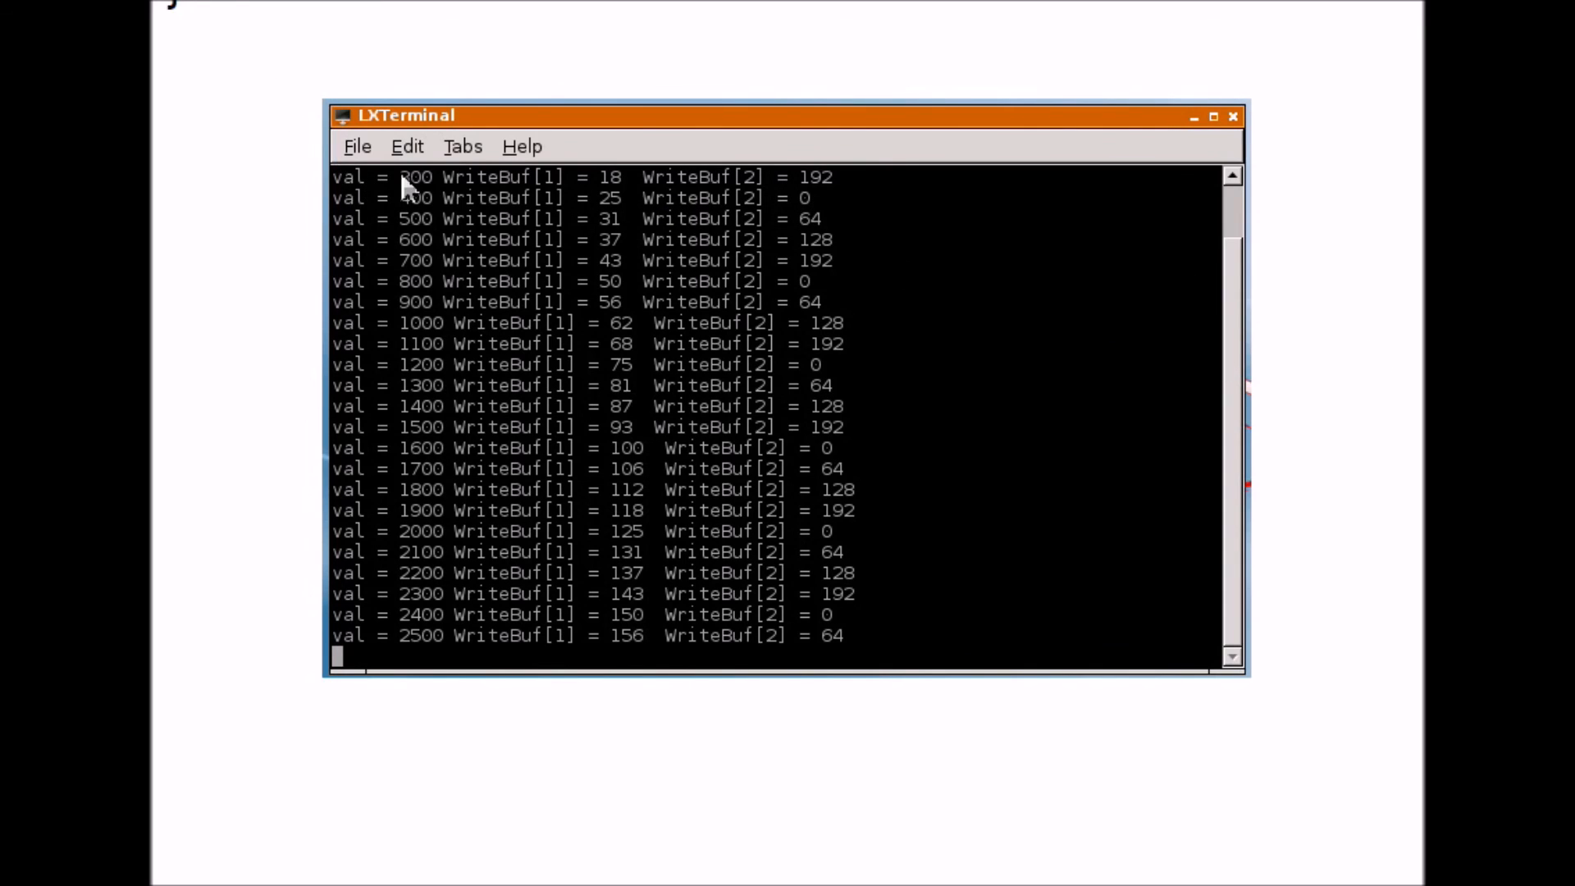
pyautogui.moveTo(412, 251)
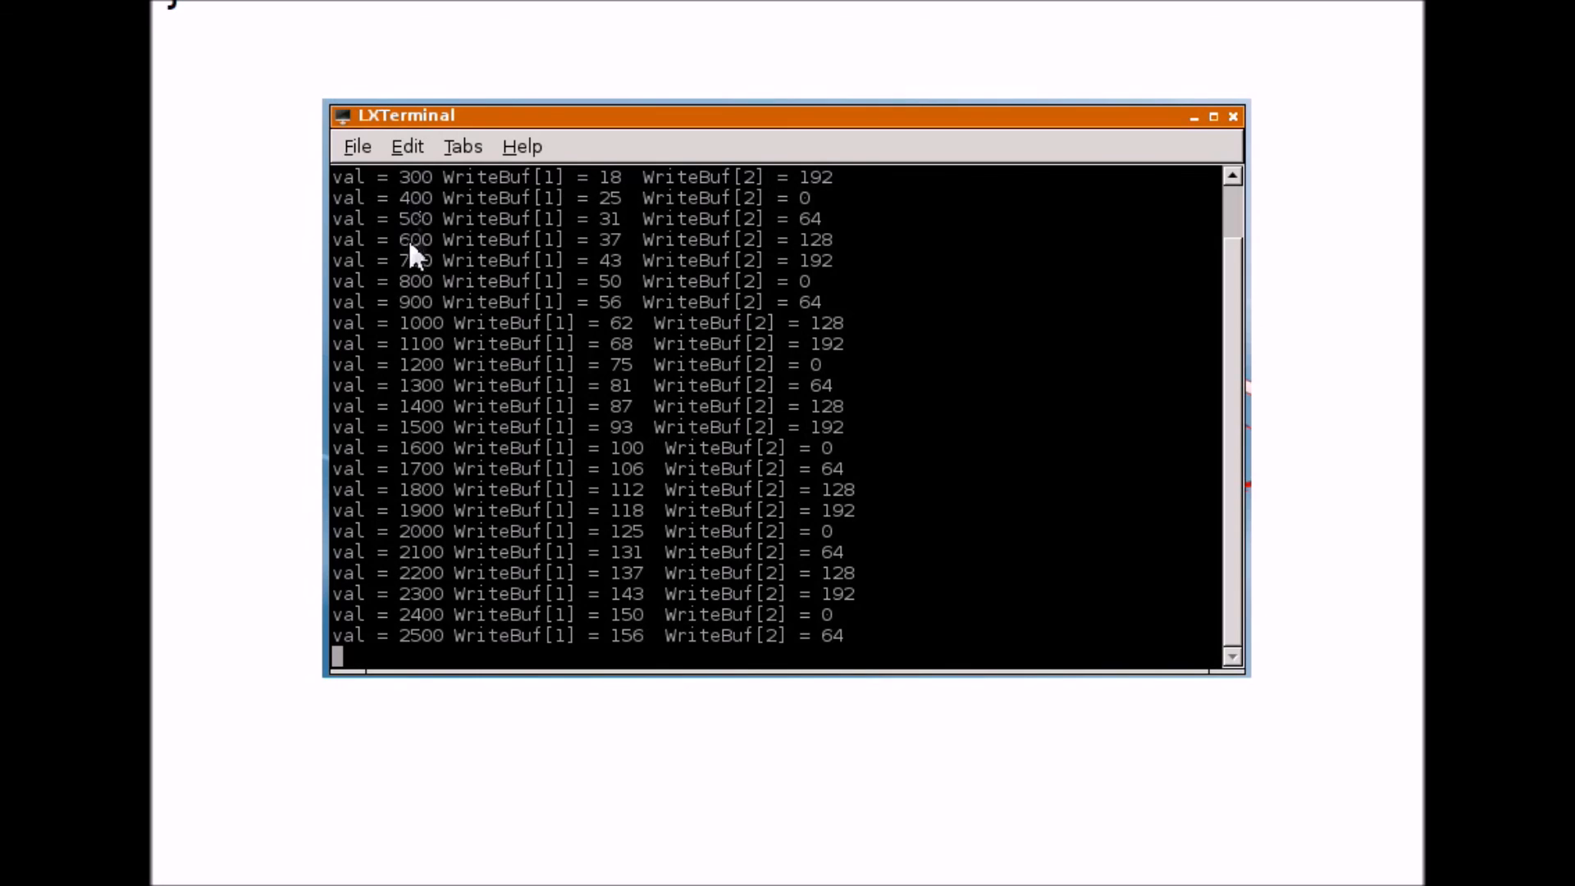
pyautogui.moveTo(427, 658)
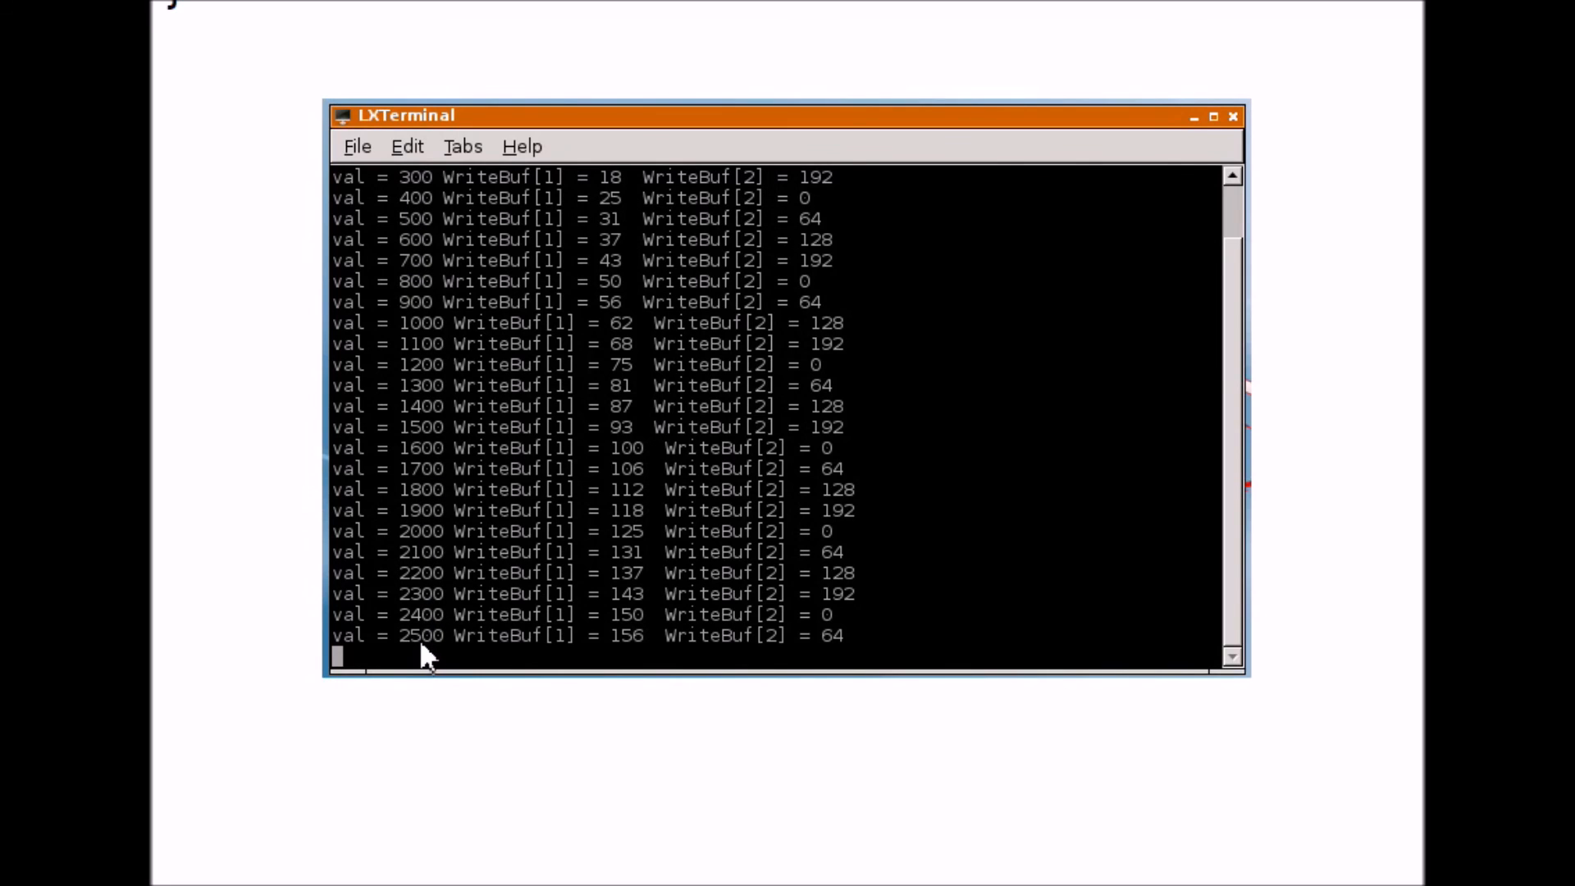
pyautogui.moveTo(437, 206)
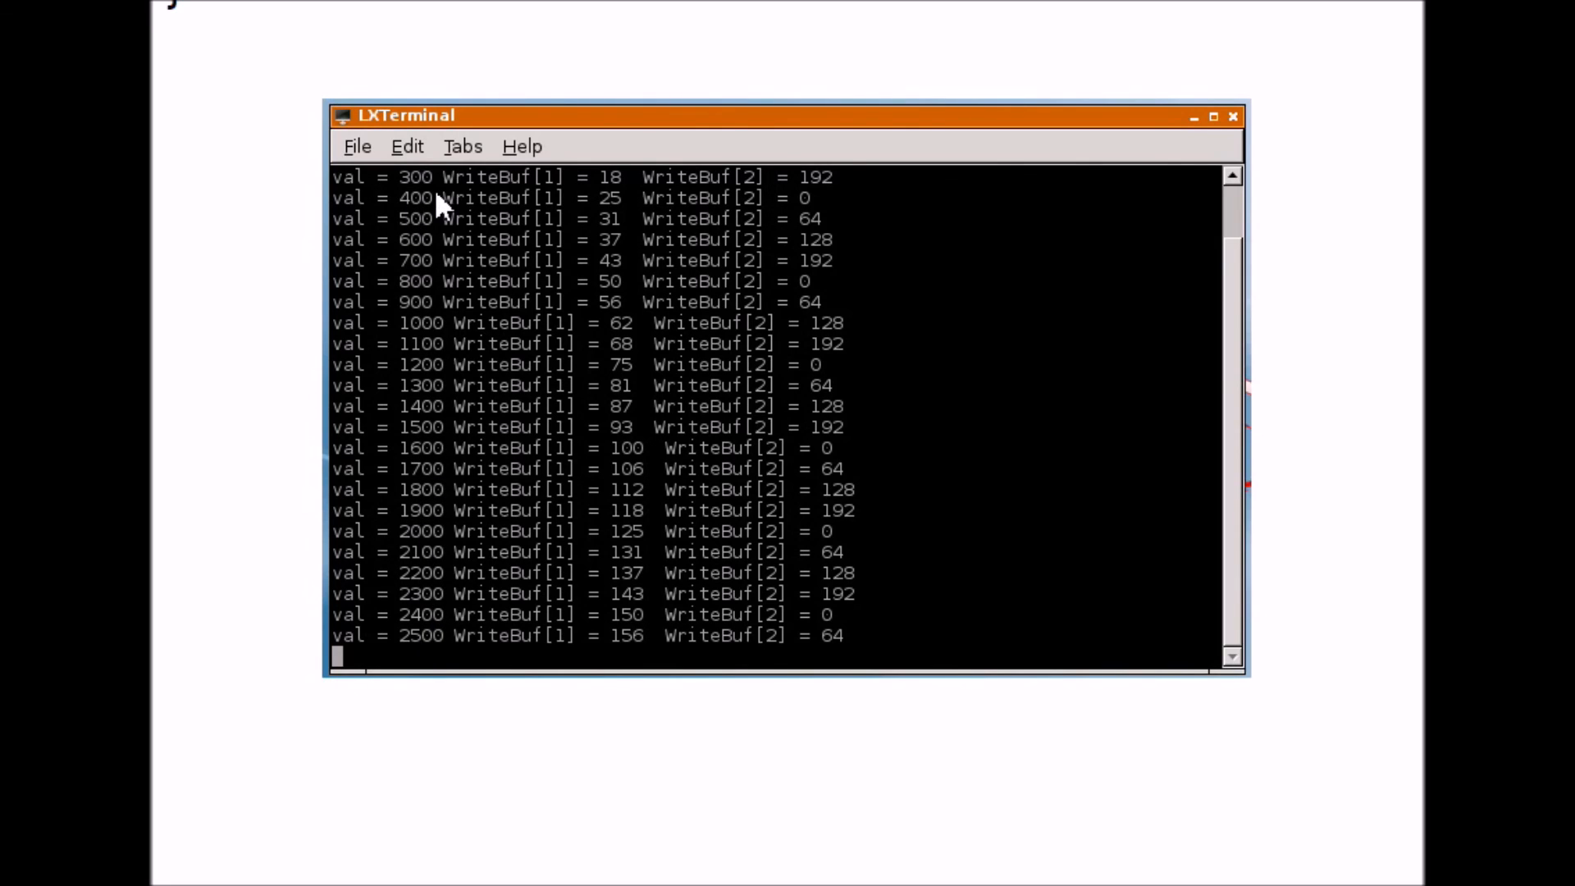
pyautogui.moveTo(618, 196)
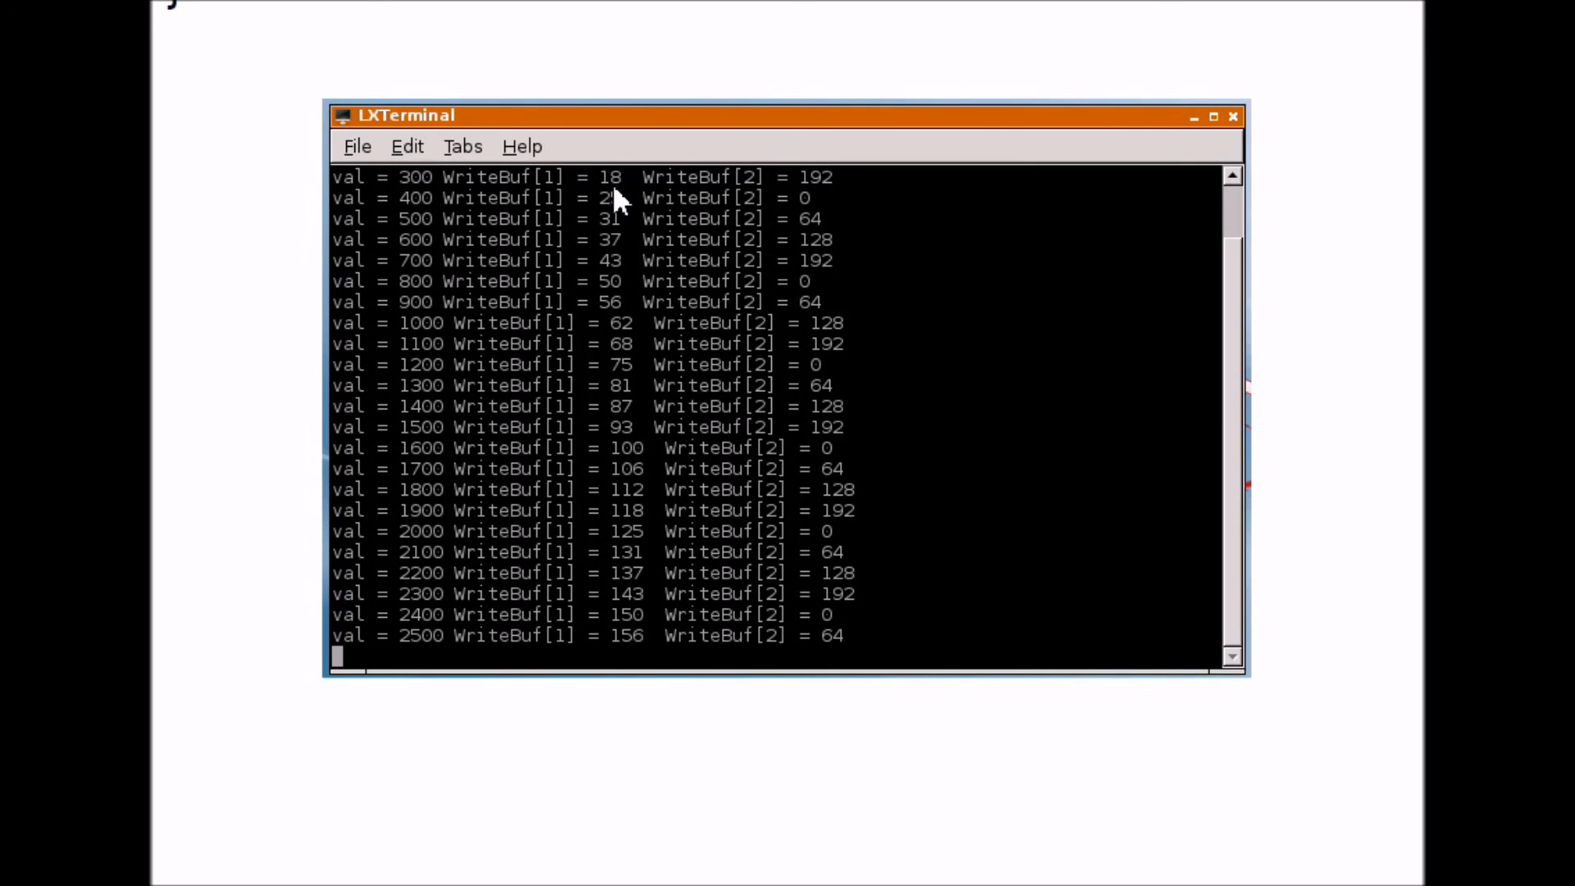
pyautogui.moveTo(819, 199)
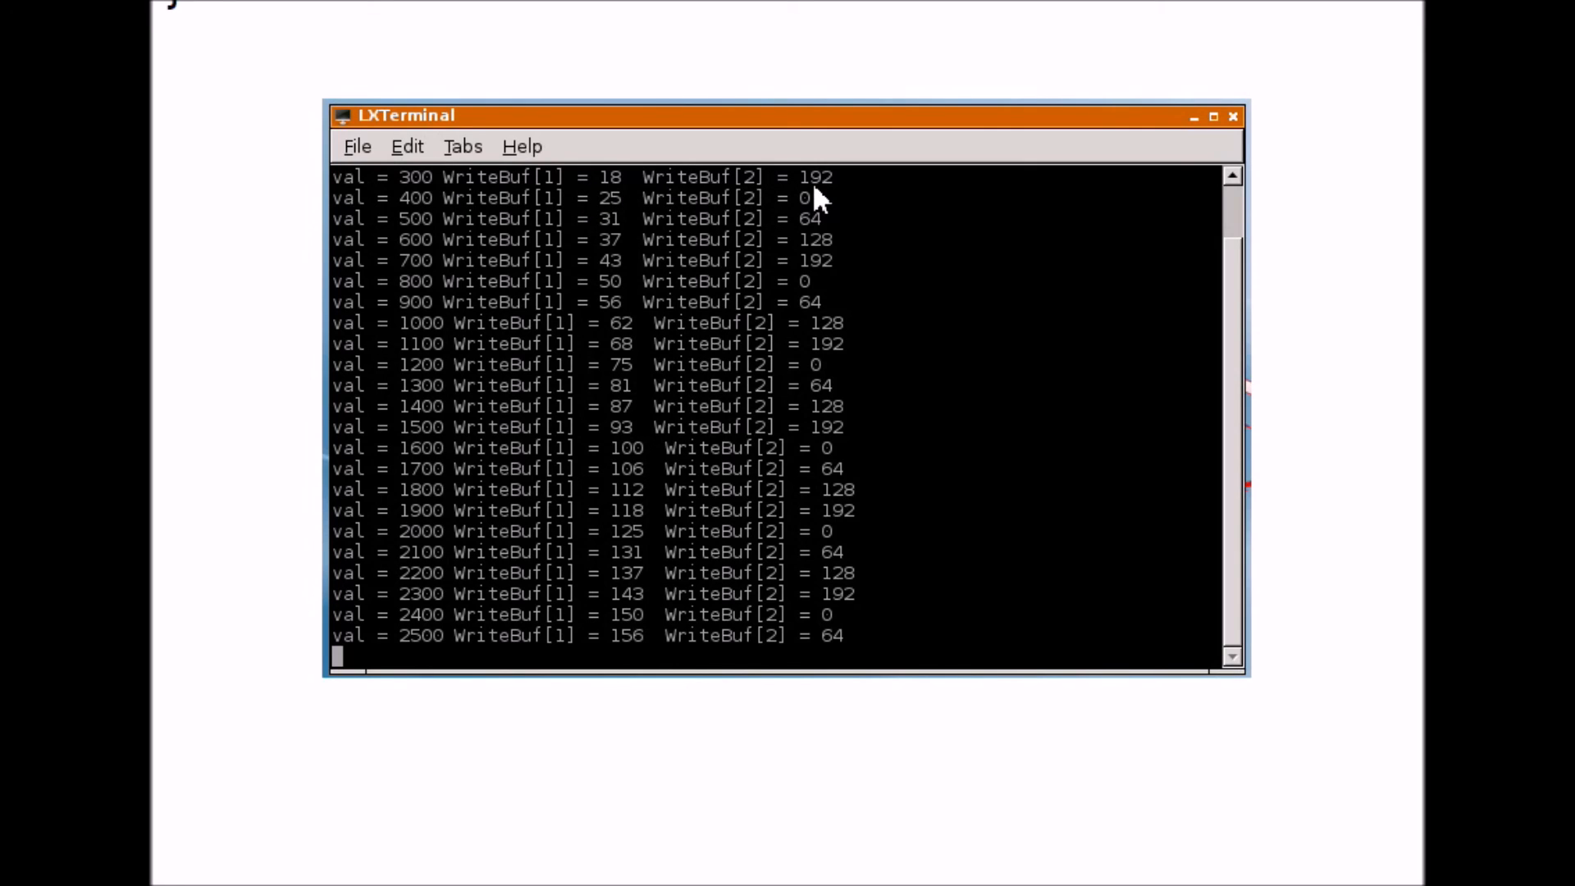
pyautogui.moveTo(467, 221)
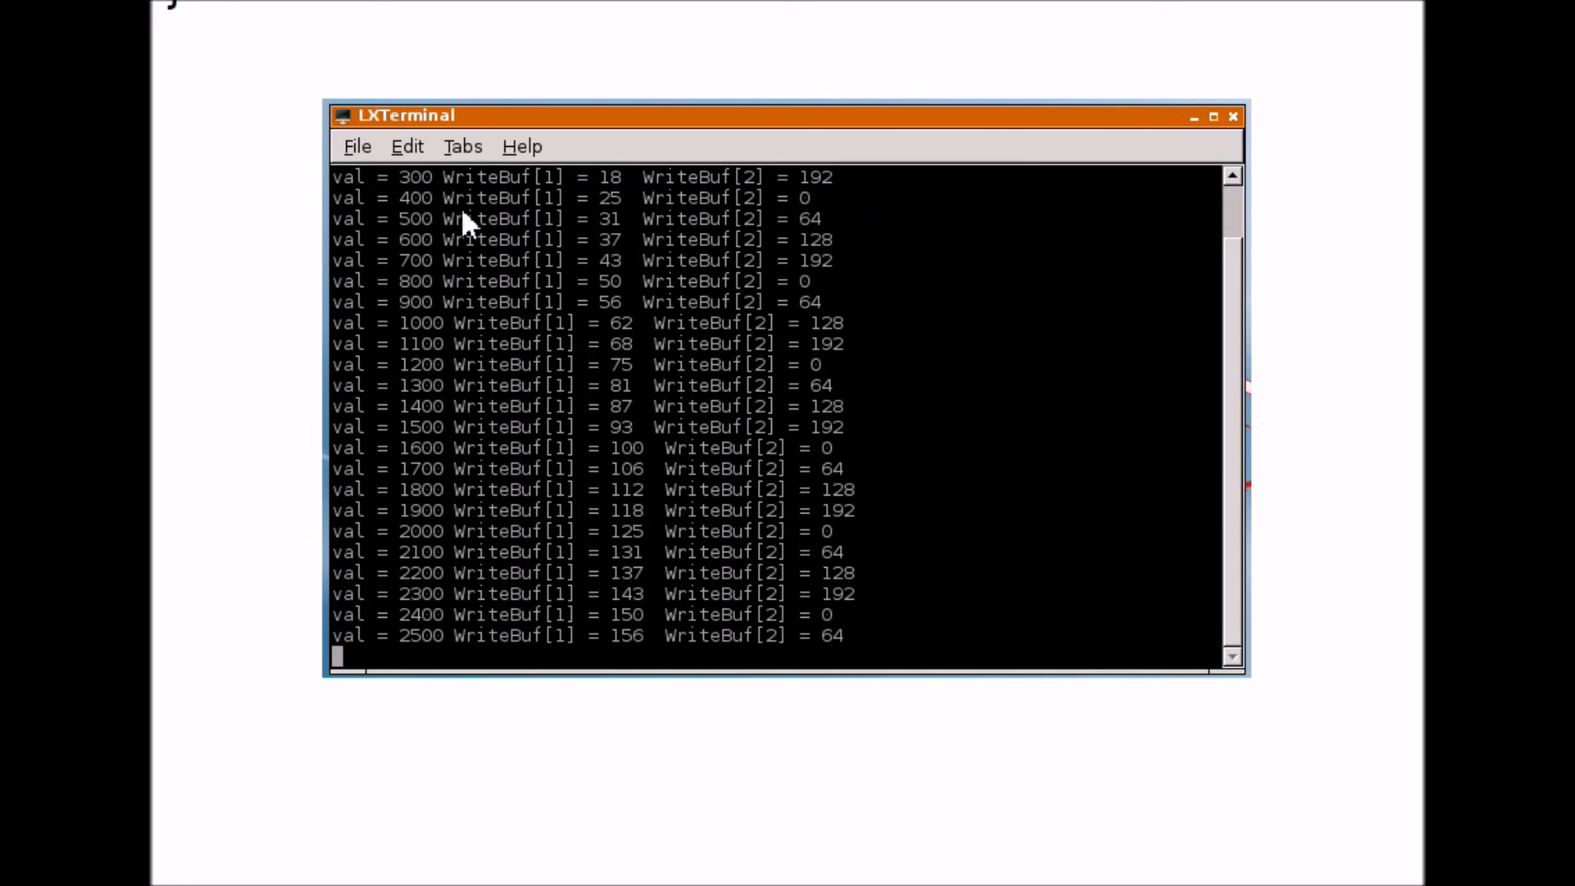
pyautogui.moveTo(841, 192)
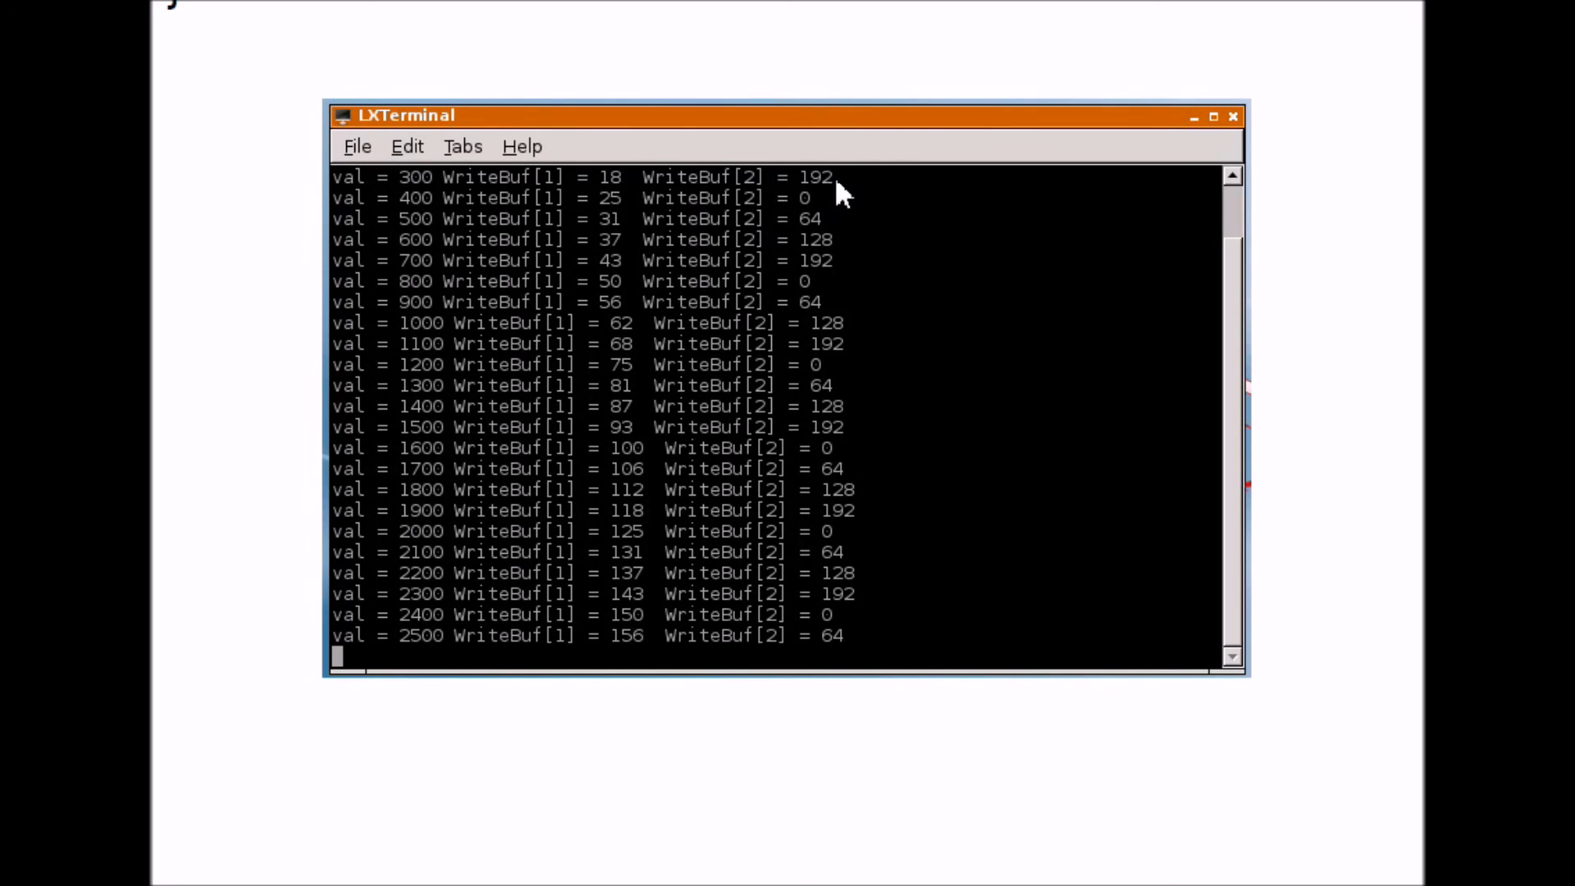
pyautogui.moveTo(824, 432)
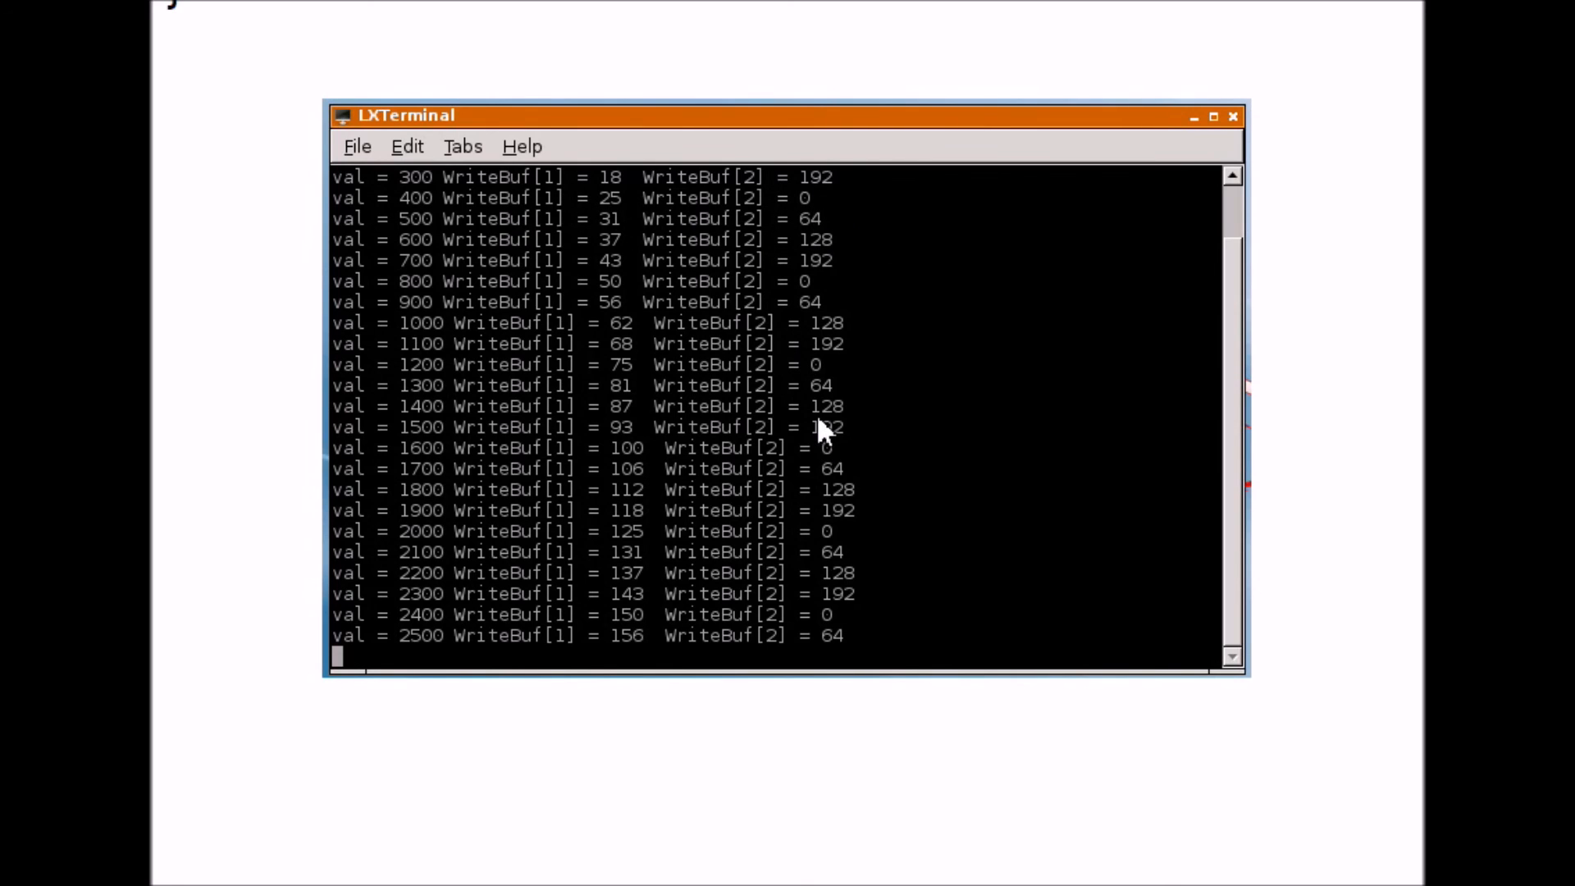
pyautogui.moveTo(547, 464)
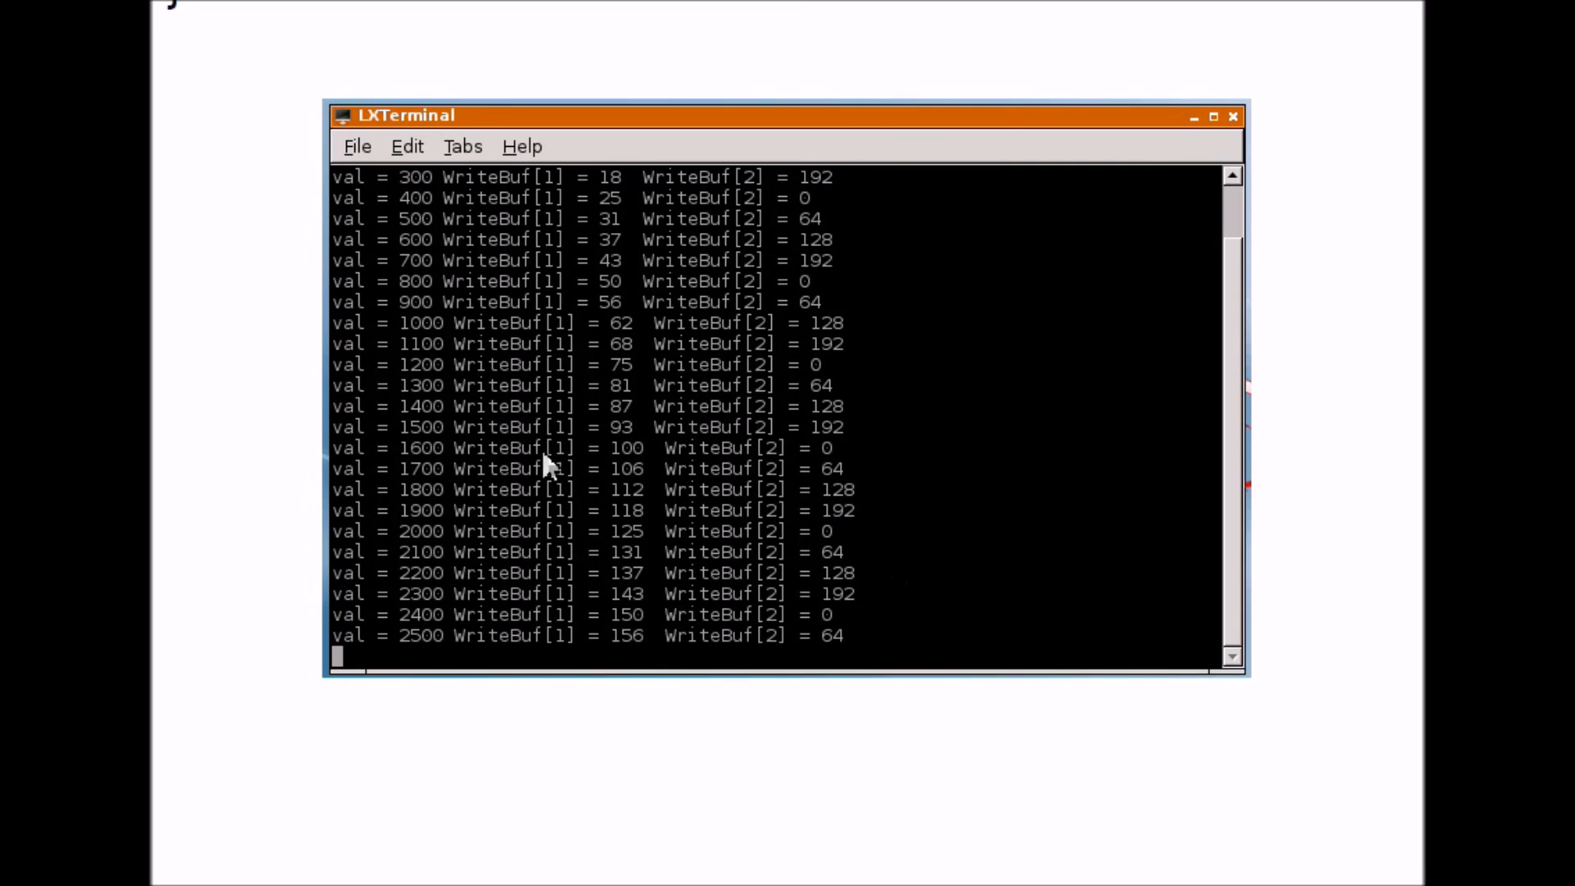
pyautogui.moveTo(416, 223)
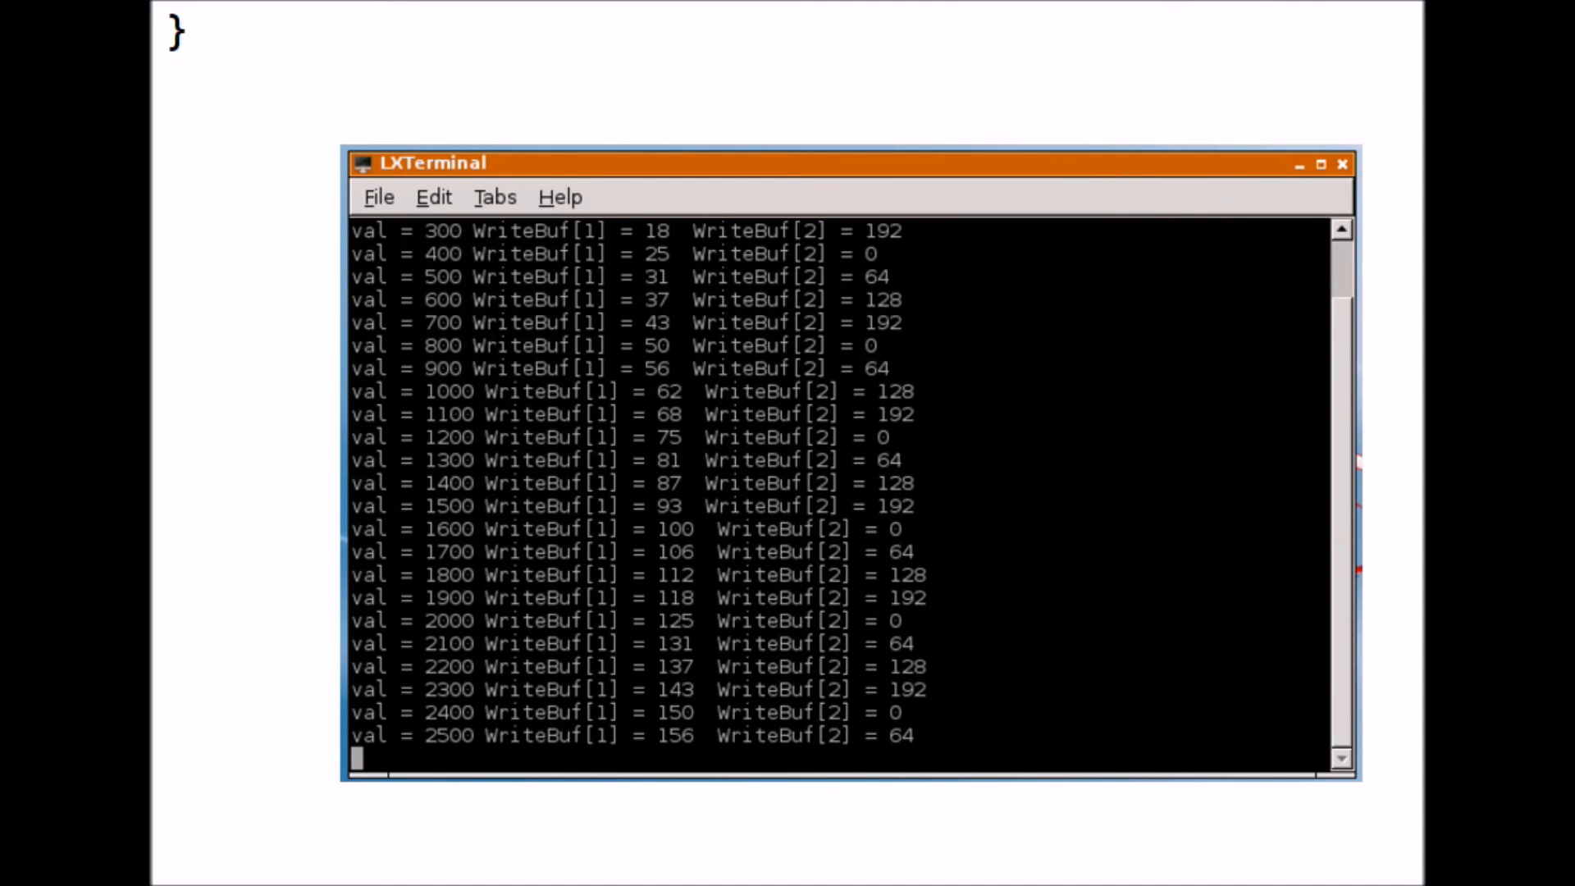
pyautogui.moveTo(412, 251)
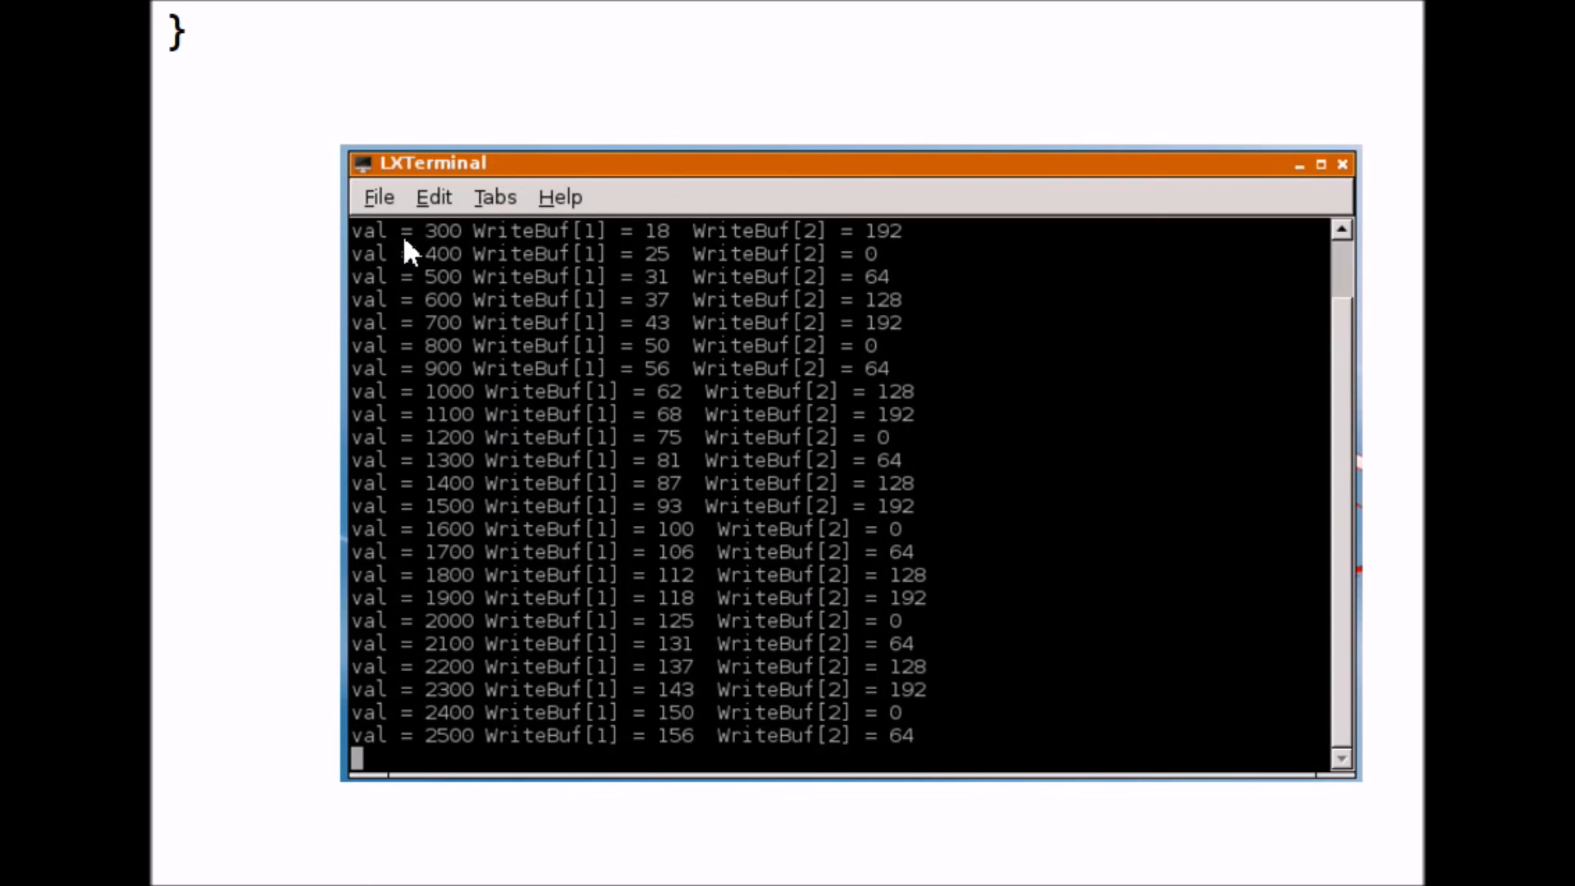
pyautogui.moveTo(628, 264)
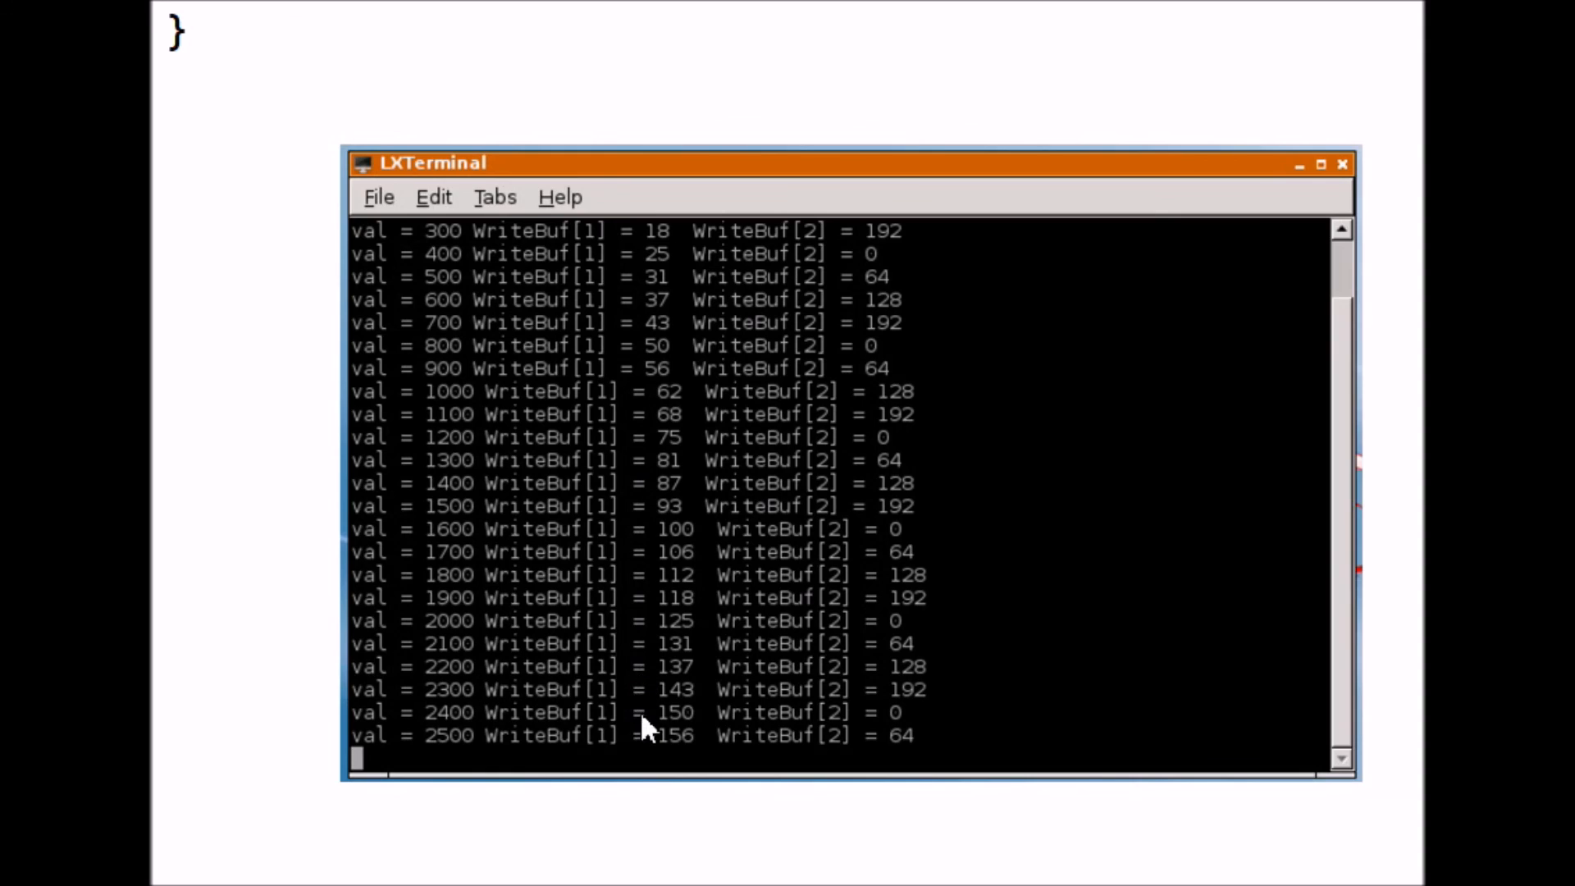
pyautogui.moveTo(909, 648)
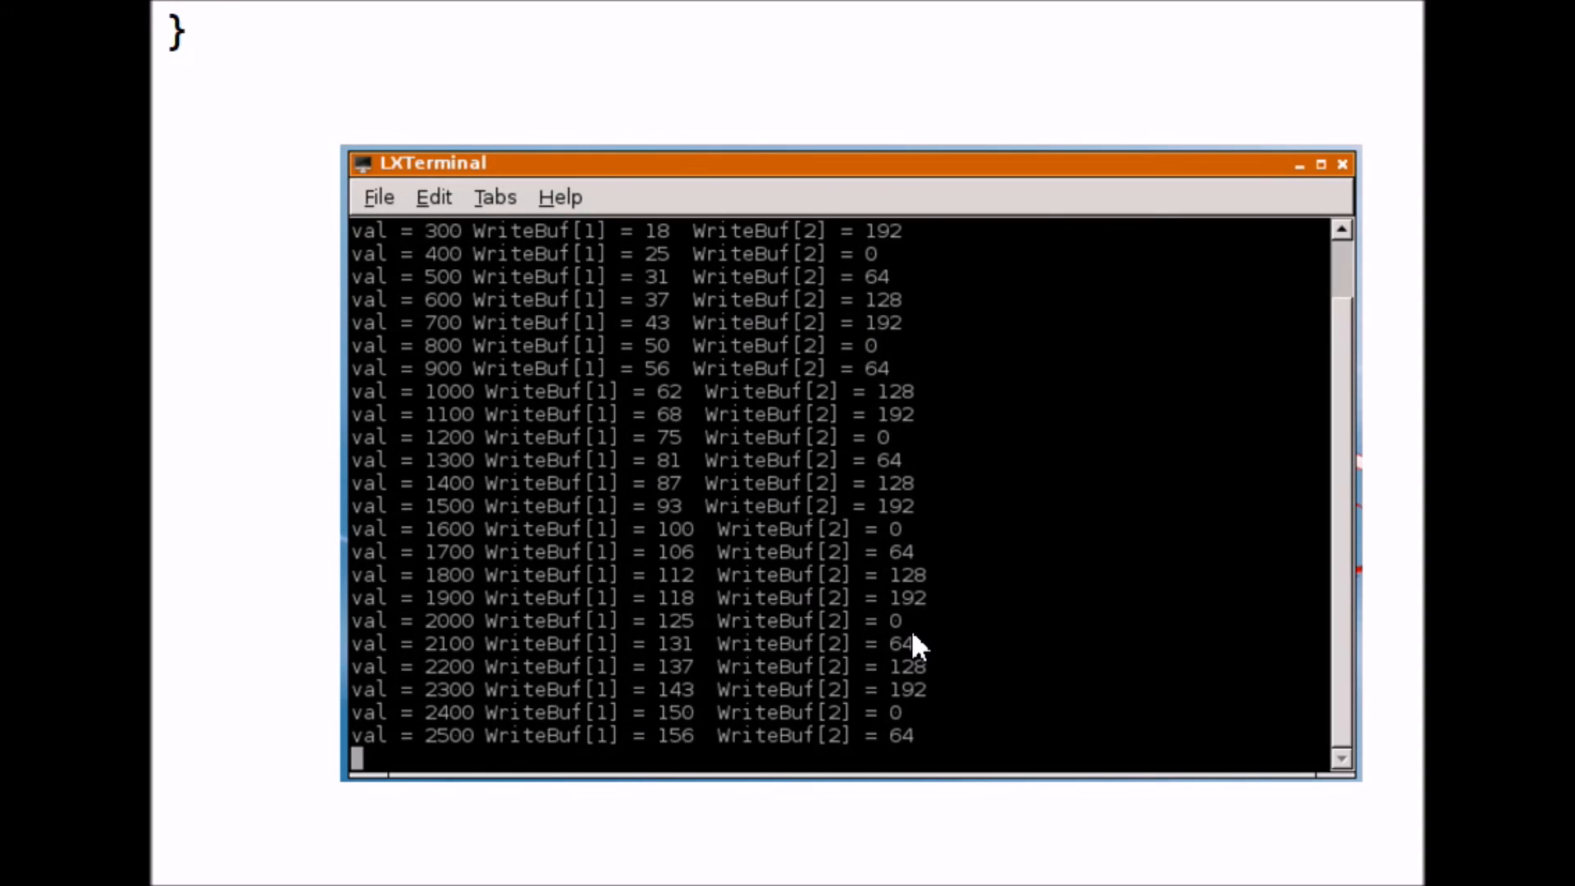